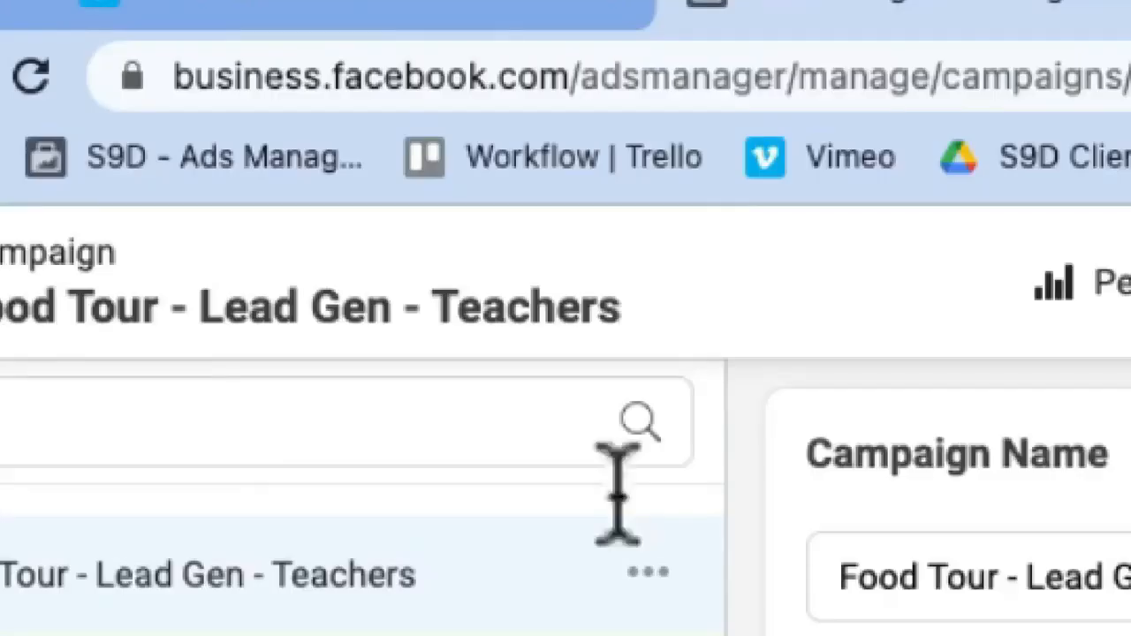
{"action": "mouse_move", "coordinate": [556, 75]}
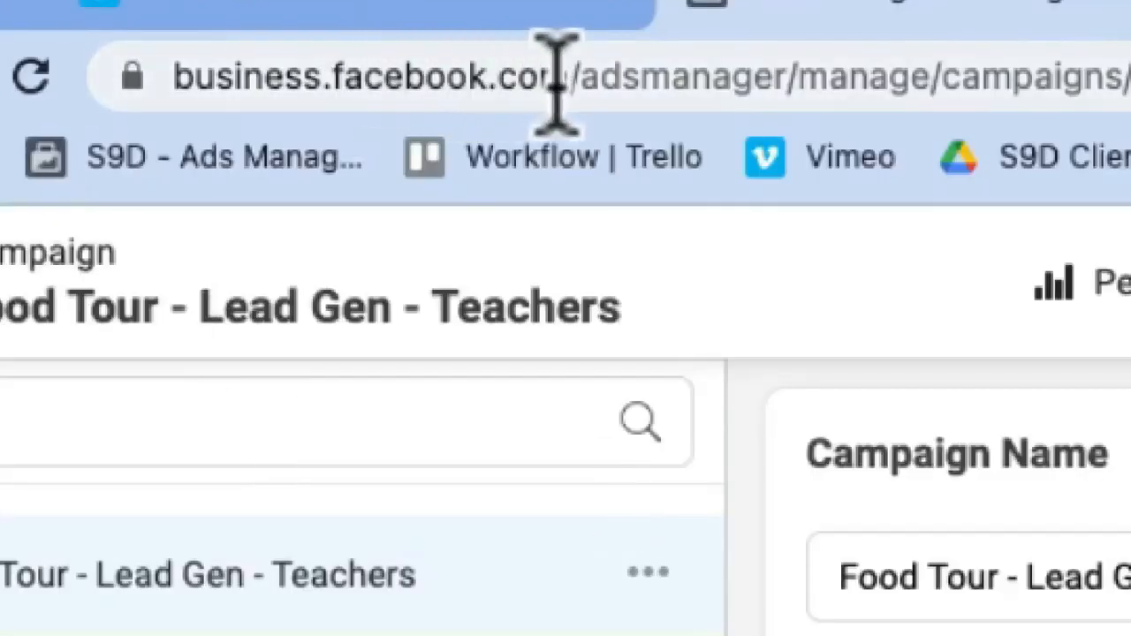
{"action": "mouse_move", "coordinate": [795, 80]}
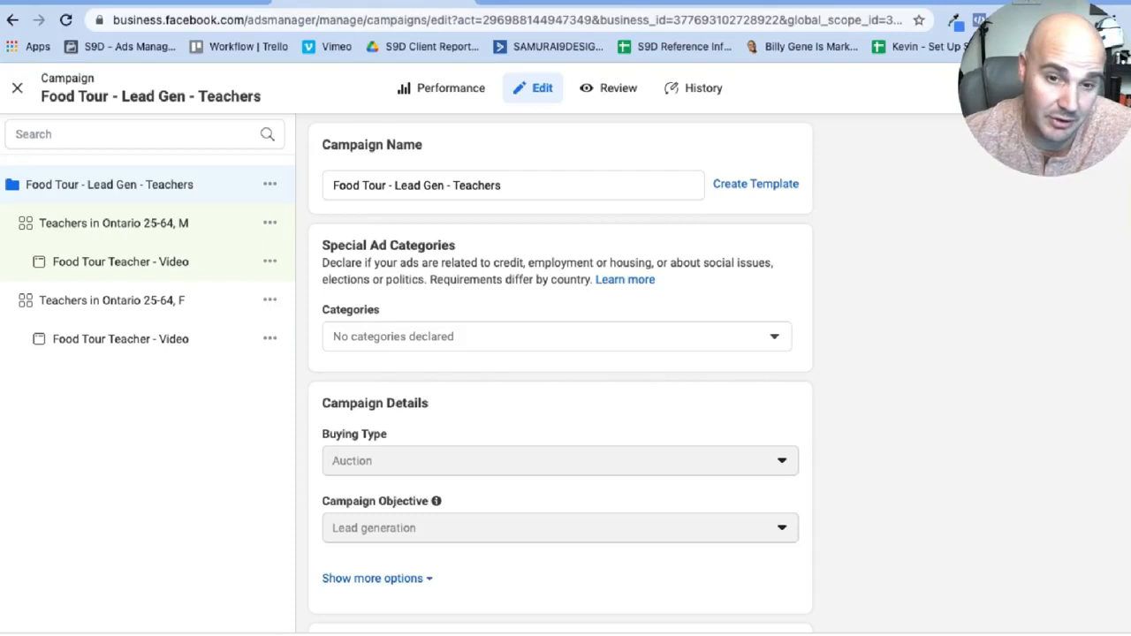
{"action": "mouse_move", "coordinate": [883, 362]}
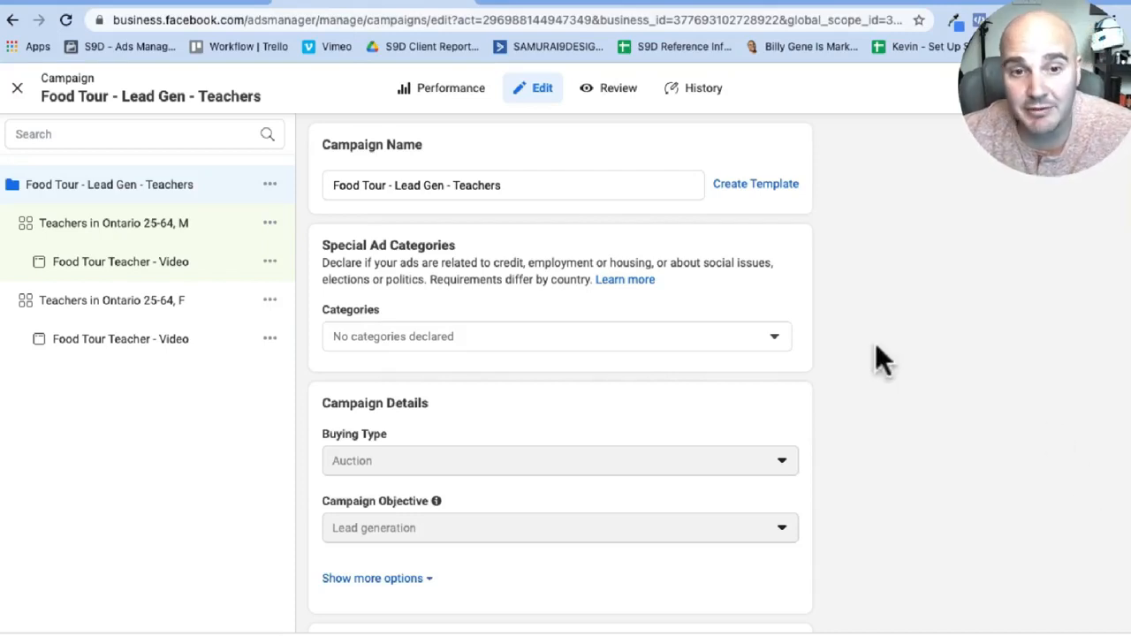
{"action": "mouse_move", "coordinate": [592, 456]}
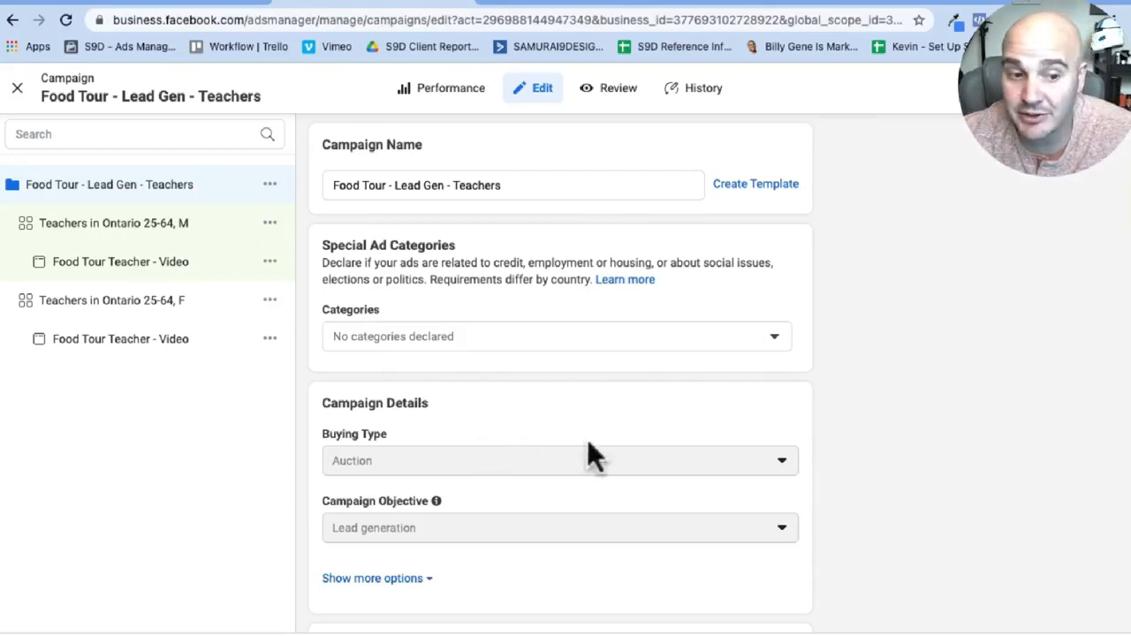
{"action": "mouse_move", "coordinate": [265, 433]}
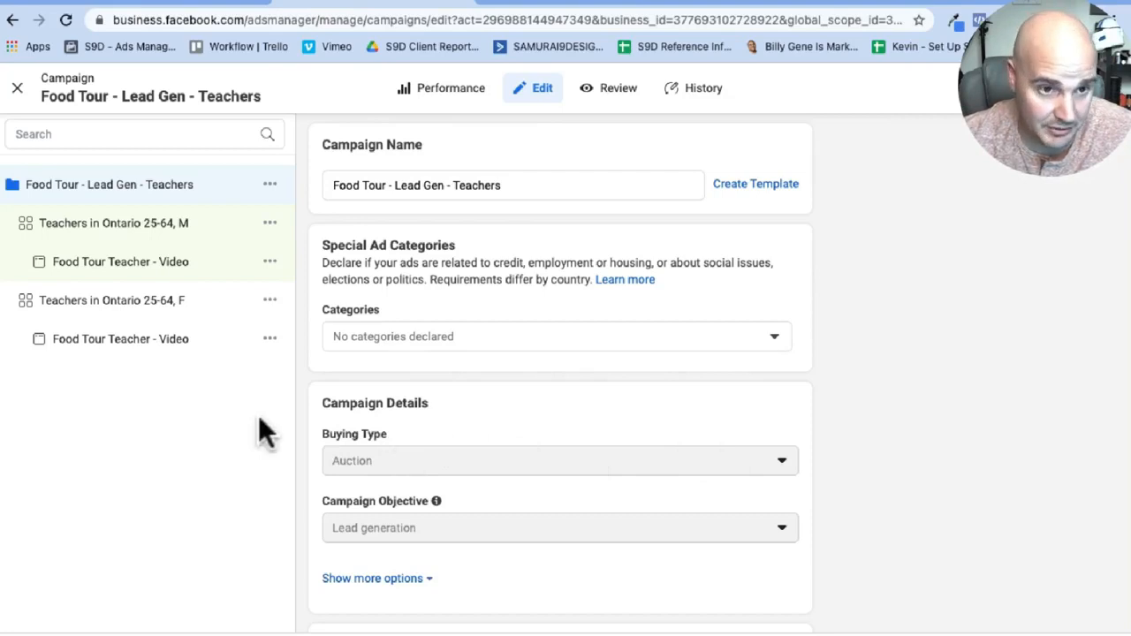
{"action": "mouse_move", "coordinate": [36, 198]}
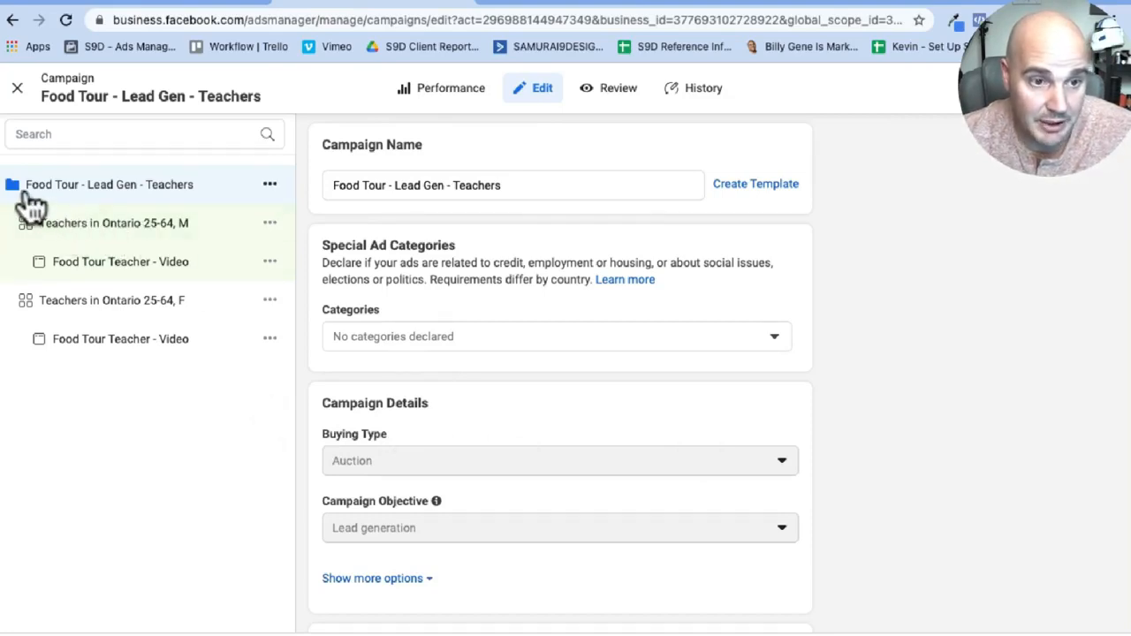
{"action": "mouse_move", "coordinate": [21, 205]}
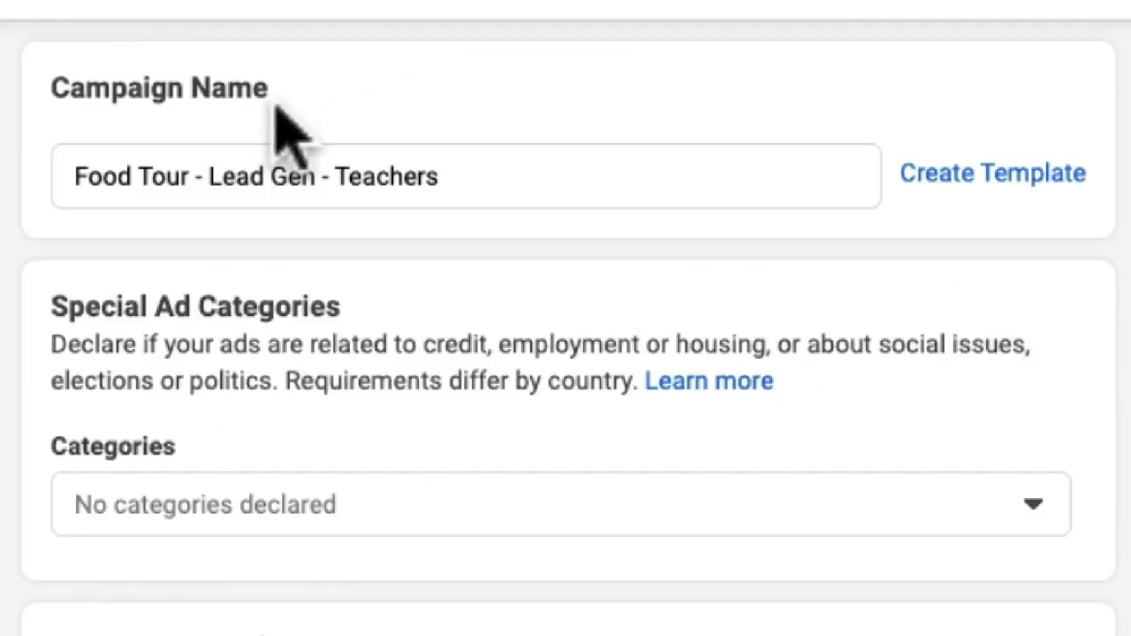
- Review the campaign name and scroll through the campaign structure to the ad set level
{"action": "double_click", "coordinate": [133, 177]}
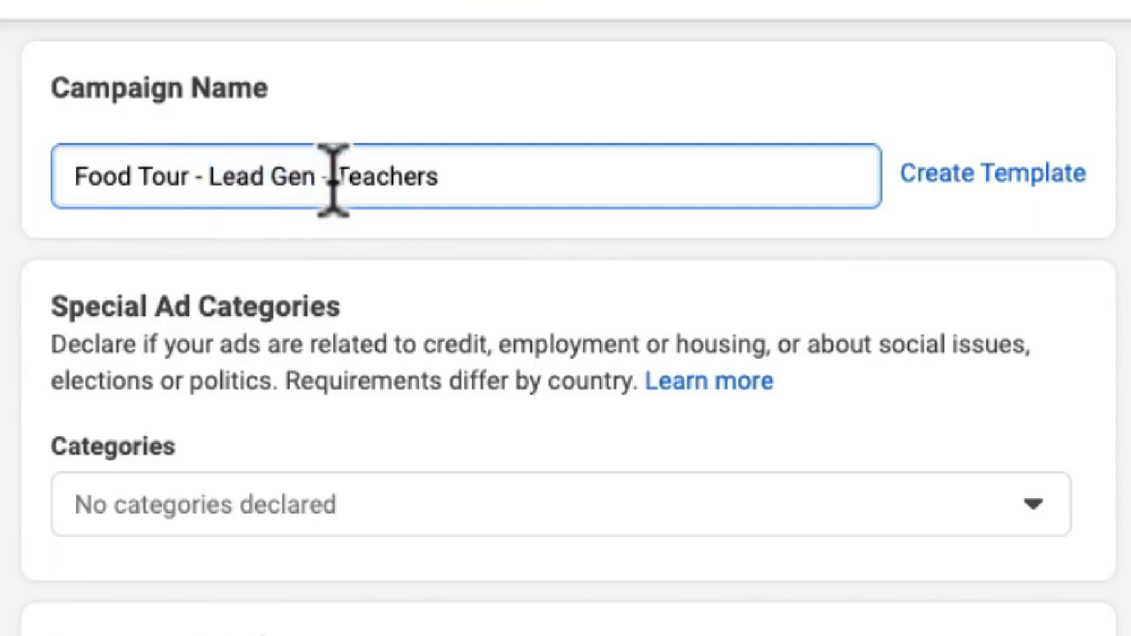
{"action": "double_click", "coordinate": [392, 176]}
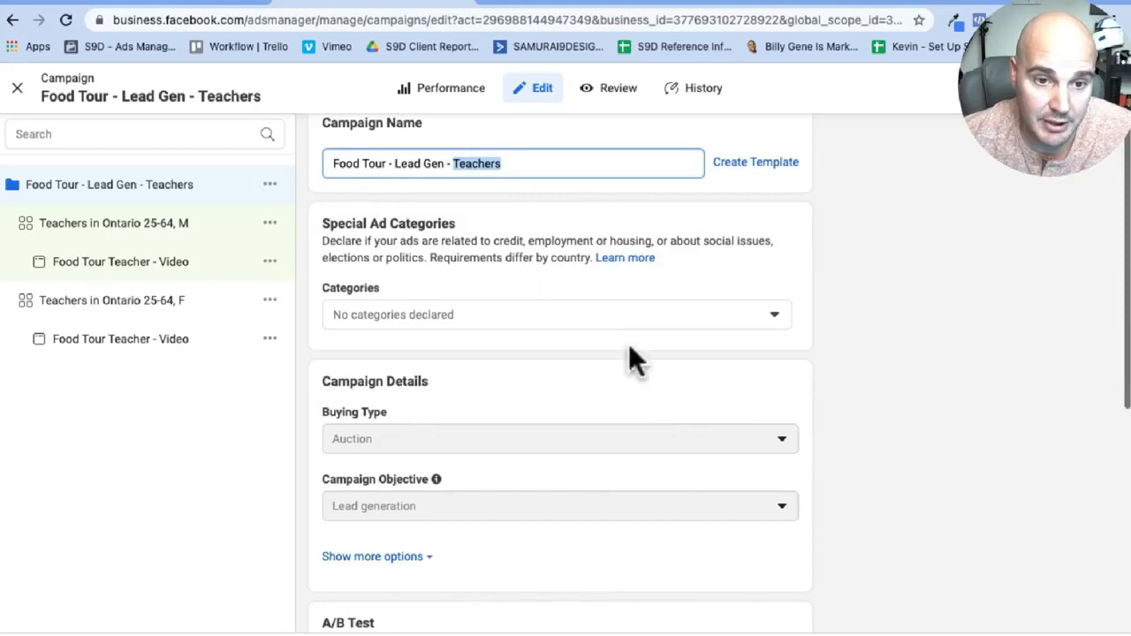
{"action": "scroll", "scroll_direction": "down", "scroll_amount": 3}
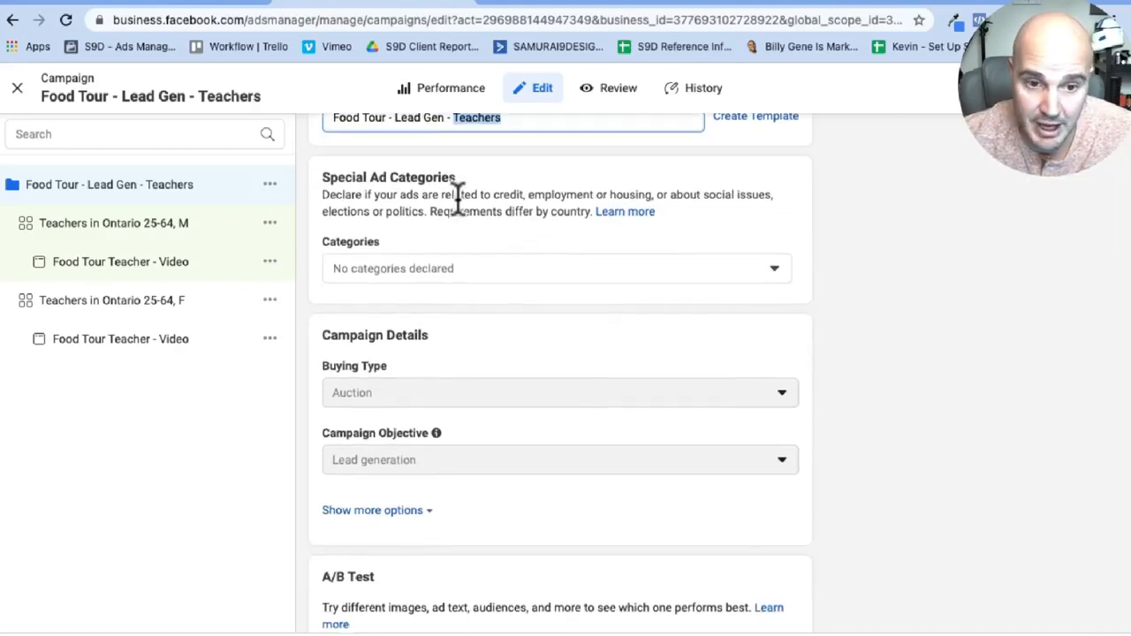
{"action": "scroll", "scroll_direction": "down", "scroll_amount": 3}
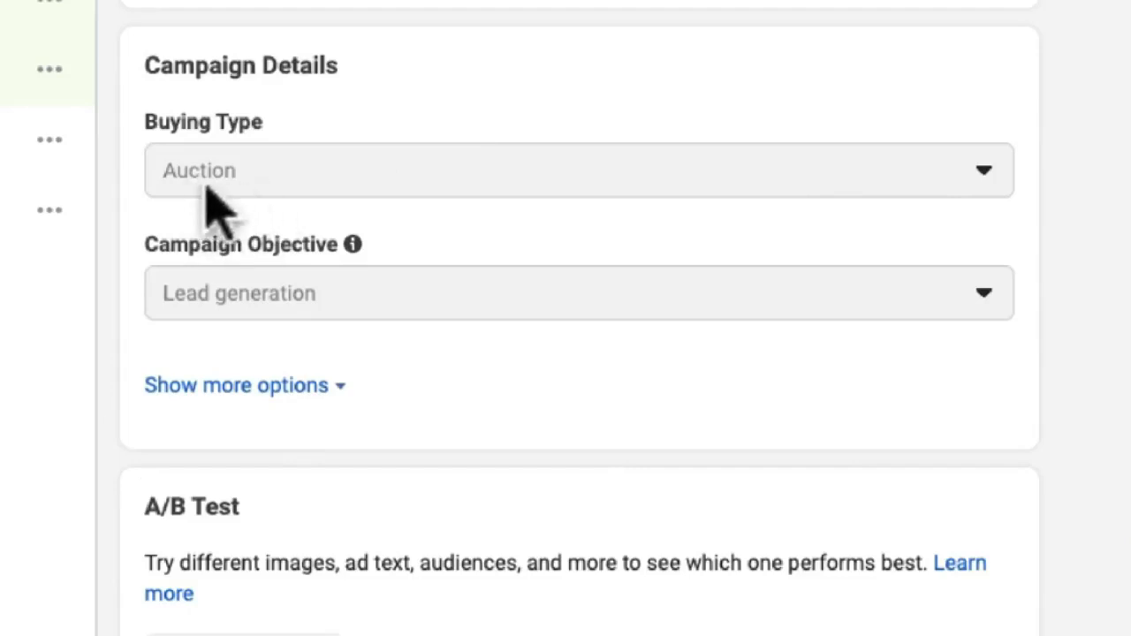
{"action": "mouse_move", "coordinate": [456, 314]}
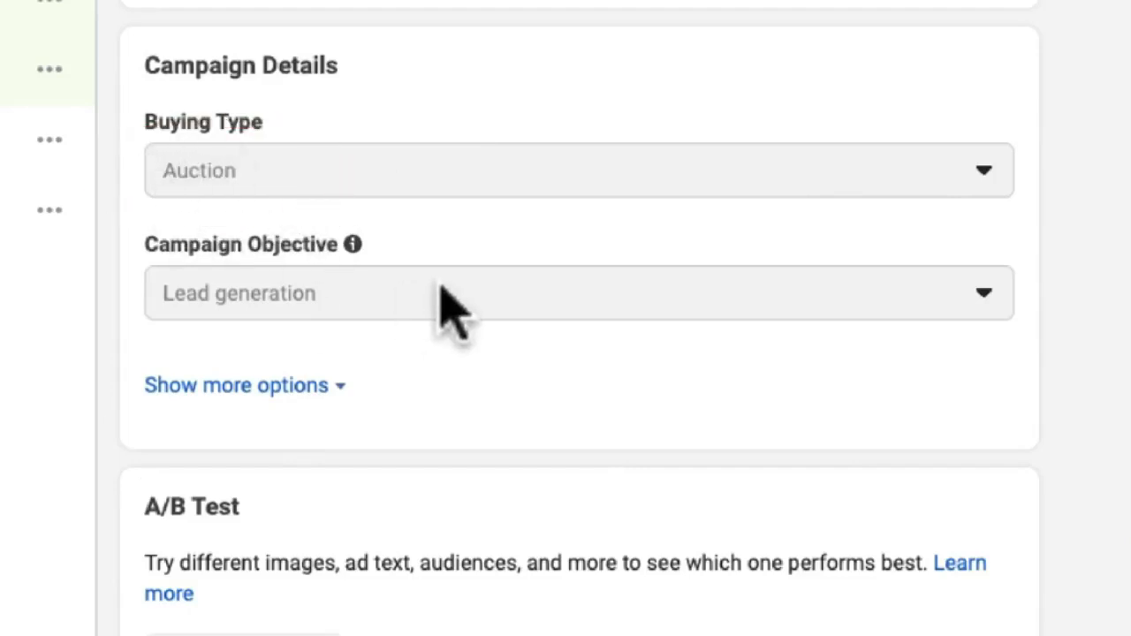
{"action": "mouse_move", "coordinate": [353, 244]}
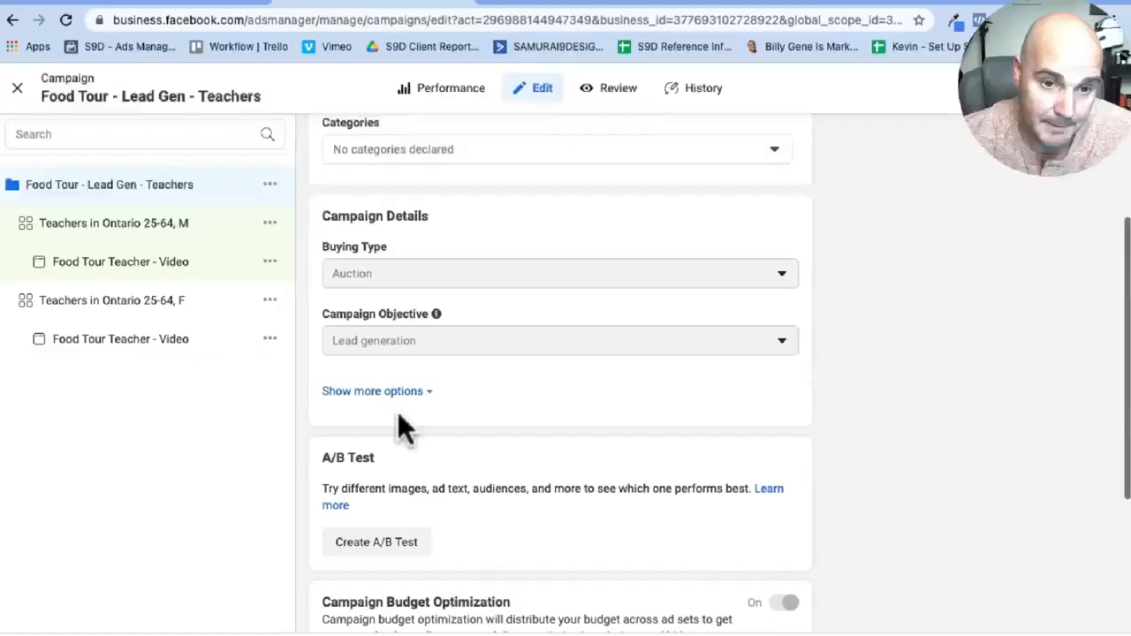
{"action": "mouse_move", "coordinate": [547, 396]}
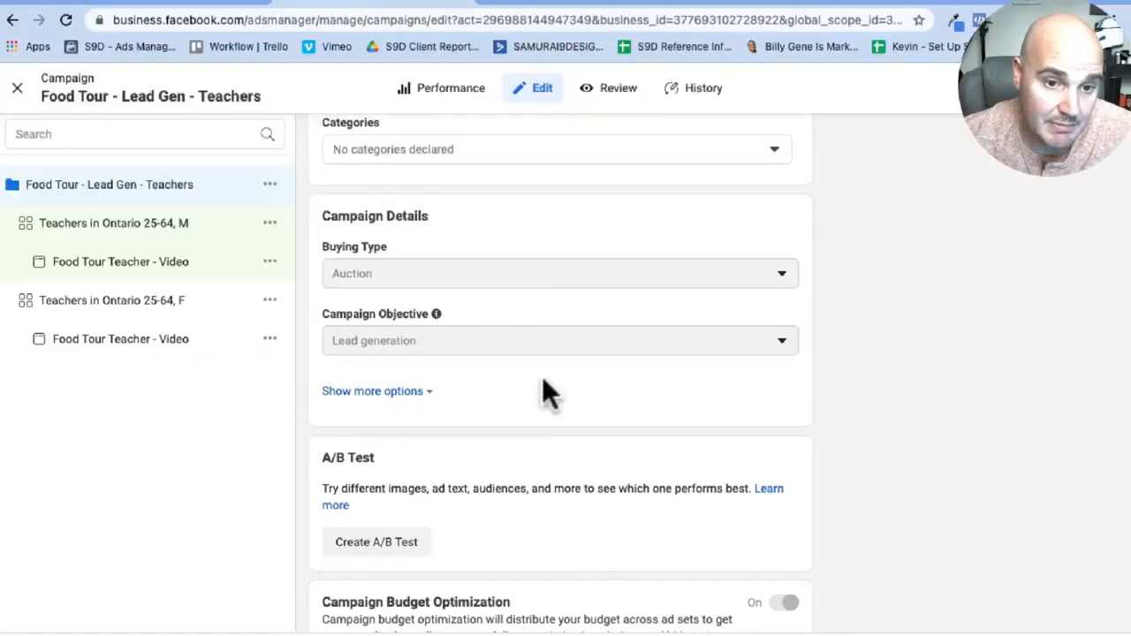
{"action": "mouse_move", "coordinate": [442, 374]}
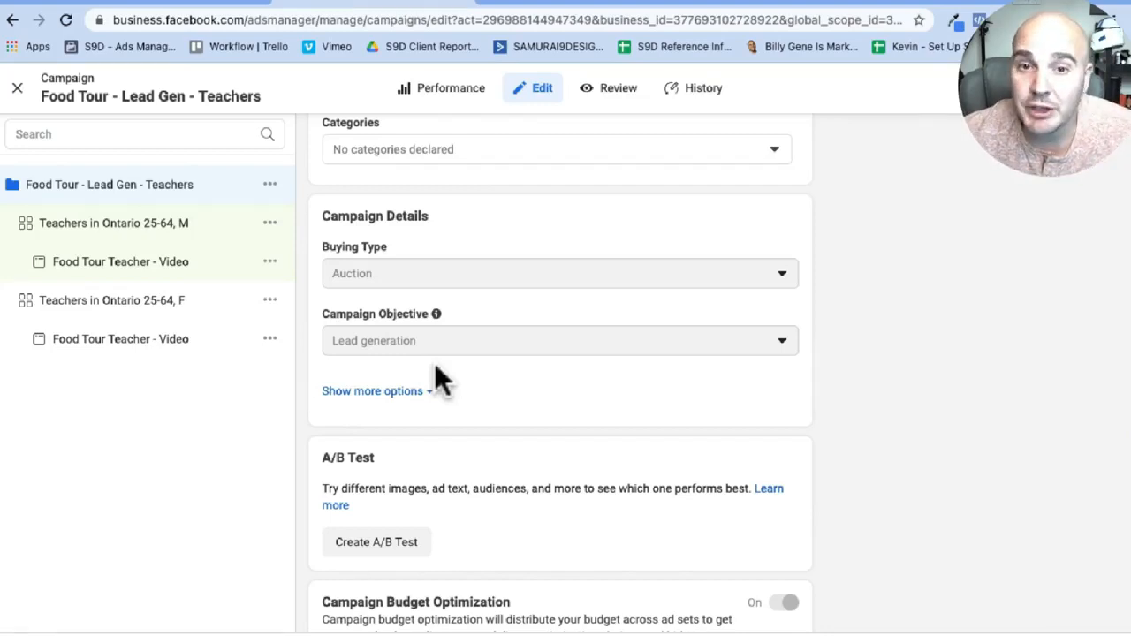
{"action": "scroll", "scroll_direction": "down", "scroll_amount": 3}
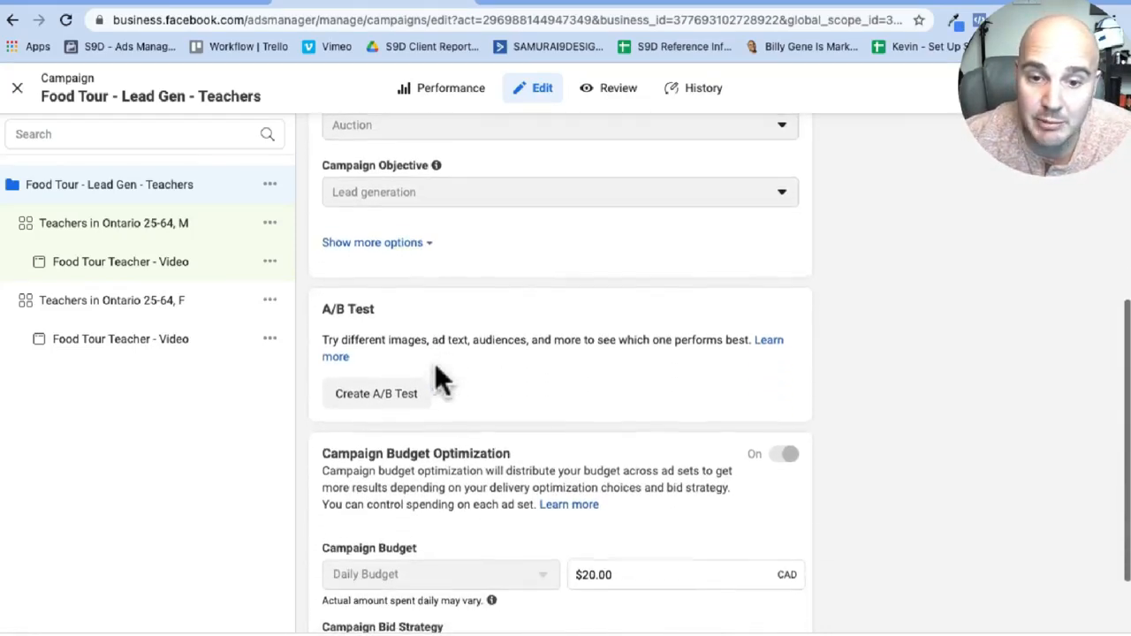
{"action": "scroll", "scroll_direction": "up", "scroll_amount": 3}
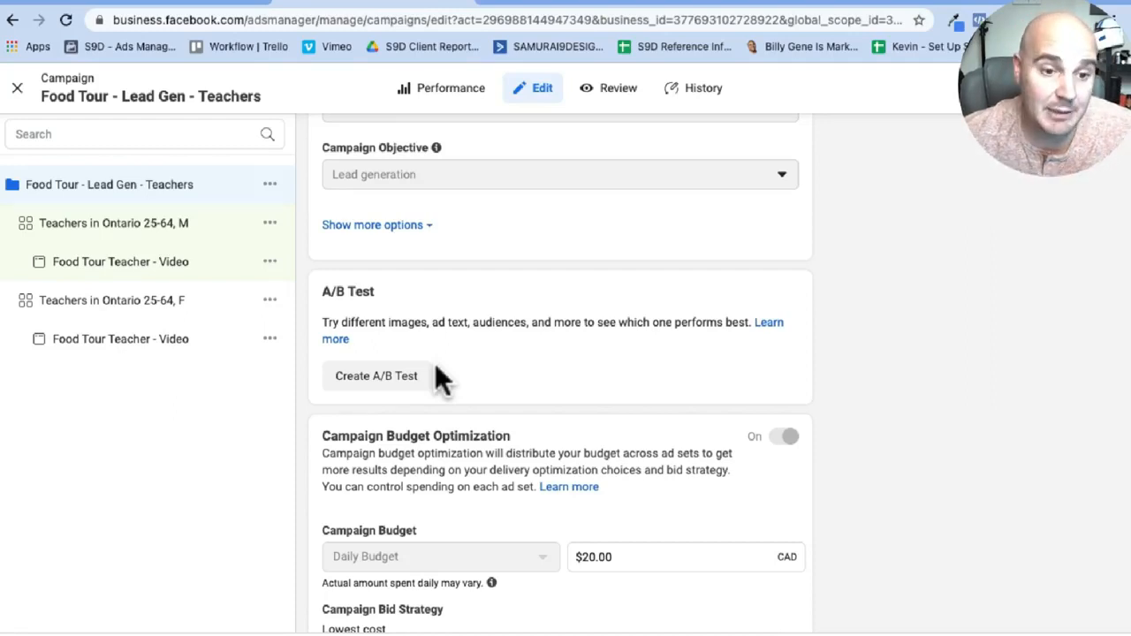
{"action": "mouse_move", "coordinate": [707, 371]}
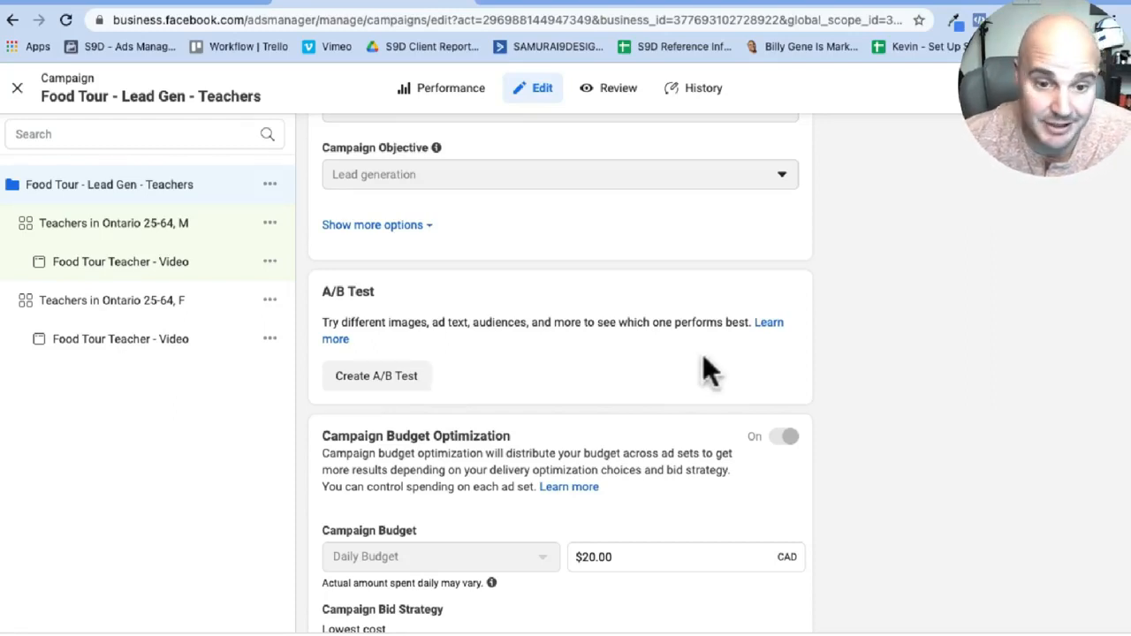
{"action": "scroll", "scroll_direction": "down", "scroll_amount": 3}
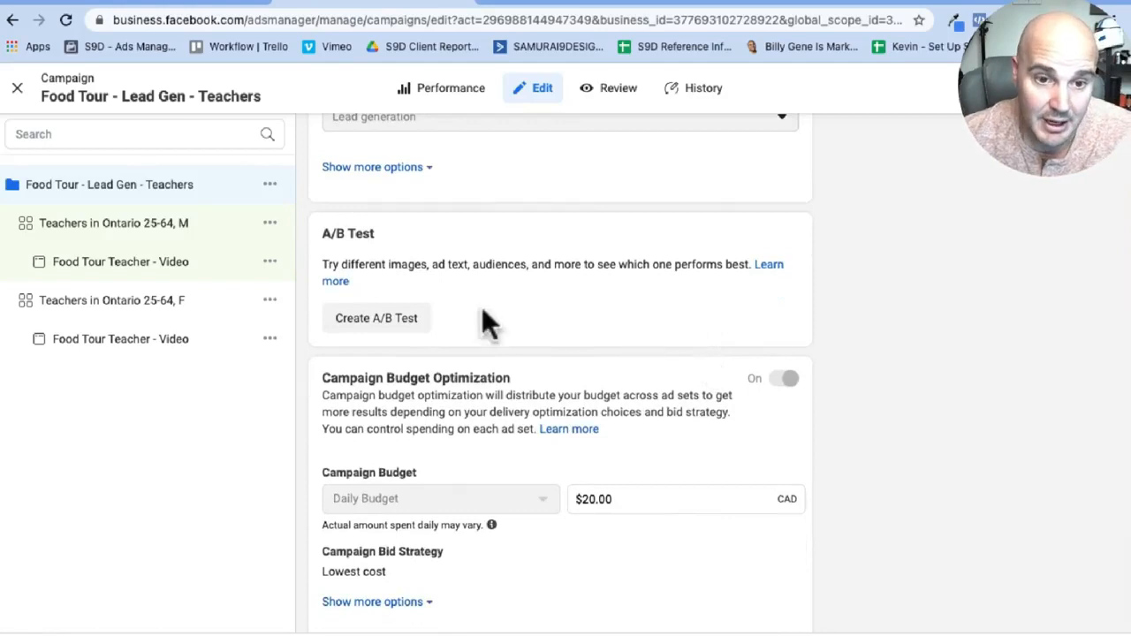
{"action": "mouse_move", "coordinate": [544, 375]}
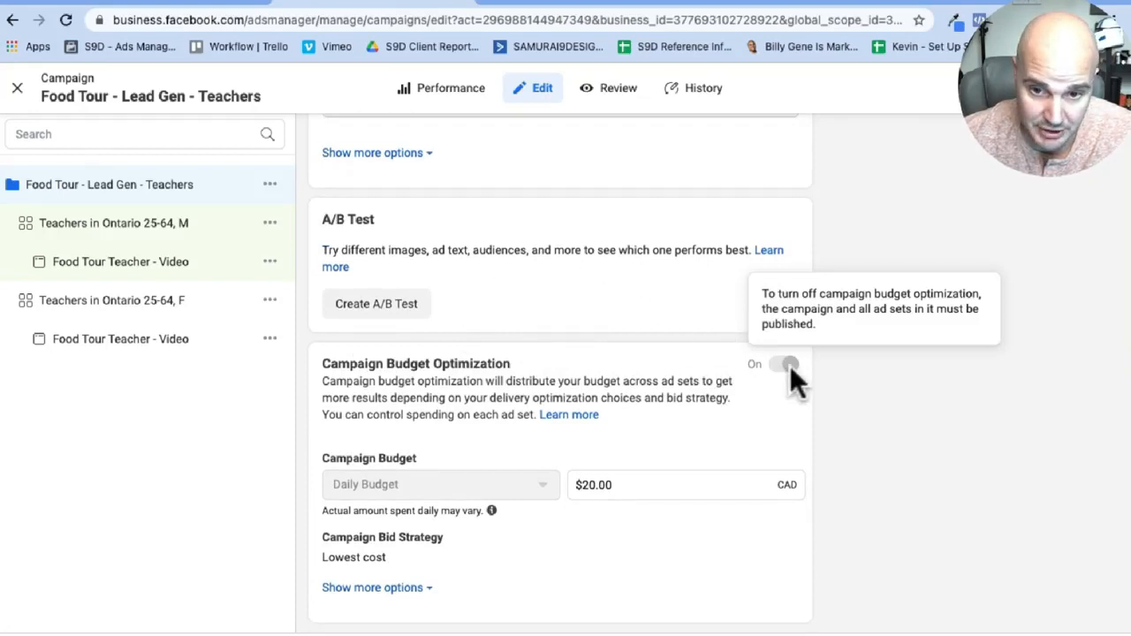
{"action": "mouse_move", "coordinate": [636, 387]}
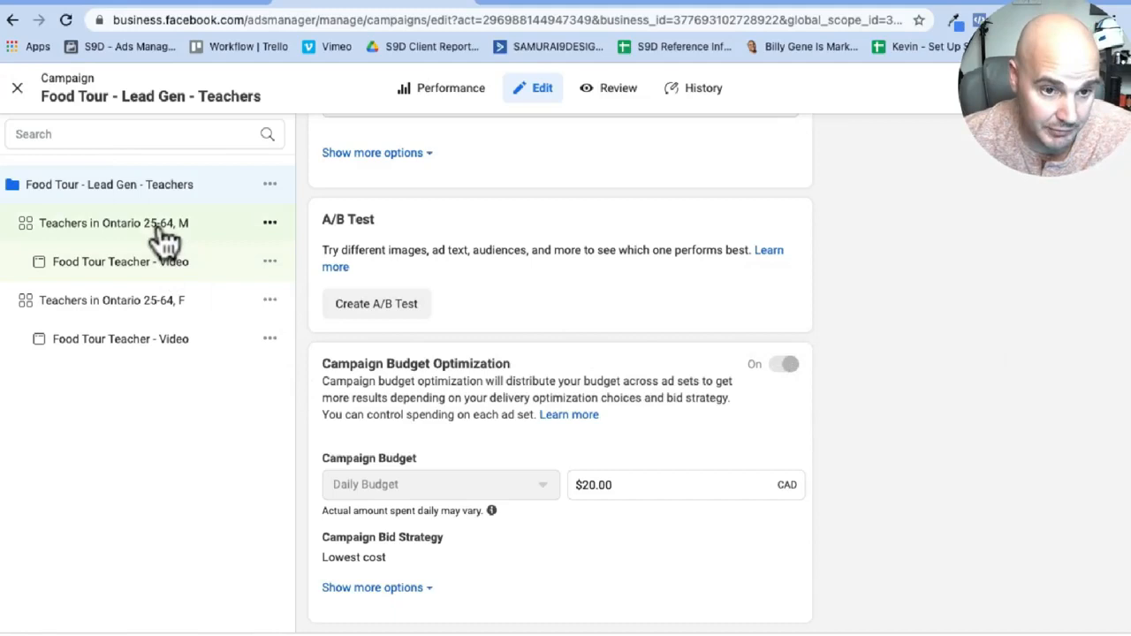
{"action": "mouse_move", "coordinate": [127, 327]}
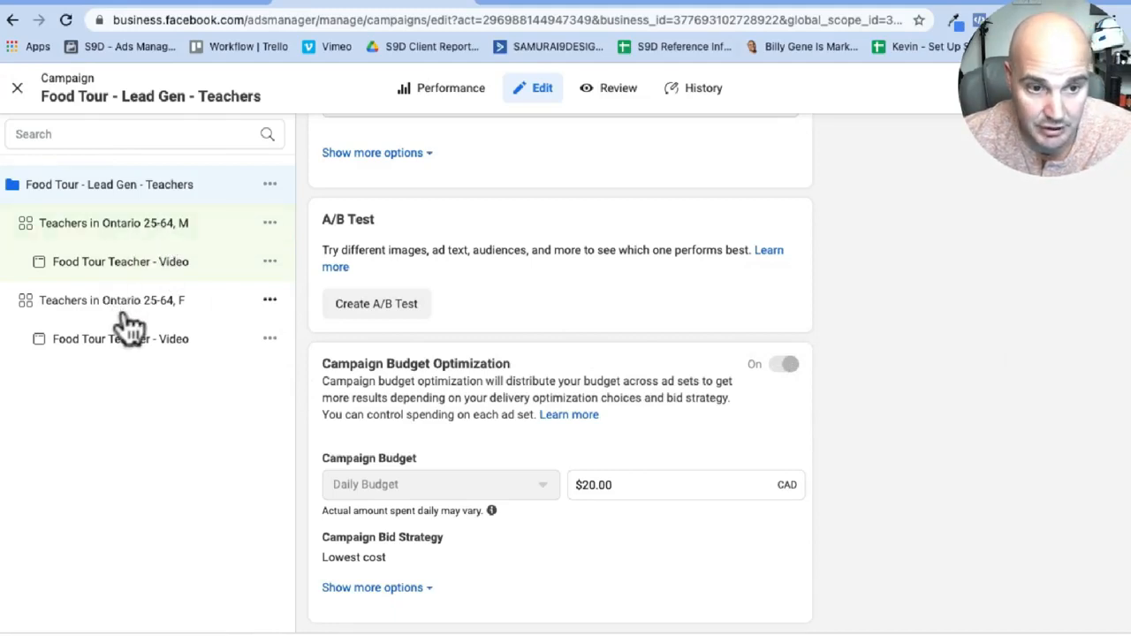
{"action": "mouse_move", "coordinate": [142, 318]}
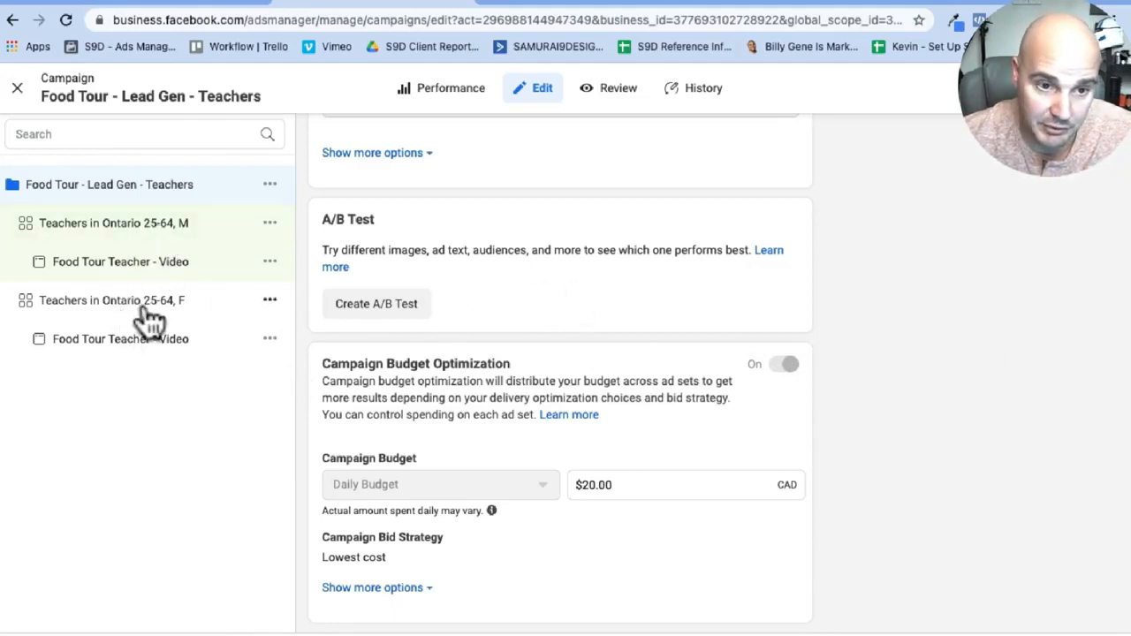
{"action": "mouse_move", "coordinate": [80, 322]}
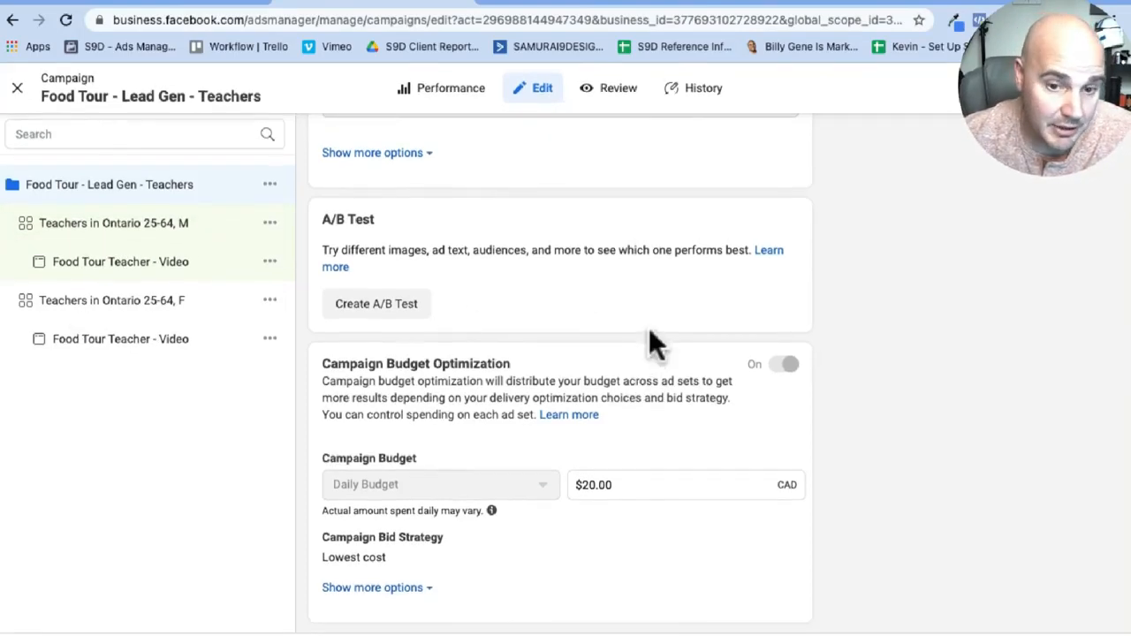
{"action": "mouse_move", "coordinate": [544, 345]}
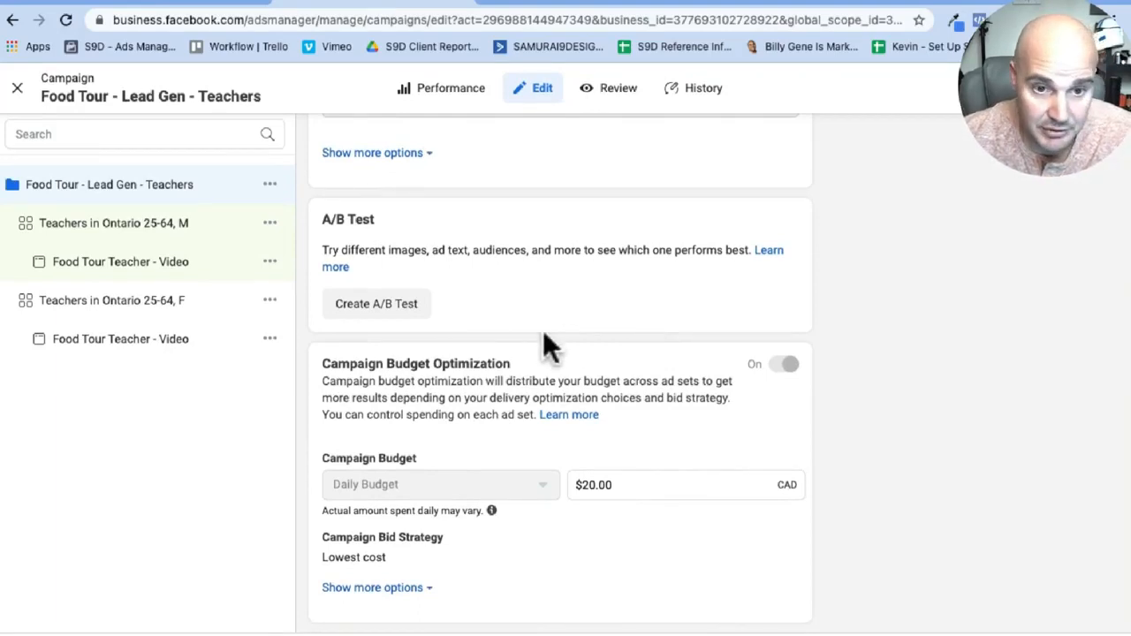
{"action": "mouse_move", "coordinate": [35, 233]}
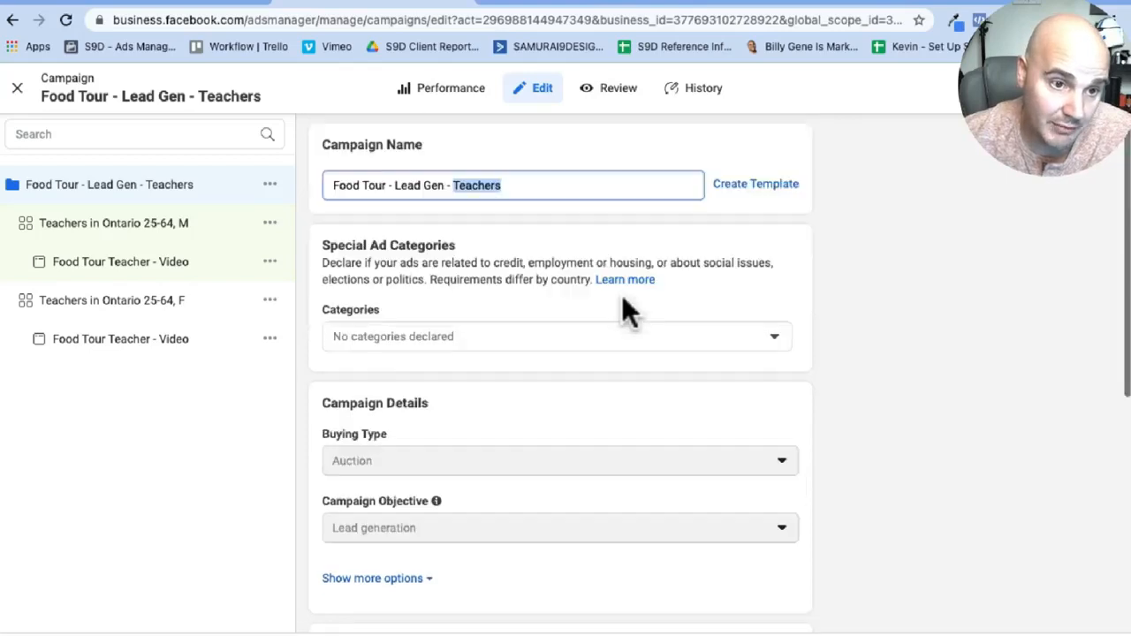
{"action": "mouse_move", "coordinate": [124, 238]}
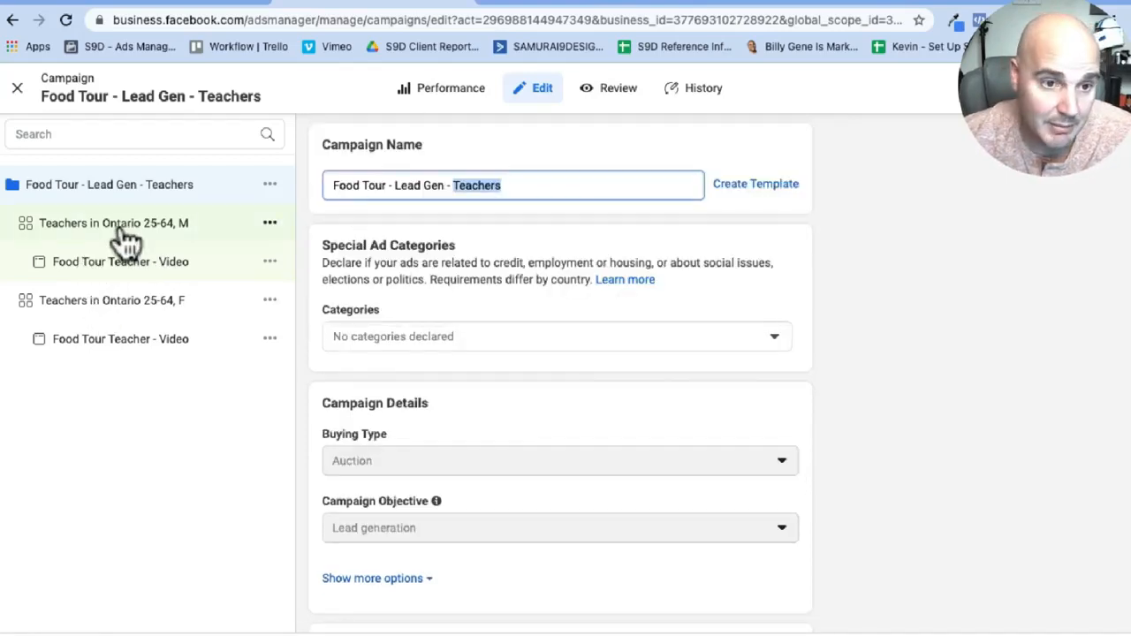
- Name the opened ad set 'Teachers in Ontario 25-64, M'
{"action": "left_click", "coordinate": [113, 222]}
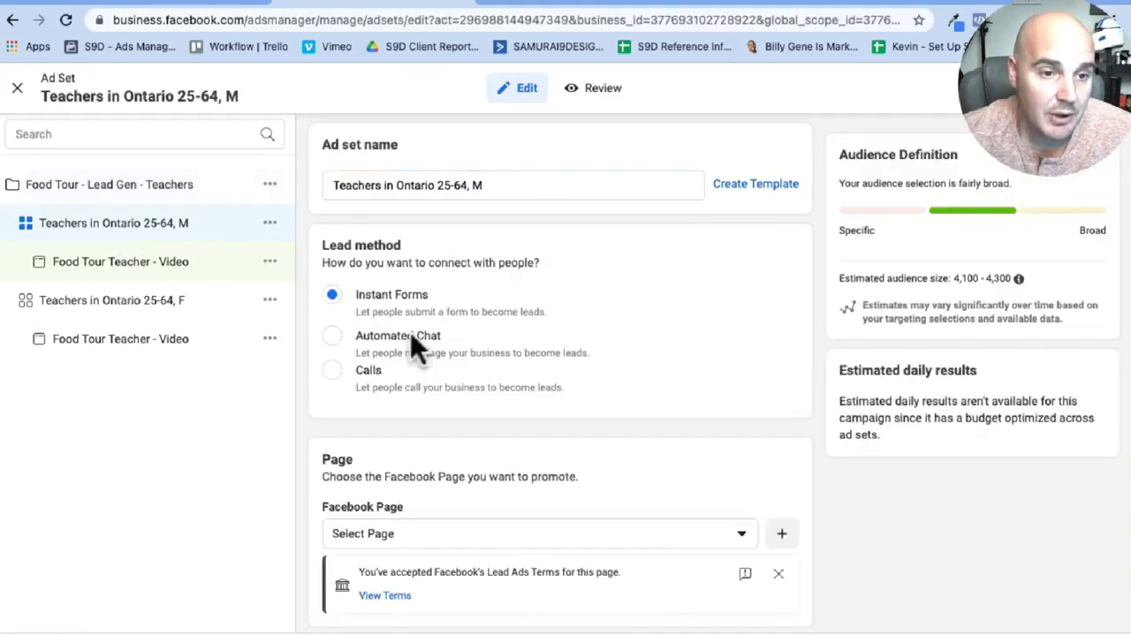
{"action": "mouse_move", "coordinate": [329, 149]}
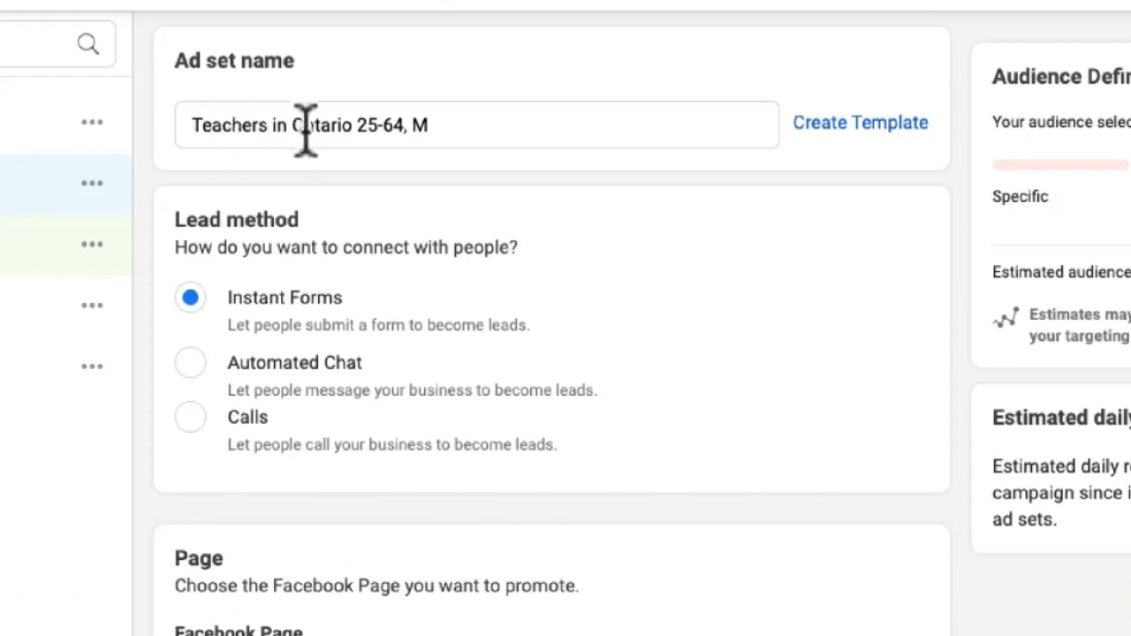
{"action": "mouse_move", "coordinate": [385, 132]}
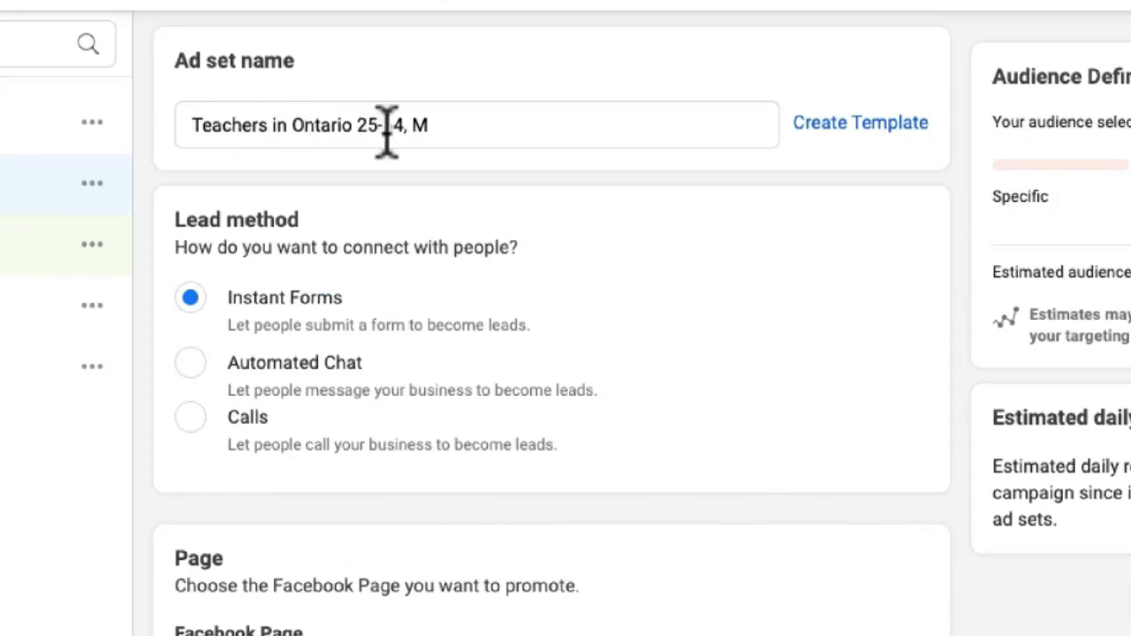
{"action": "type", "text": "6"}
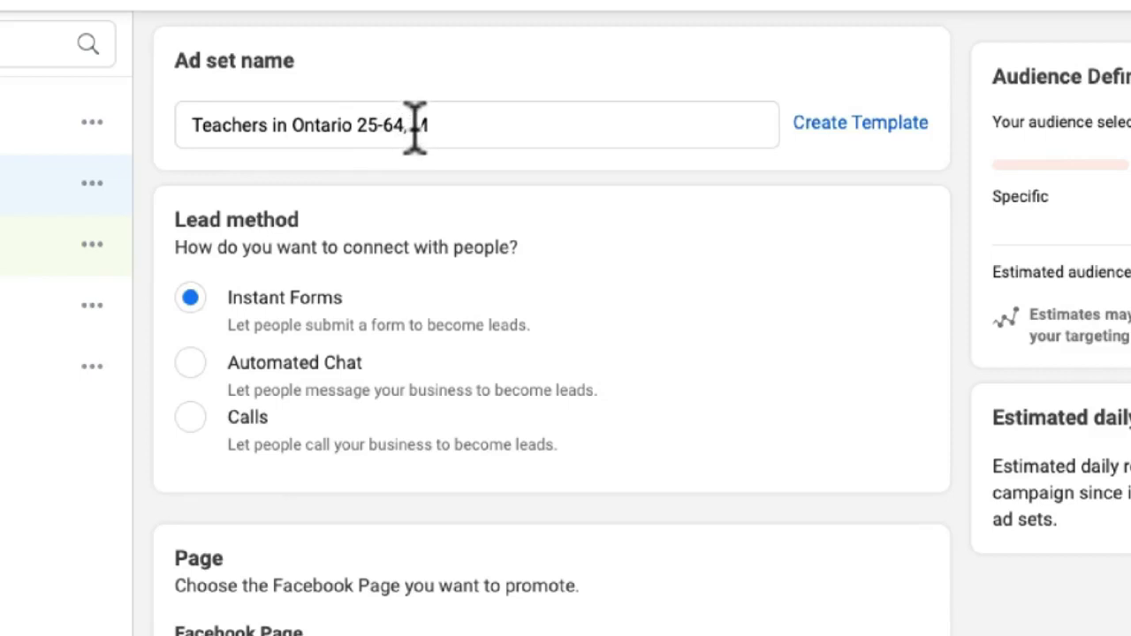
{"action": "type", "text": "M"}
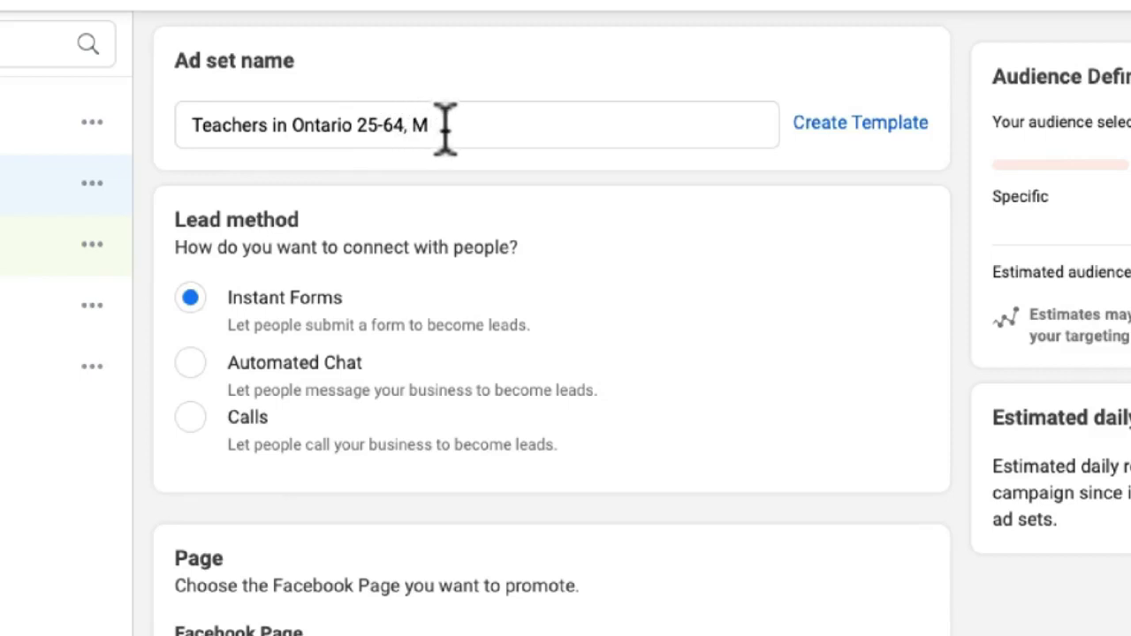
{"action": "scroll", "scroll_direction": "up", "scroll_amount": 3}
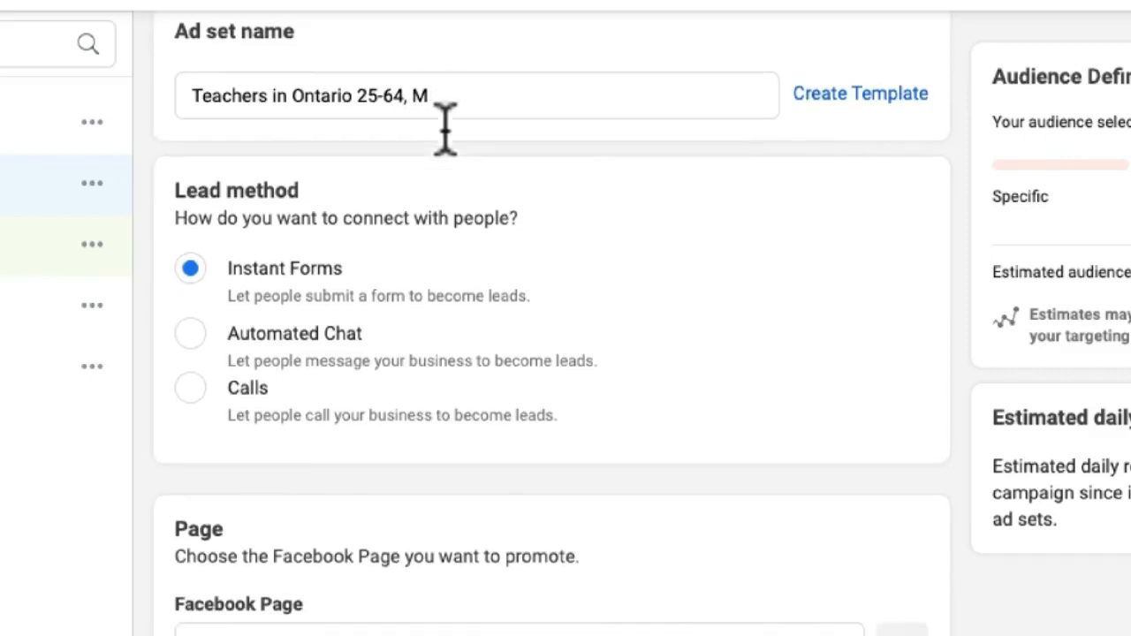
{"action": "mouse_move", "coordinate": [456, 156]}
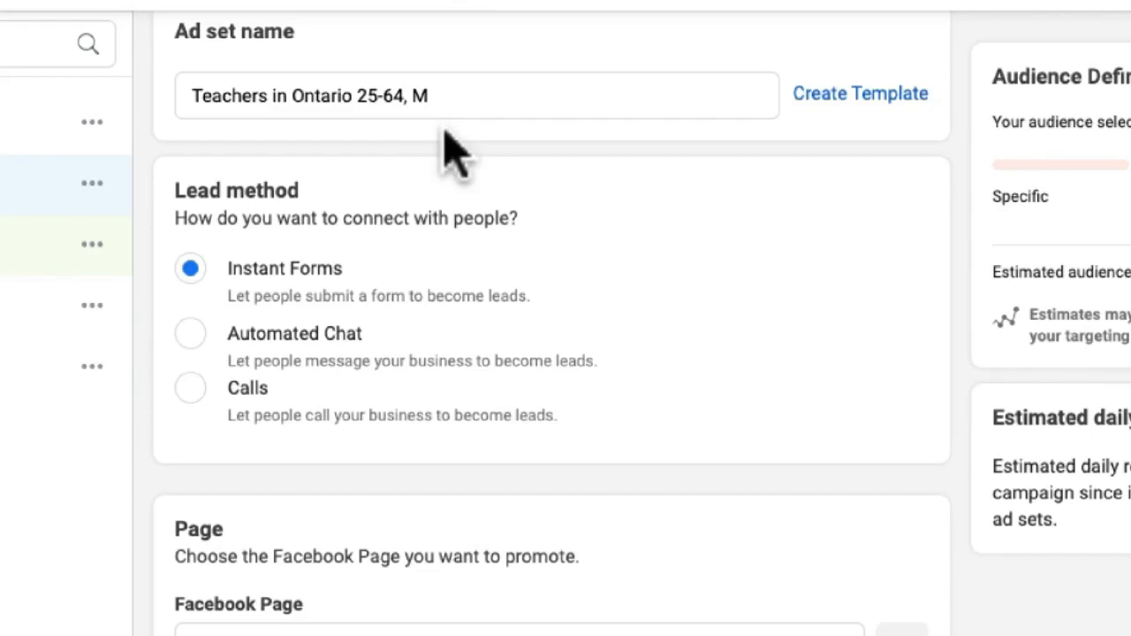
{"action": "mouse_move", "coordinate": [345, 198]}
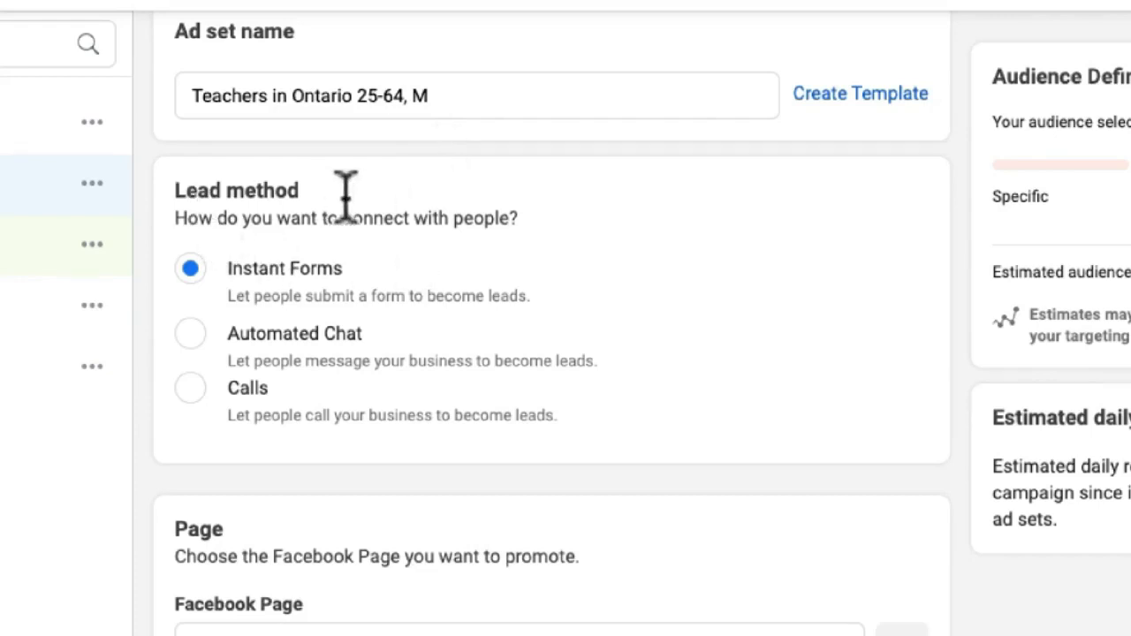
{"action": "scroll", "scroll_direction": "down", "scroll_amount": 3}
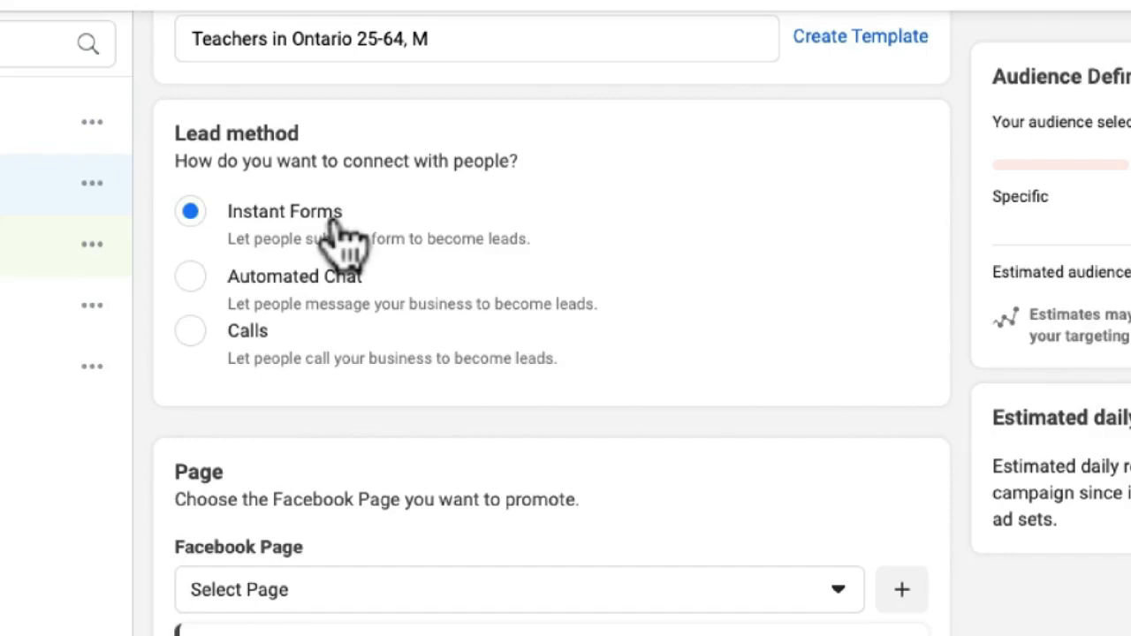
{"action": "mouse_move", "coordinate": [424, 257]}
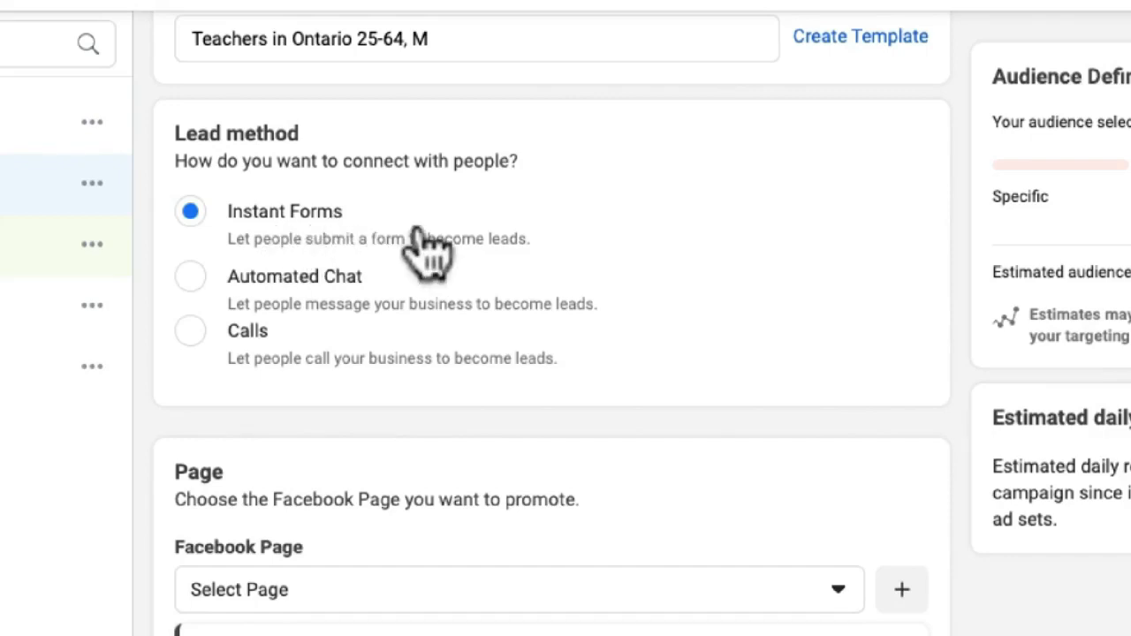
{"action": "scroll", "scroll_direction": "down", "scroll_amount": 3}
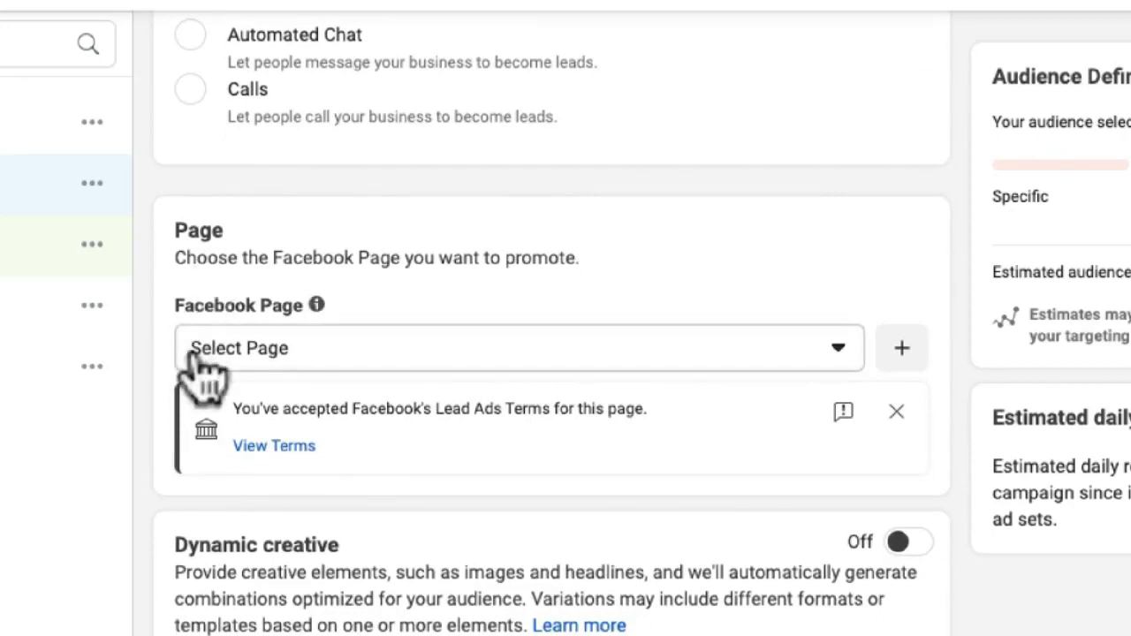
{"action": "mouse_move", "coordinate": [315, 385]}
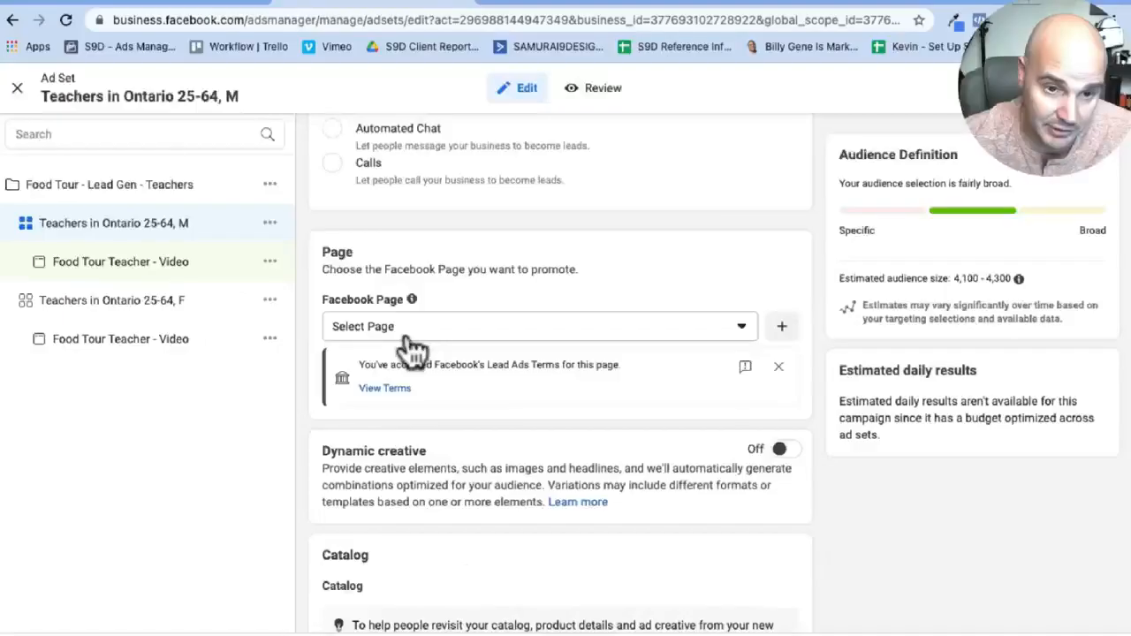
{"action": "left_click", "coordinate": [539, 325]}
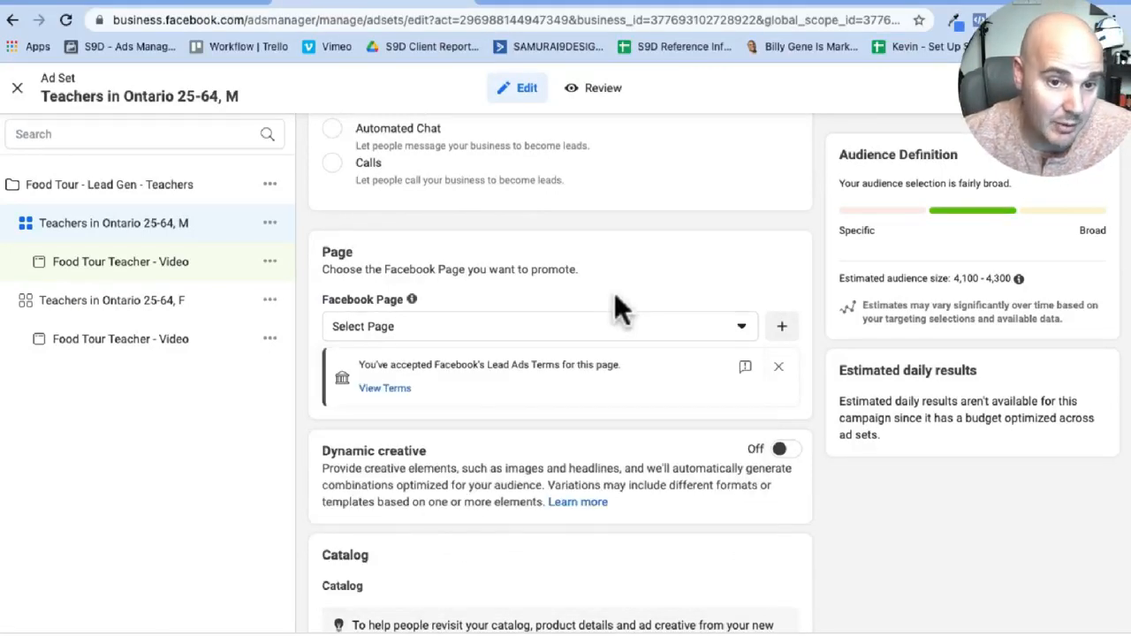
{"action": "mouse_move", "coordinate": [687, 336]}
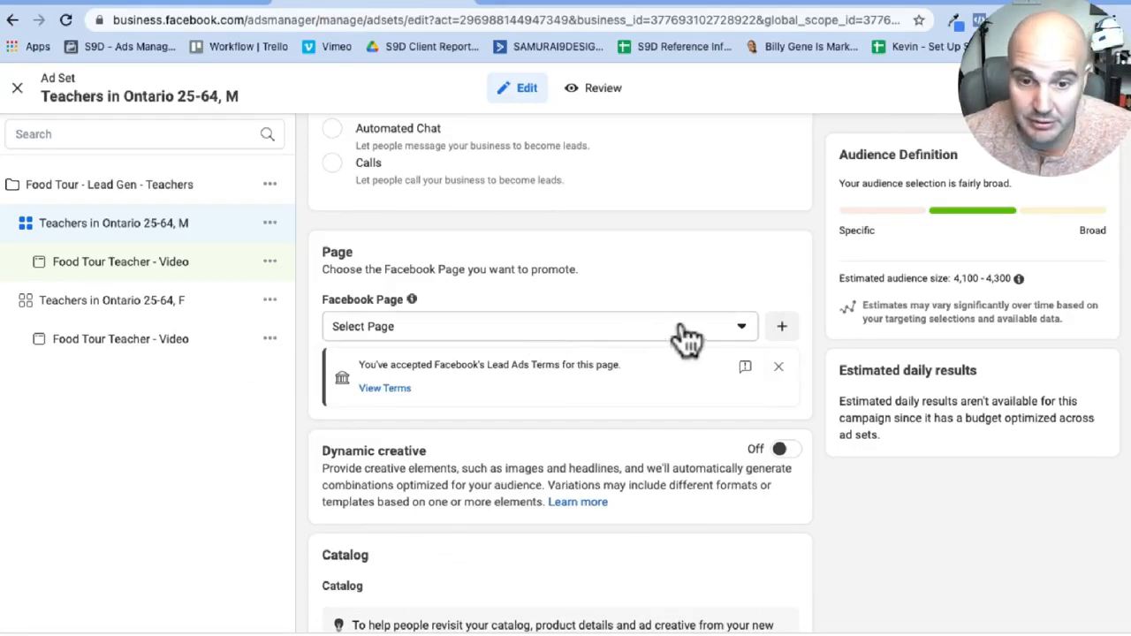
{"action": "scroll", "scroll_direction": "down", "scroll_amount": 3}
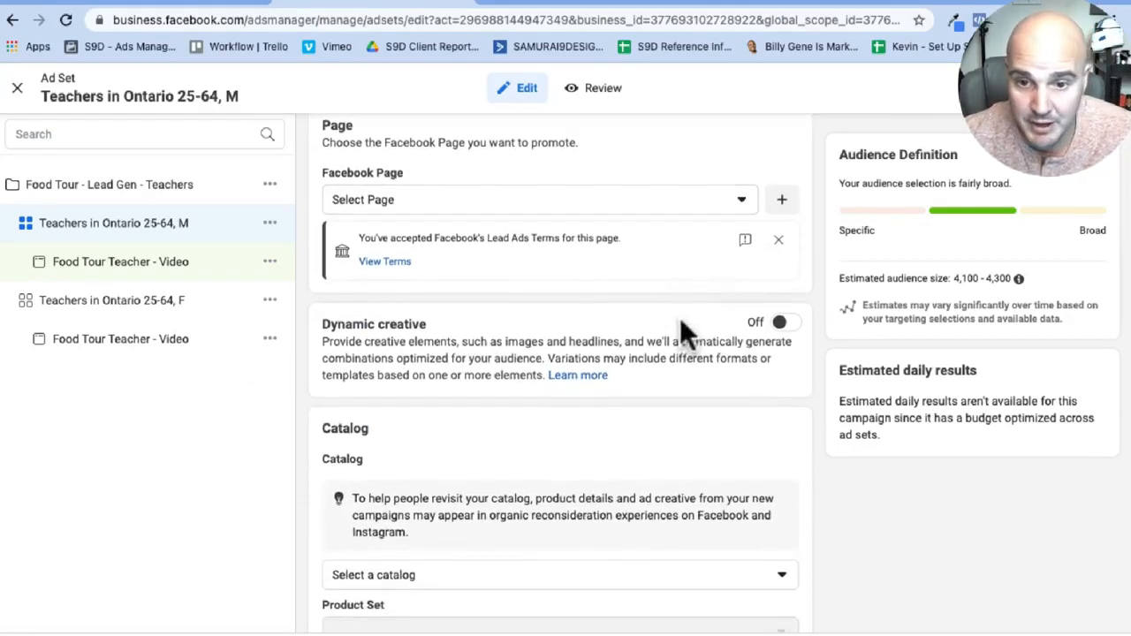
{"action": "scroll", "scroll_direction": "down", "scroll_amount": 3}
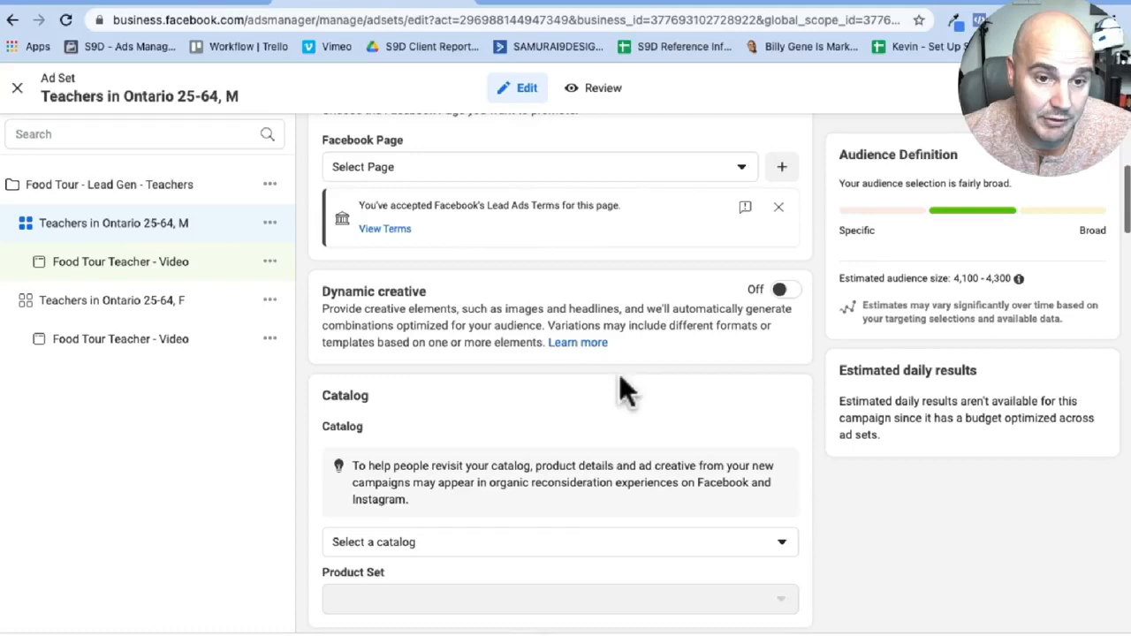
{"action": "scroll", "scroll_direction": "down", "scroll_amount": 3}
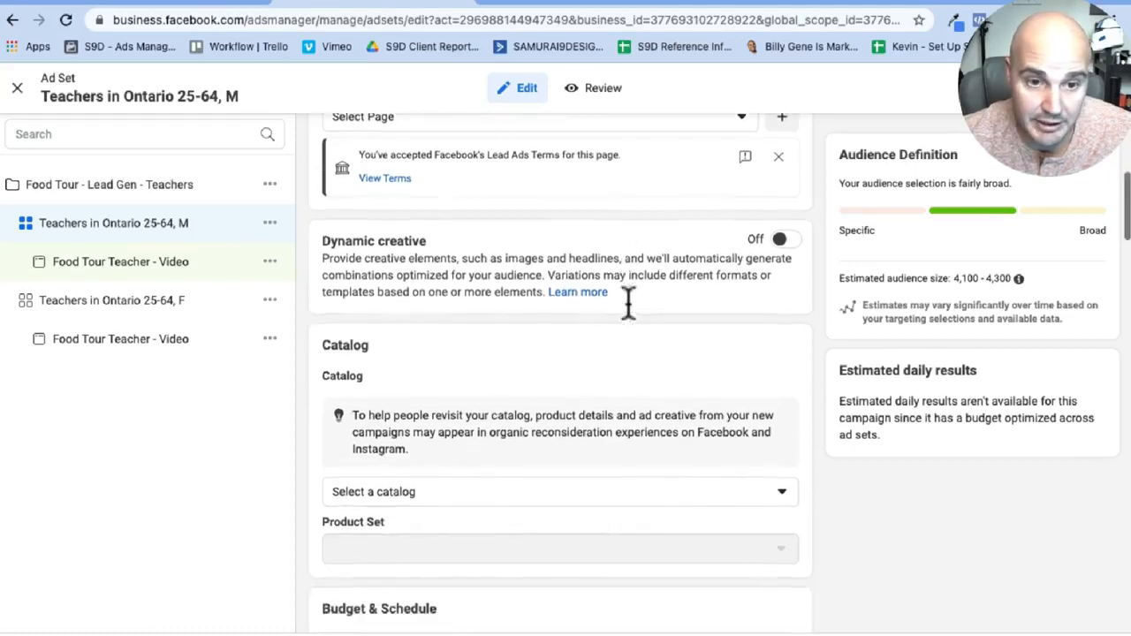
{"action": "scroll", "scroll_direction": "down", "scroll_amount": 3}
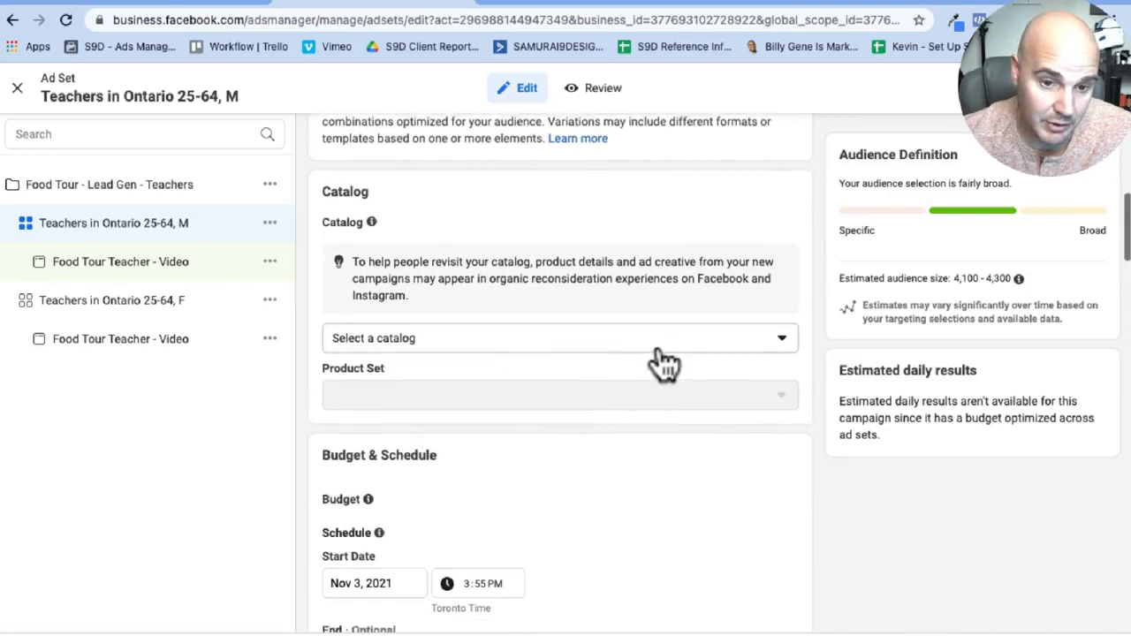
{"action": "scroll", "scroll_direction": "down", "scroll_amount": 3}
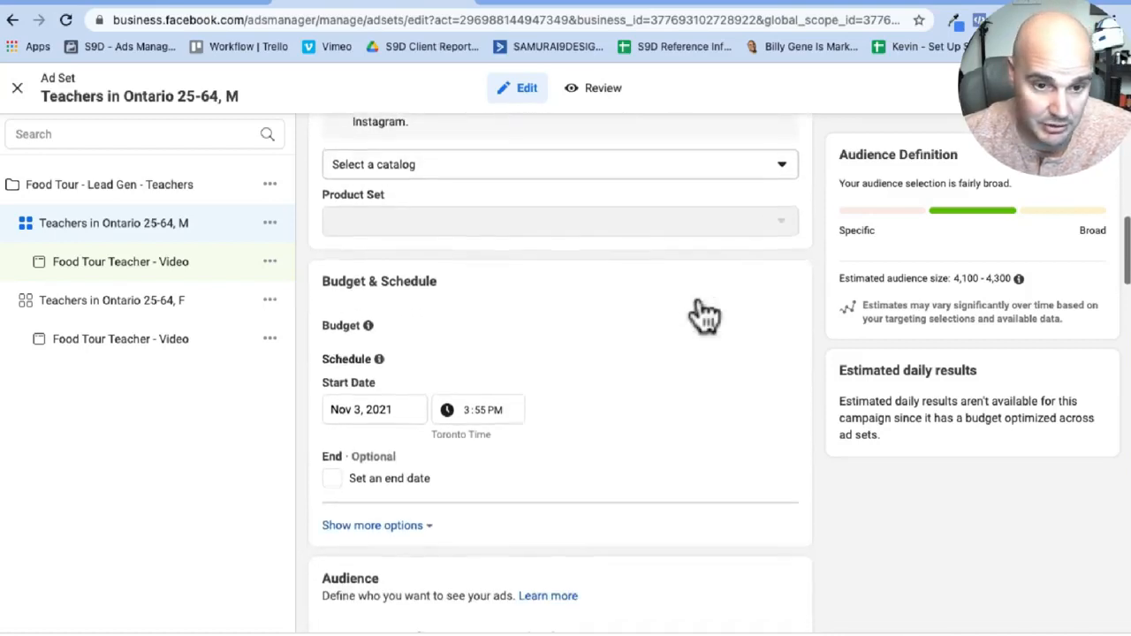
{"action": "scroll", "scroll_direction": "down", "scroll_amount": 3}
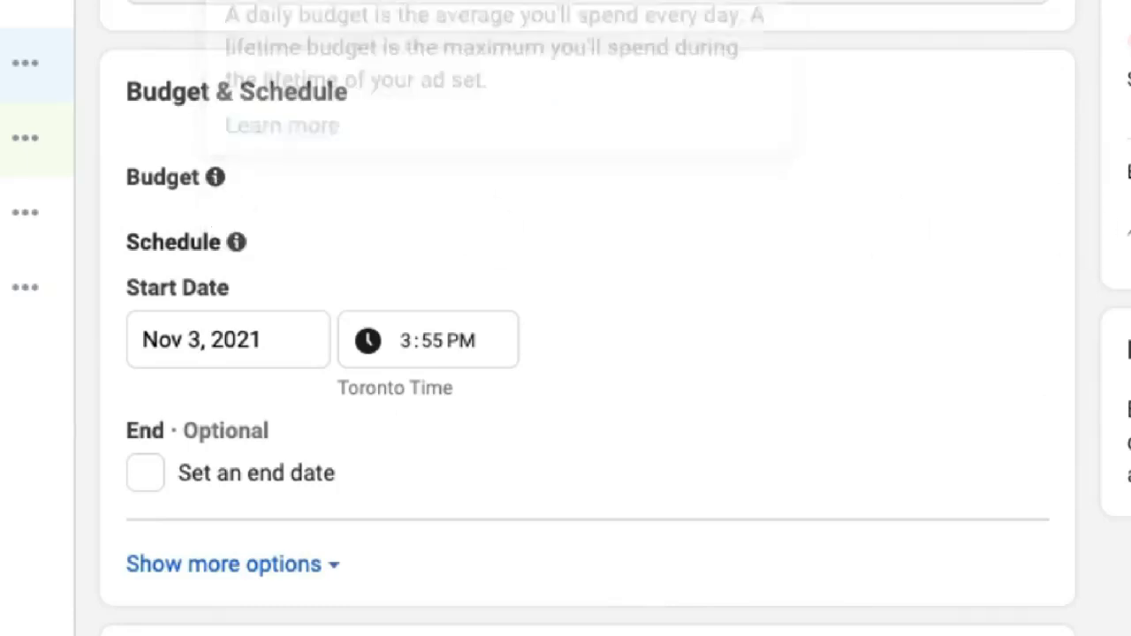
{"action": "scroll", "scroll_direction": "down", "scroll_amount": 3}
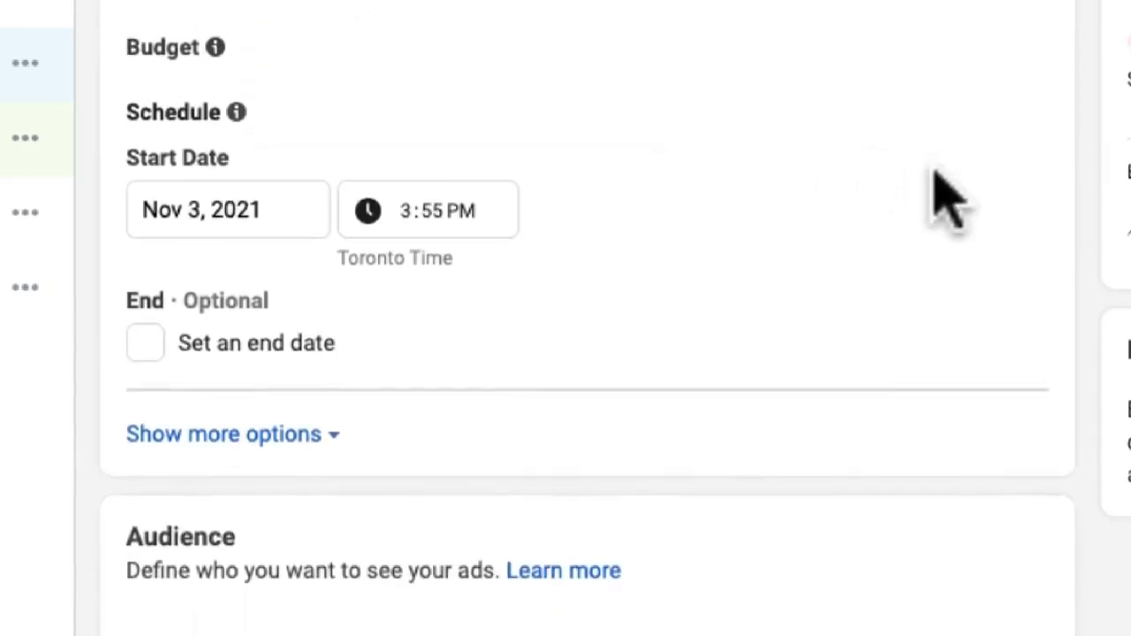
{"action": "mouse_move", "coordinate": [781, 274]}
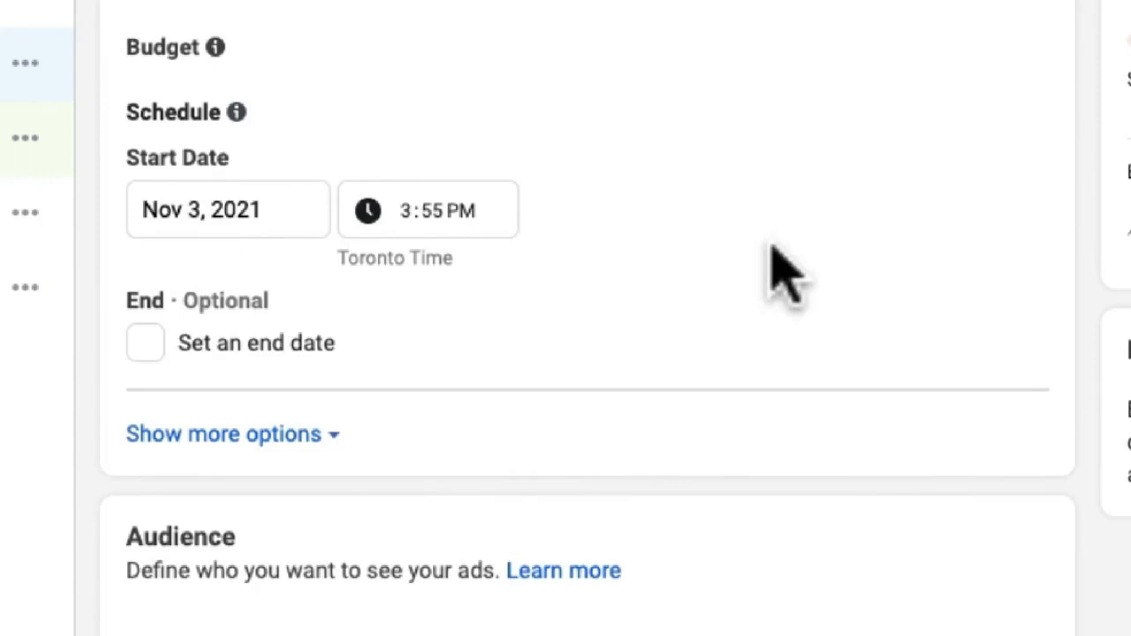
{"action": "scroll", "scroll_direction": "down", "scroll_amount": 3}
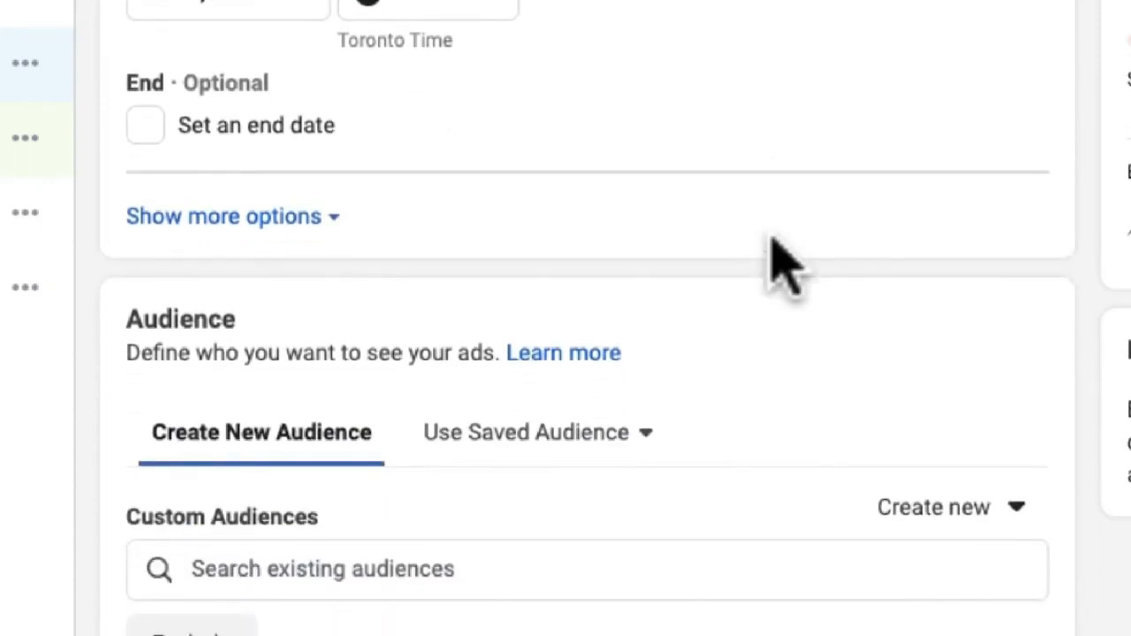
{"action": "scroll", "scroll_direction": "down", "scroll_amount": 3}
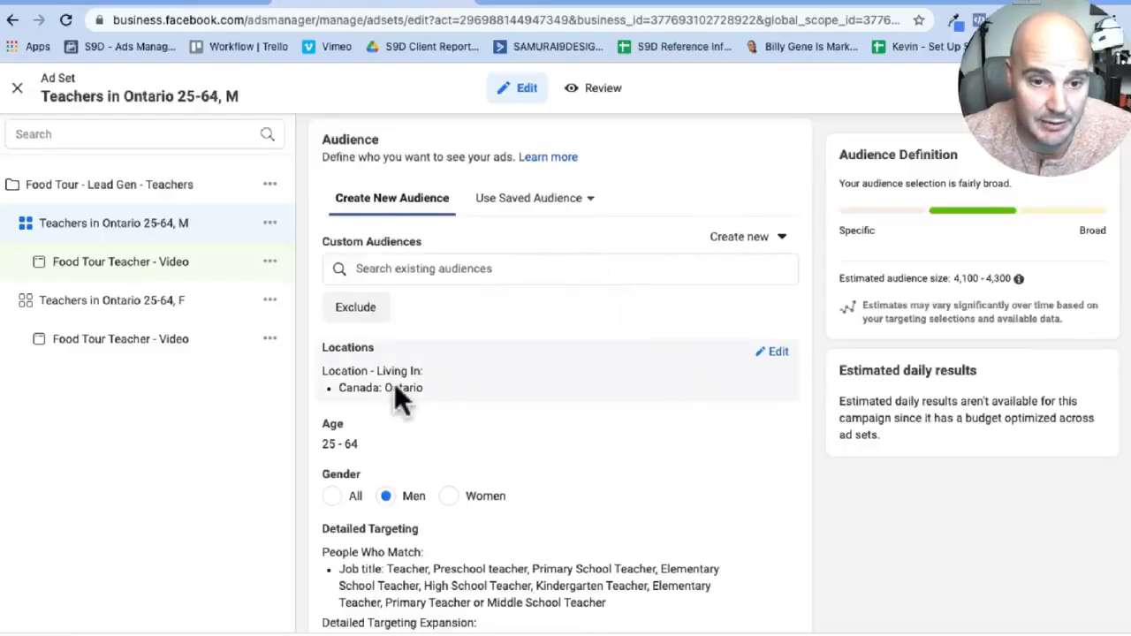
{"action": "mouse_move", "coordinate": [344, 380]}
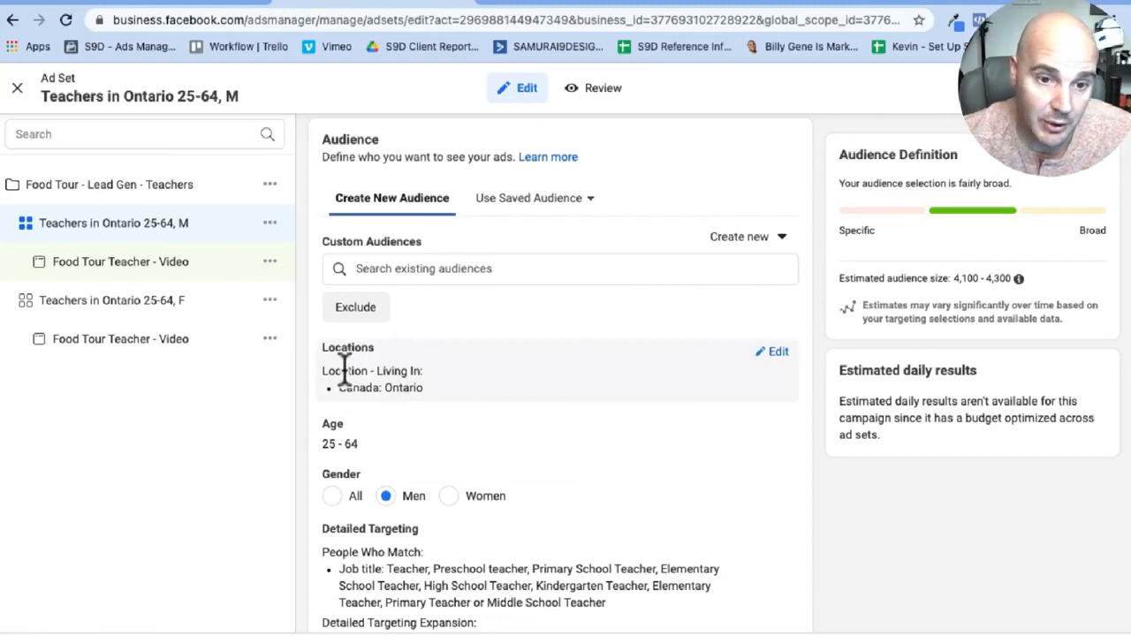
{"action": "mouse_move", "coordinate": [513, 398]}
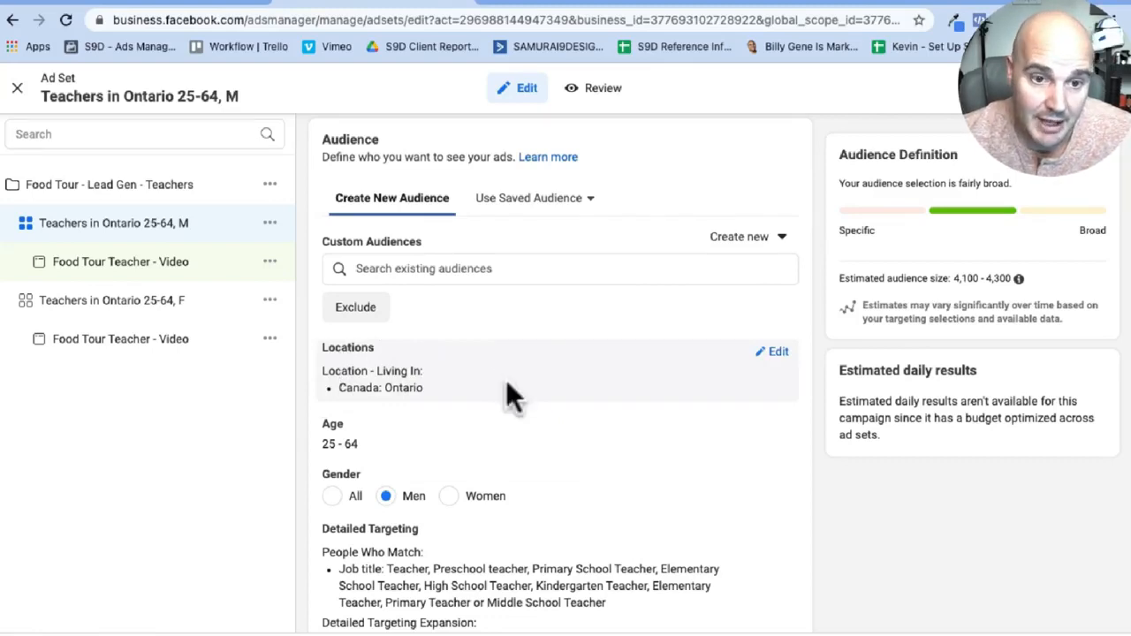
{"action": "mouse_move", "coordinate": [350, 353]}
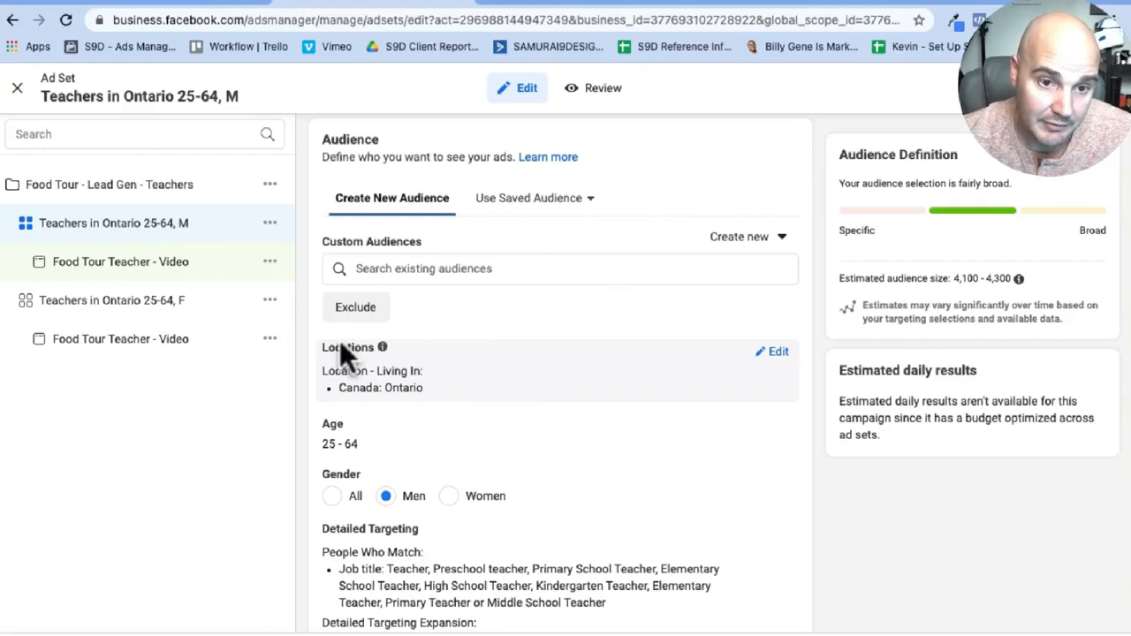
{"action": "mouse_move", "coordinate": [776, 362]}
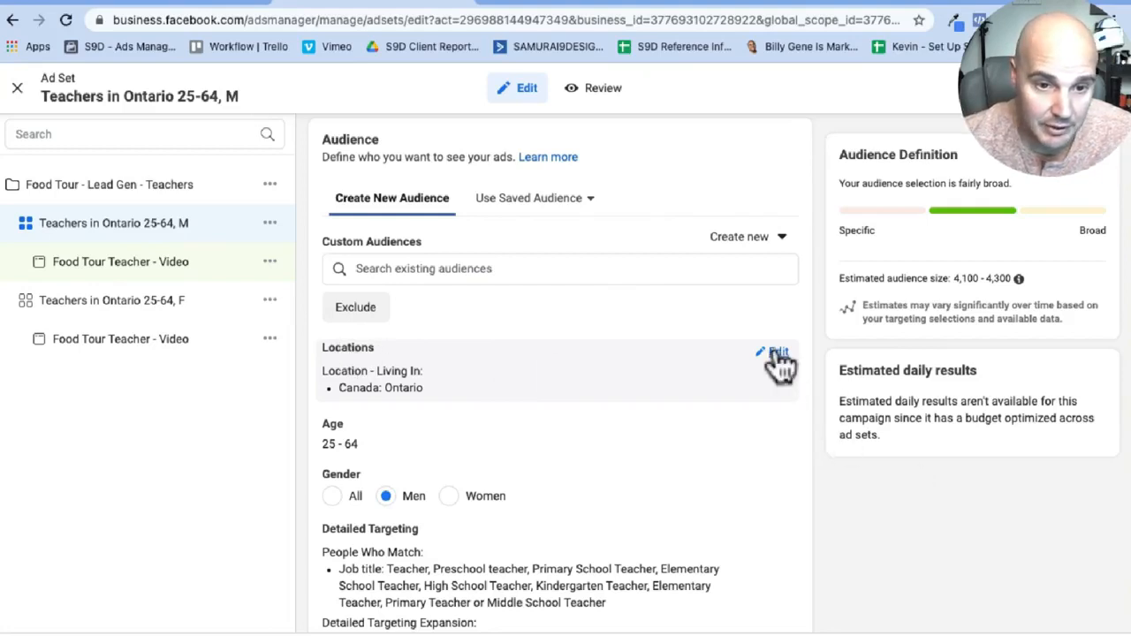
- Edit Locations and review the location type options, keeping 'People living in this location' for Ontario, Canada
{"action": "left_click", "coordinate": [776, 354]}
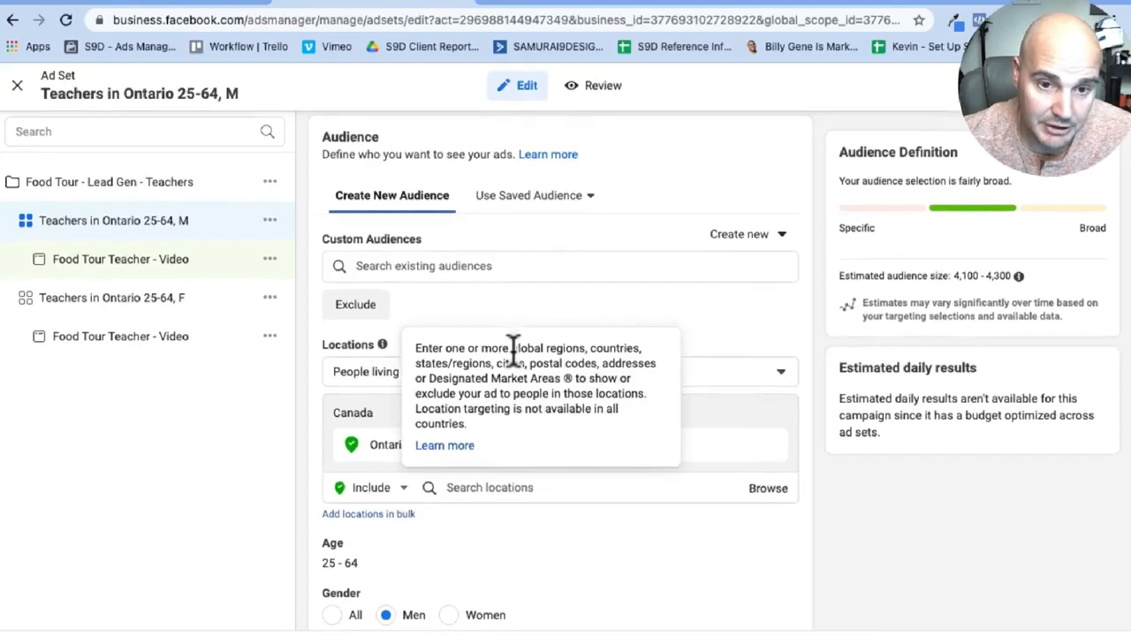
{"action": "left_click", "coordinate": [558, 371]}
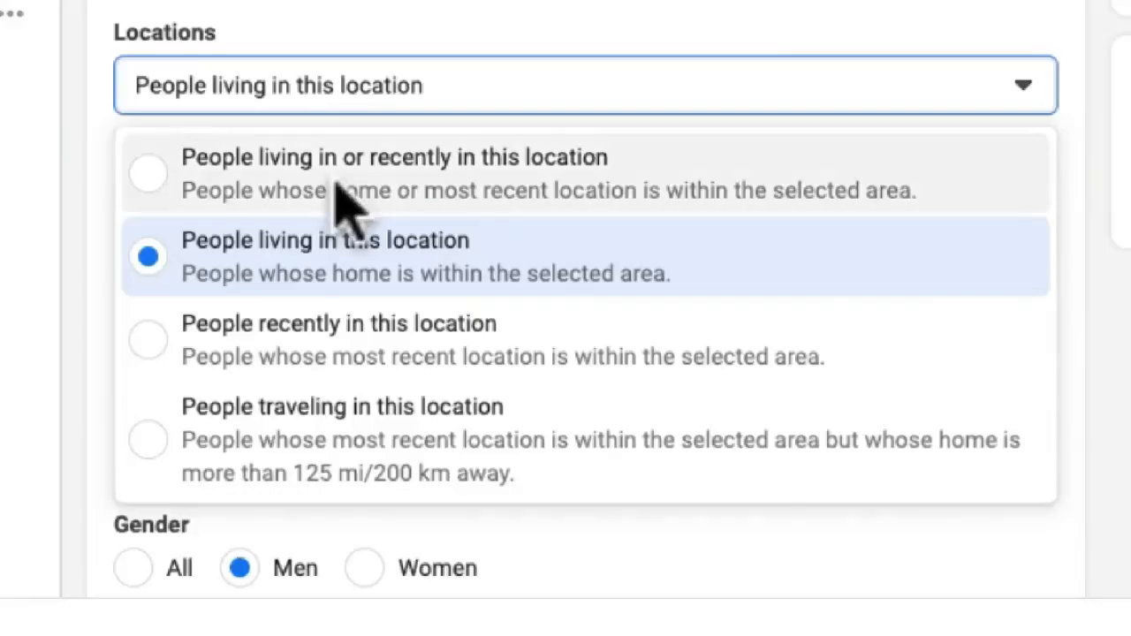
{"action": "mouse_move", "coordinate": [318, 292]}
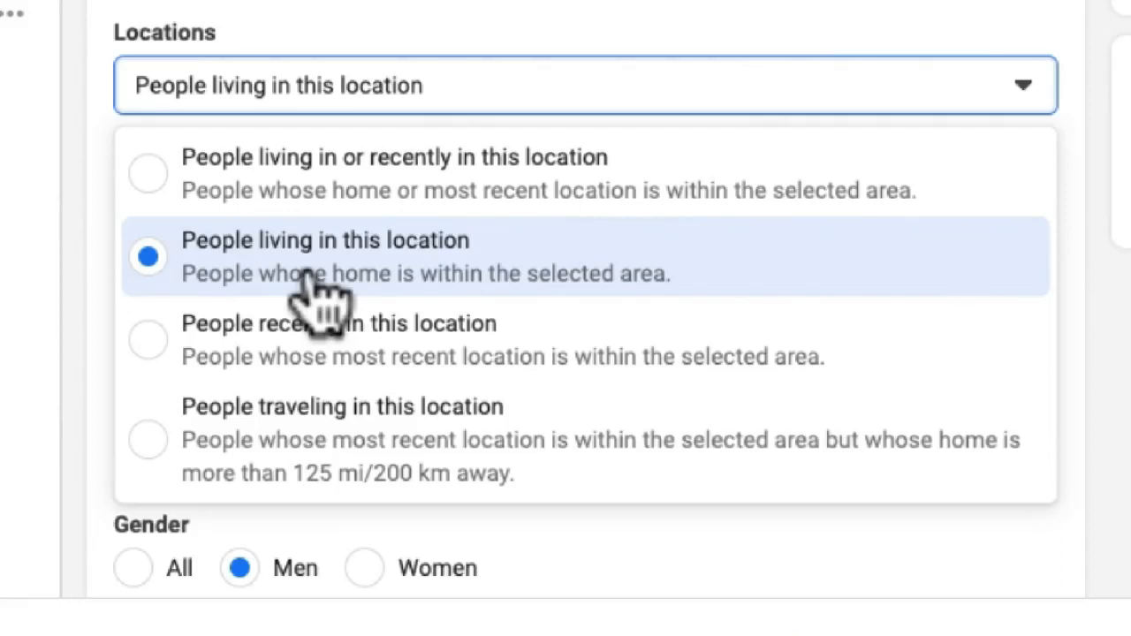
{"action": "mouse_move", "coordinate": [261, 209]}
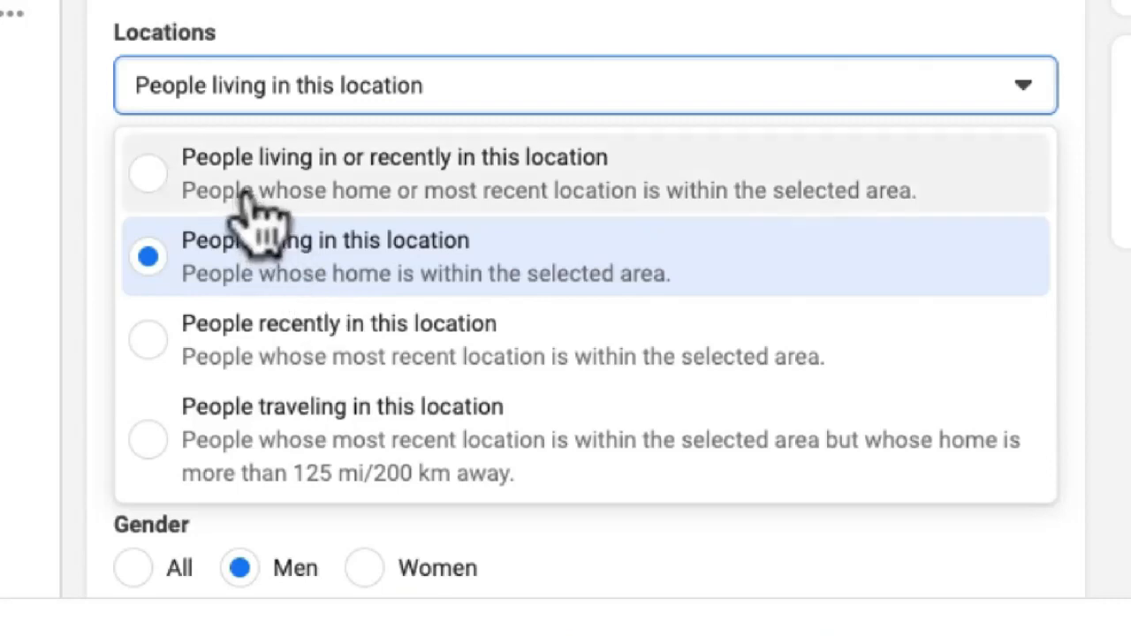
{"action": "mouse_move", "coordinate": [98, 251]}
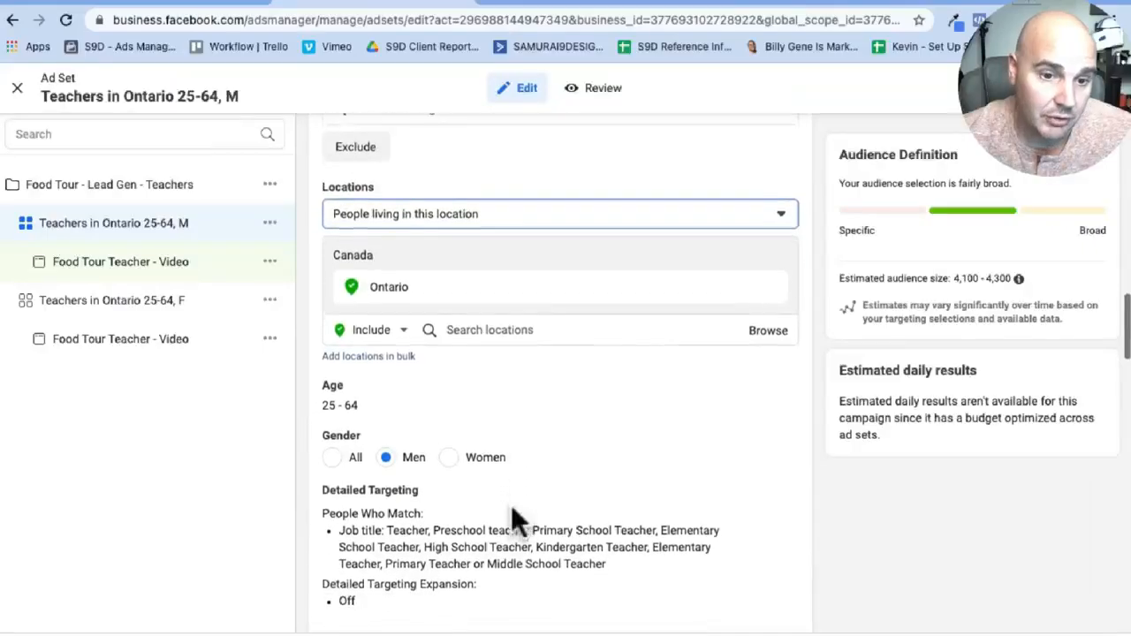
{"action": "scroll", "scroll_direction": "down", "scroll_amount": 3}
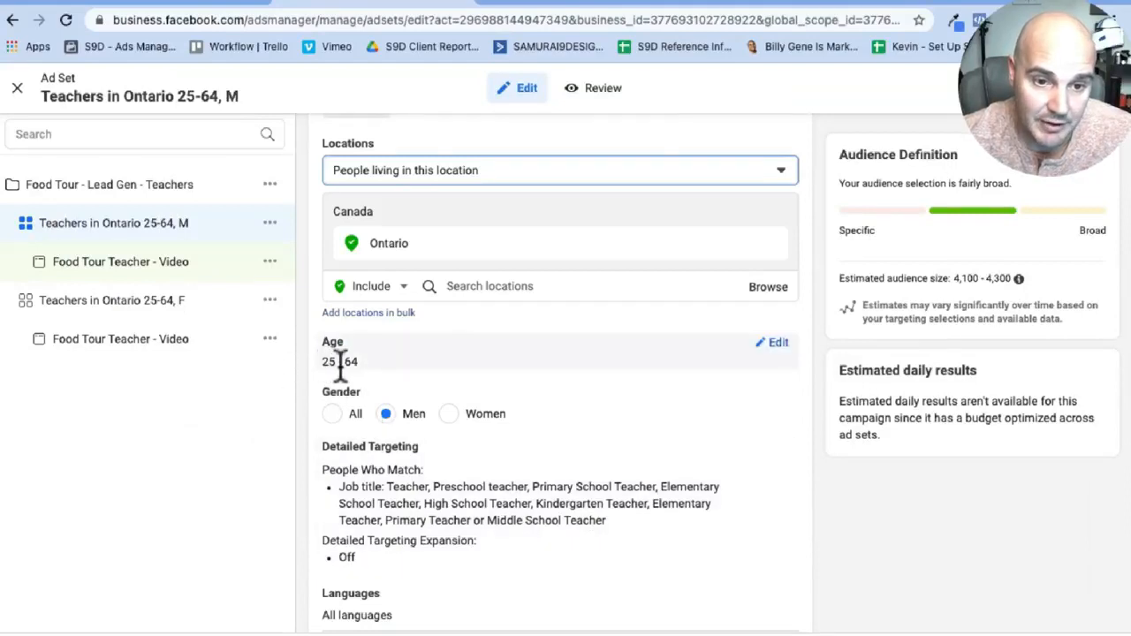
{"action": "mouse_move", "coordinate": [362, 374]}
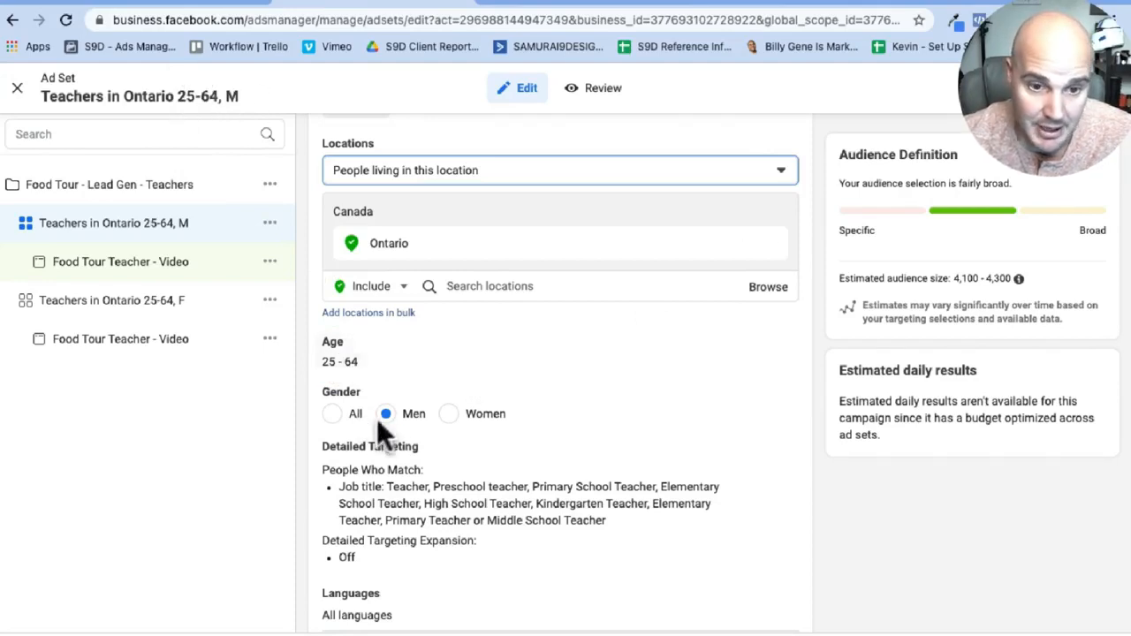
{"action": "mouse_move", "coordinate": [389, 415]}
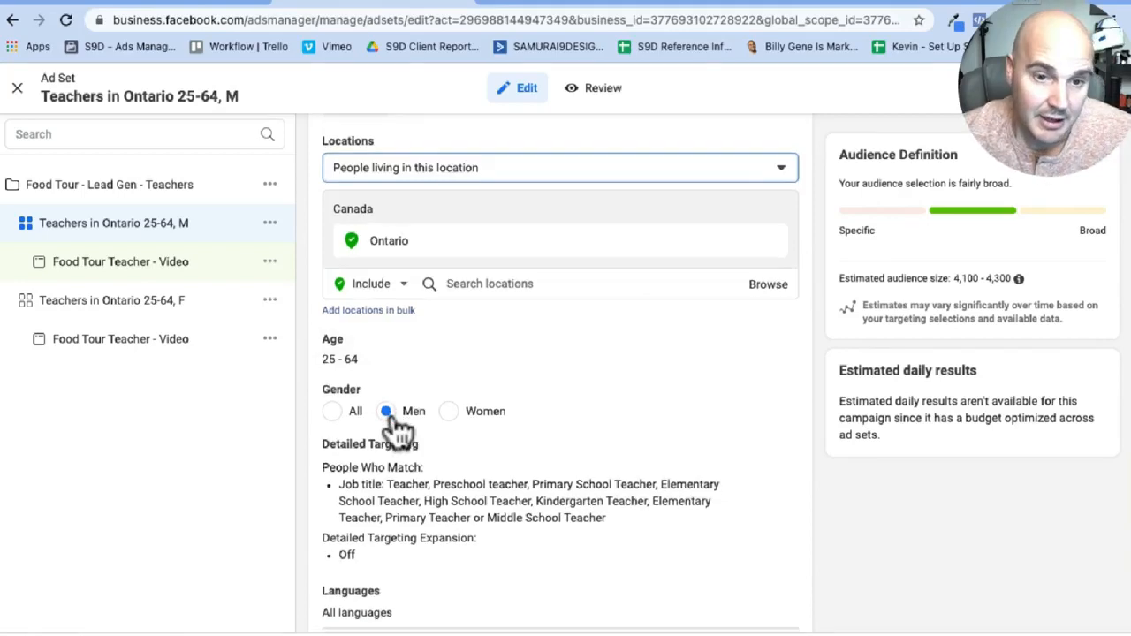
{"action": "scroll", "scroll_direction": "down", "scroll_amount": 3}
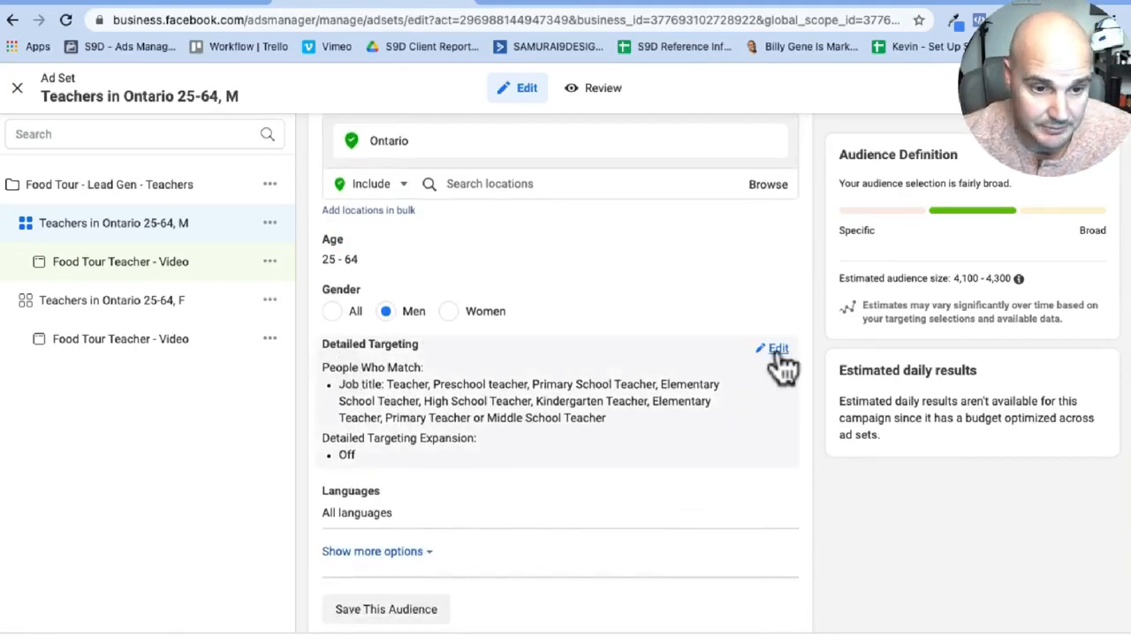
- Edit Detailed Targeting and review the individually listed teacher job titles
{"action": "left_click", "coordinate": [776, 348]}
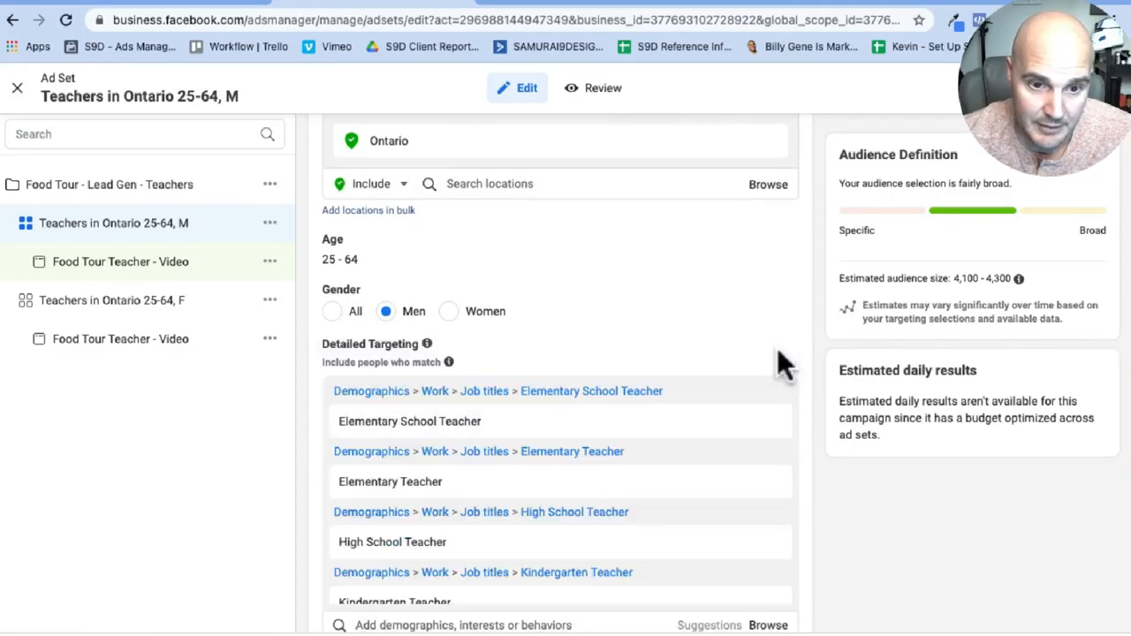
{"action": "scroll", "scroll_direction": "down", "scroll_amount": 3}
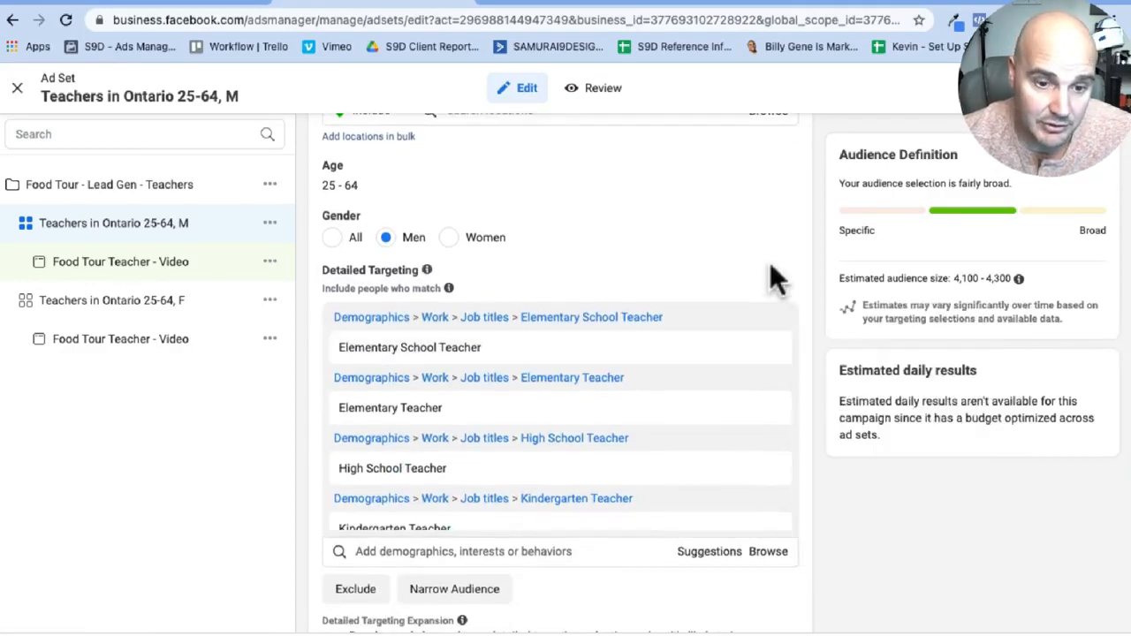
{"action": "scroll", "scroll_direction": "down", "scroll_amount": 3}
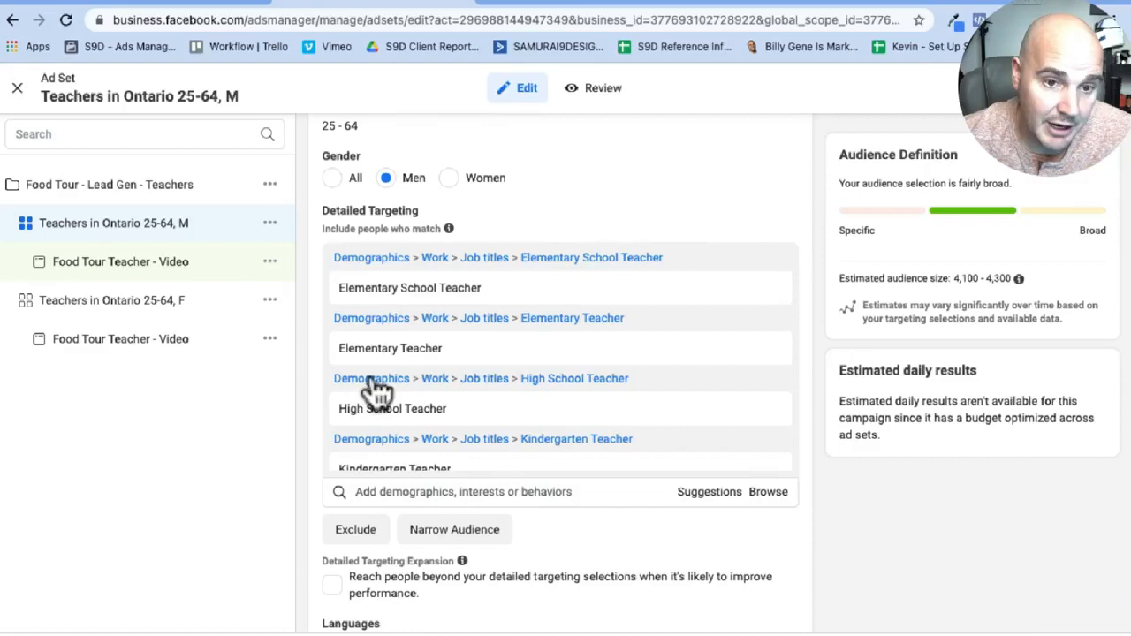
{"action": "mouse_move", "coordinate": [468, 282]}
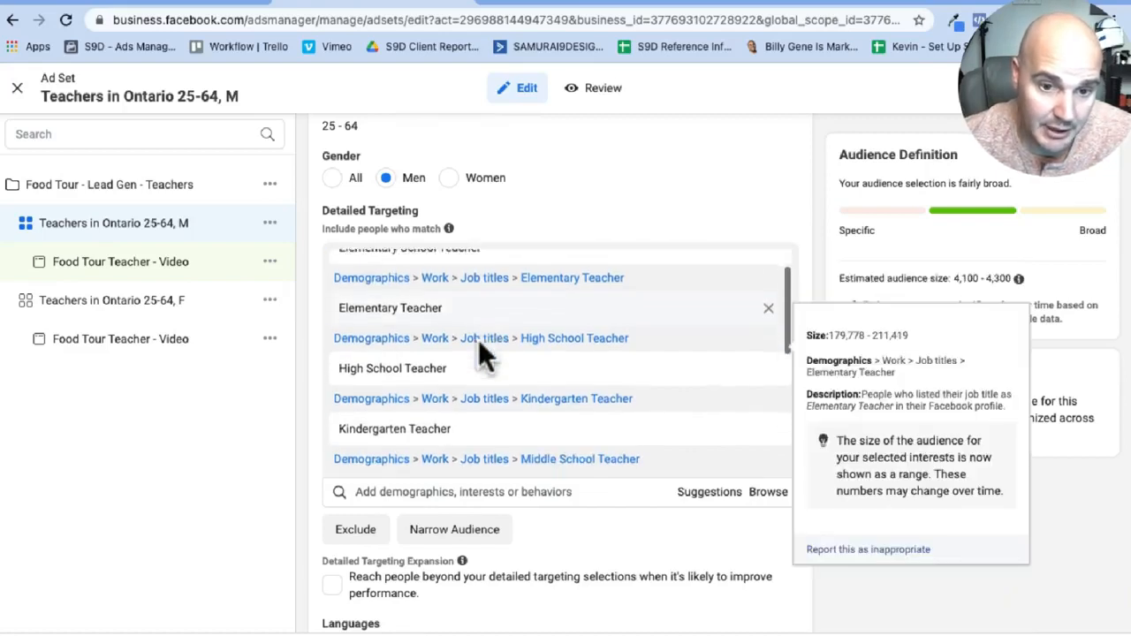
{"action": "scroll", "scroll_direction": "down", "scroll_amount": 3}
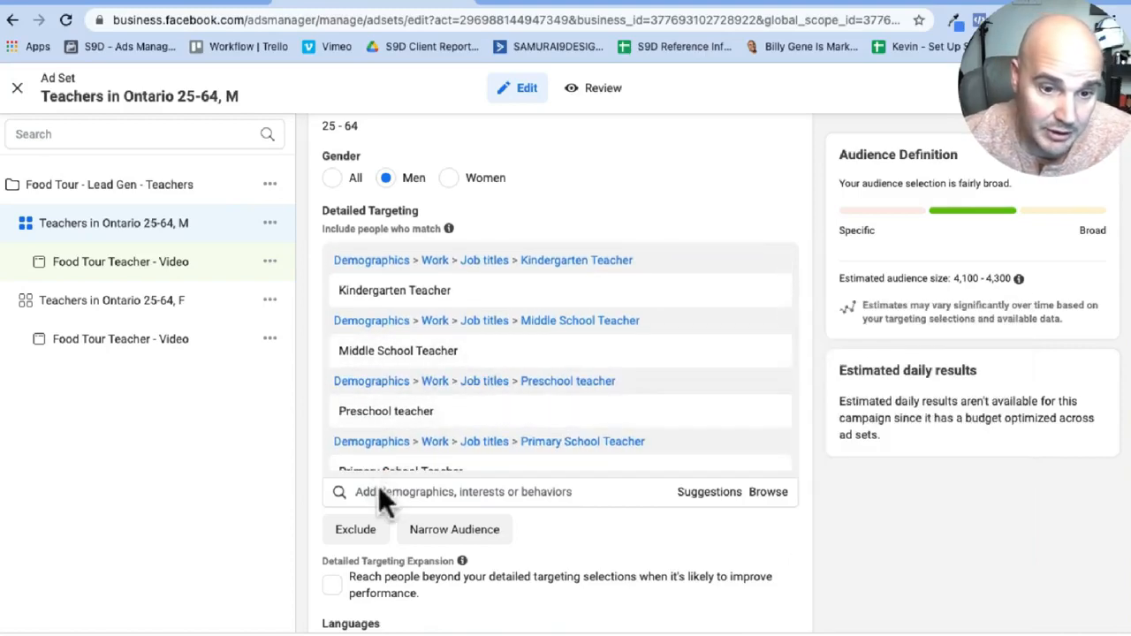
- Search detailed targeting for 'teacher' to list suggestions like the Teacher interest and Yoga Teacher job title
{"action": "left_click", "coordinate": [462, 491]}
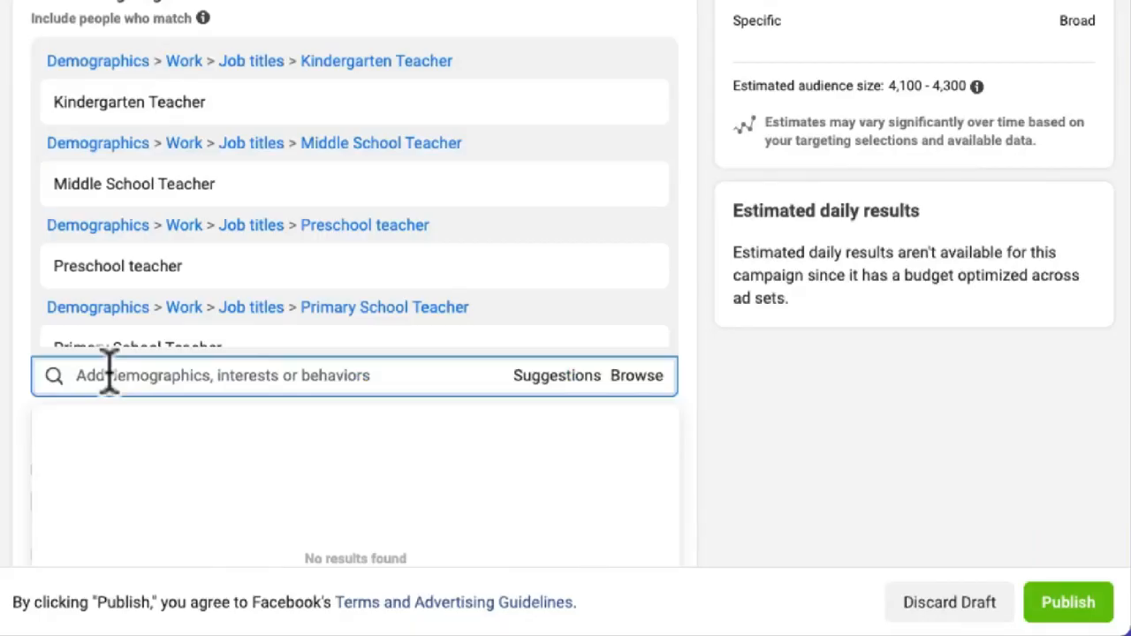
{"action": "type", "text": "teachers"}
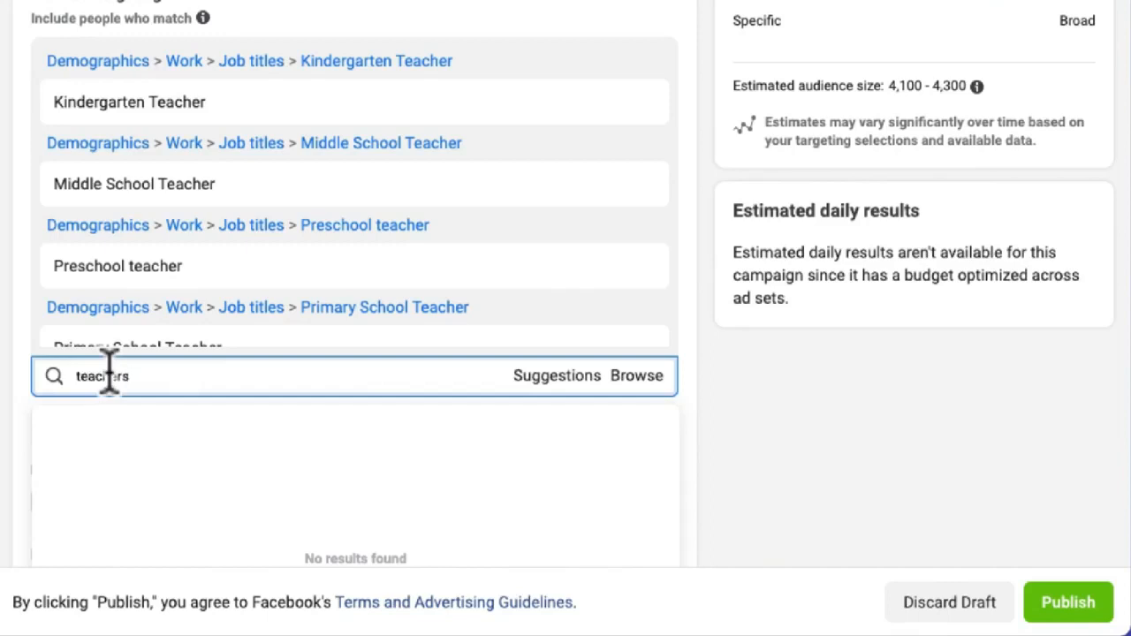
{"action": "key", "text": "Backspace"}
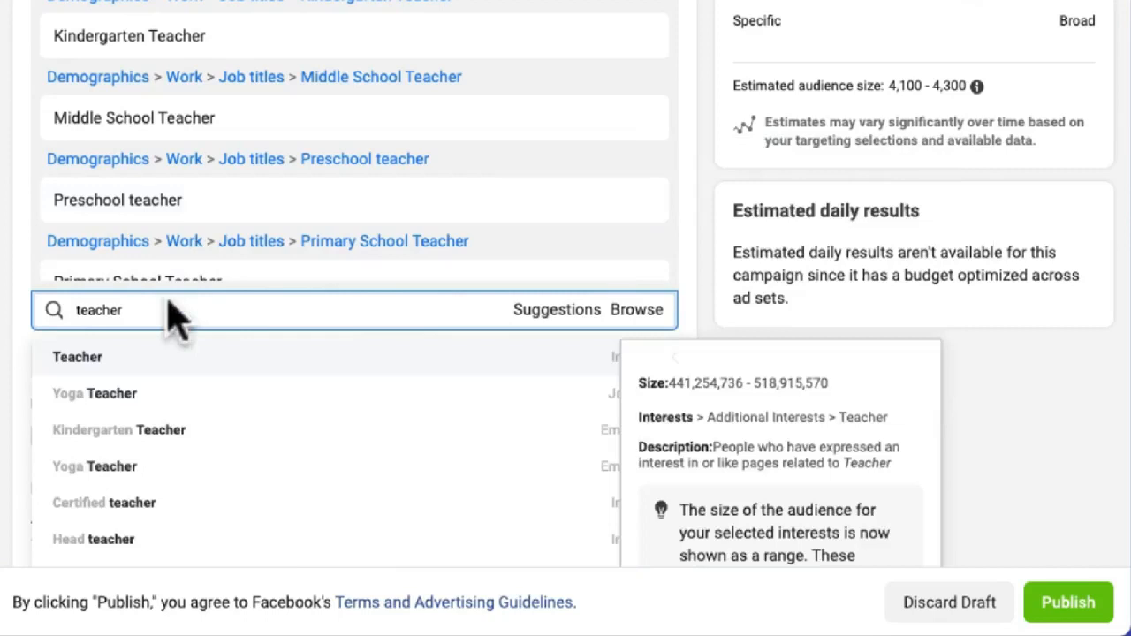
{"action": "mouse_move", "coordinate": [311, 374]}
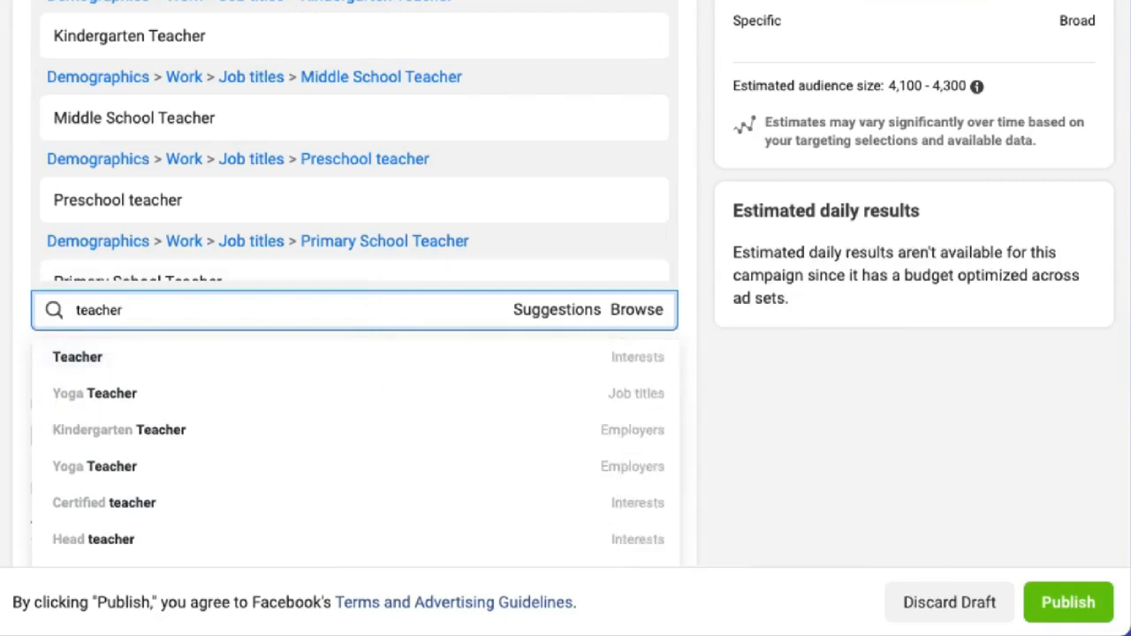
{"action": "mouse_move", "coordinate": [653, 380]}
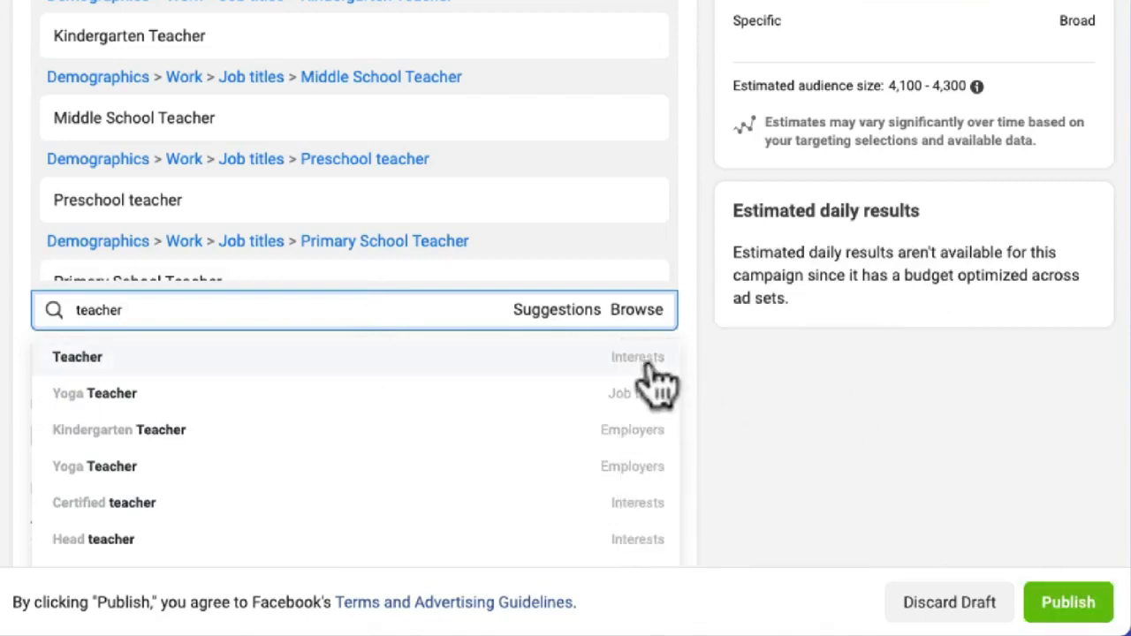
{"action": "mouse_move", "coordinate": [668, 452]}
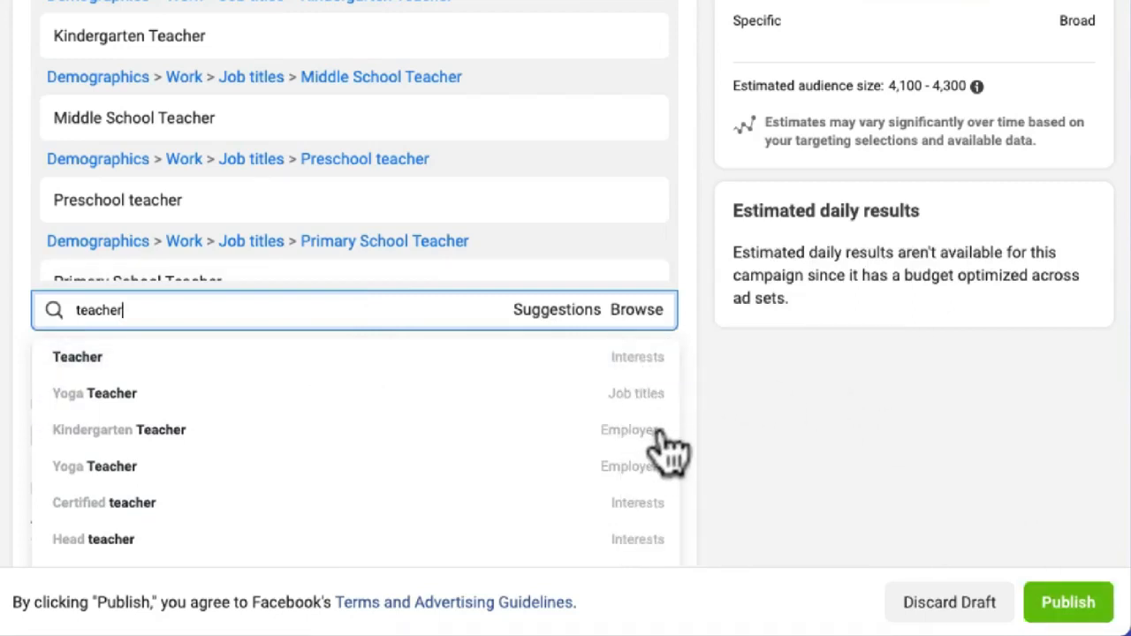
{"action": "mouse_move", "coordinate": [663, 415]}
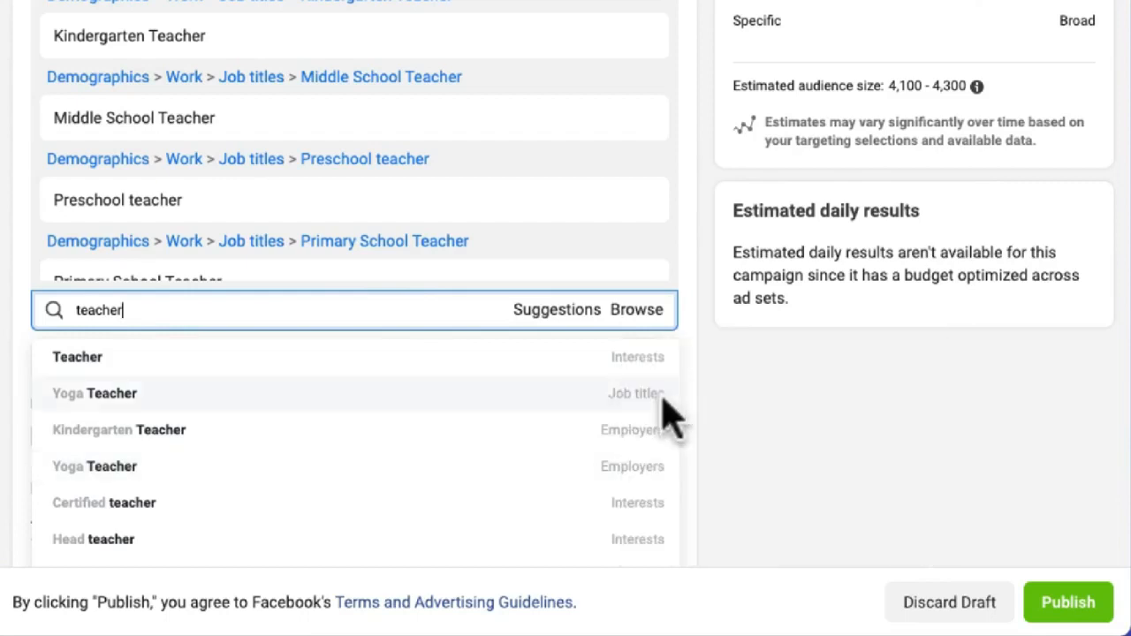
{"action": "mouse_move", "coordinate": [650, 424]}
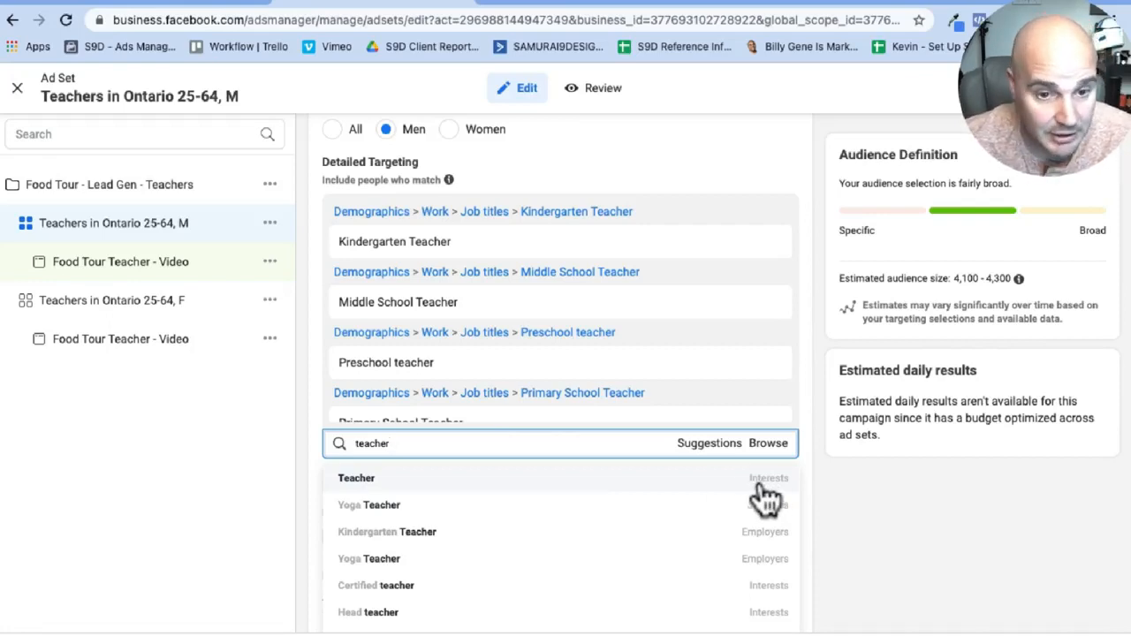
{"action": "mouse_move", "coordinate": [628, 406]}
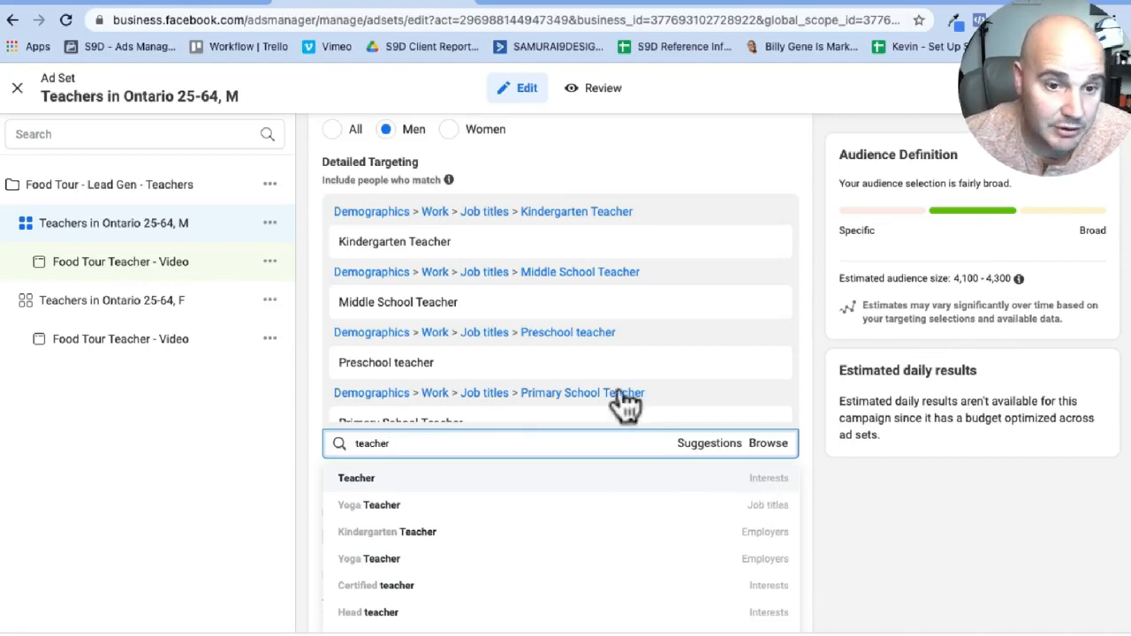
{"action": "mouse_move", "coordinate": [495, 268]}
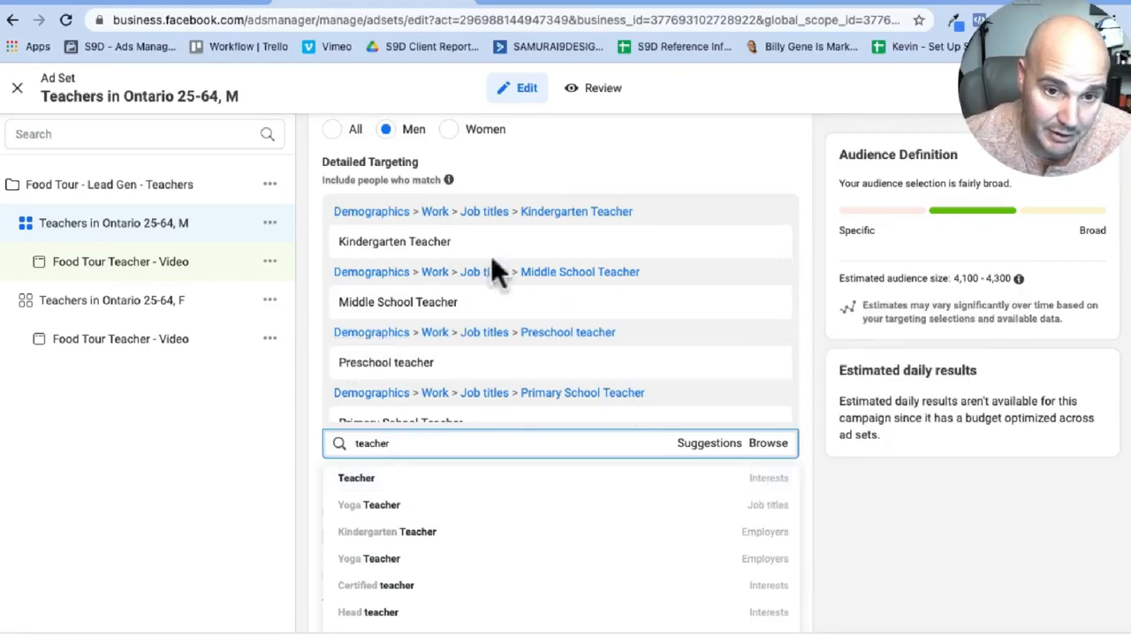
{"action": "mouse_move", "coordinate": [562, 339]}
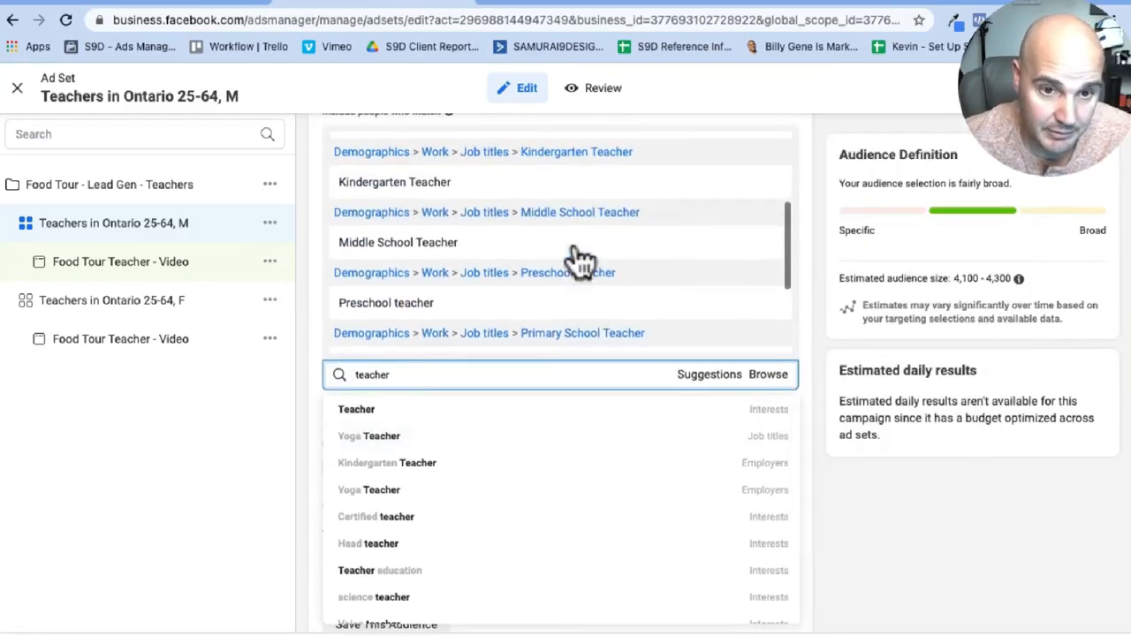
- Switch the ad set's gender targeting from Men to Women
{"action": "scroll", "scroll_direction": "up", "scroll_amount": 3}
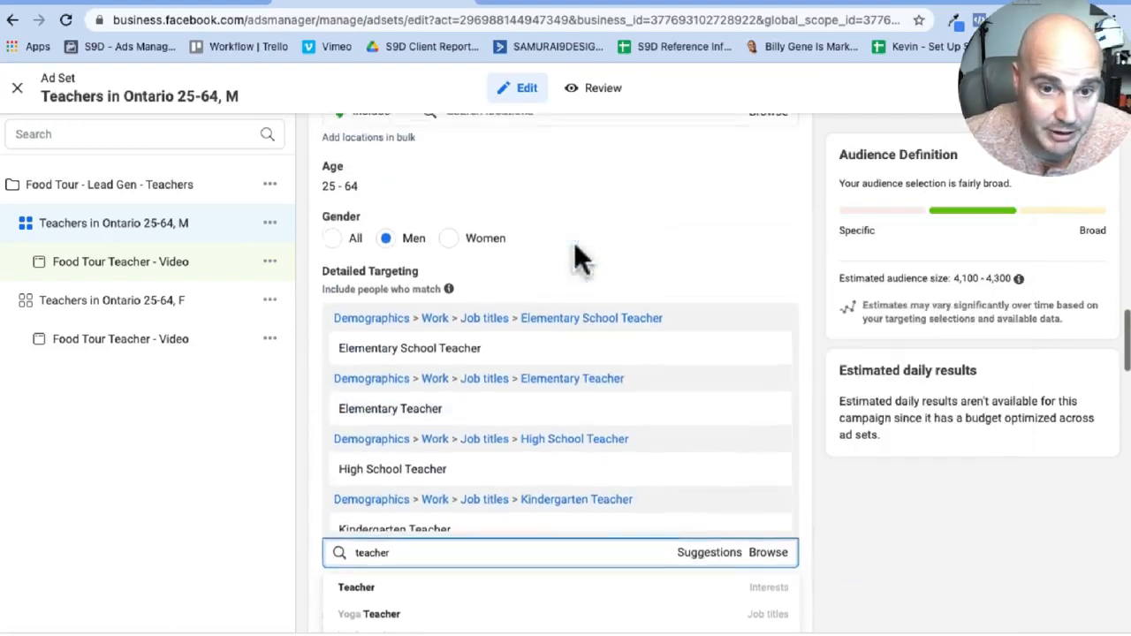
{"action": "scroll", "scroll_direction": "up", "scroll_amount": 3}
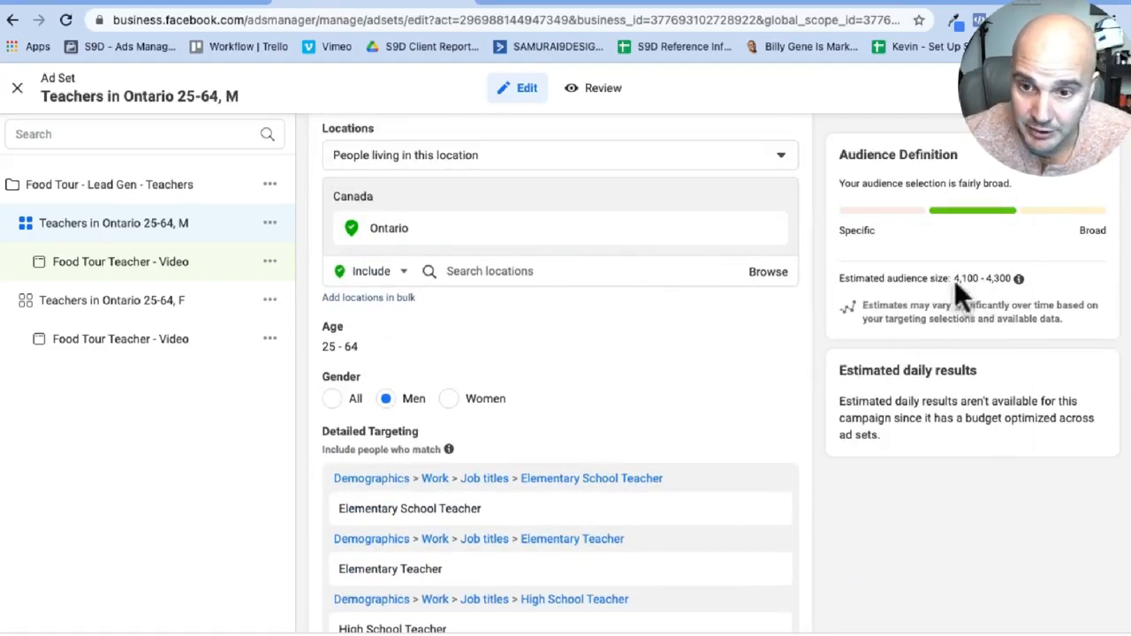
{"action": "mouse_move", "coordinate": [972, 282]}
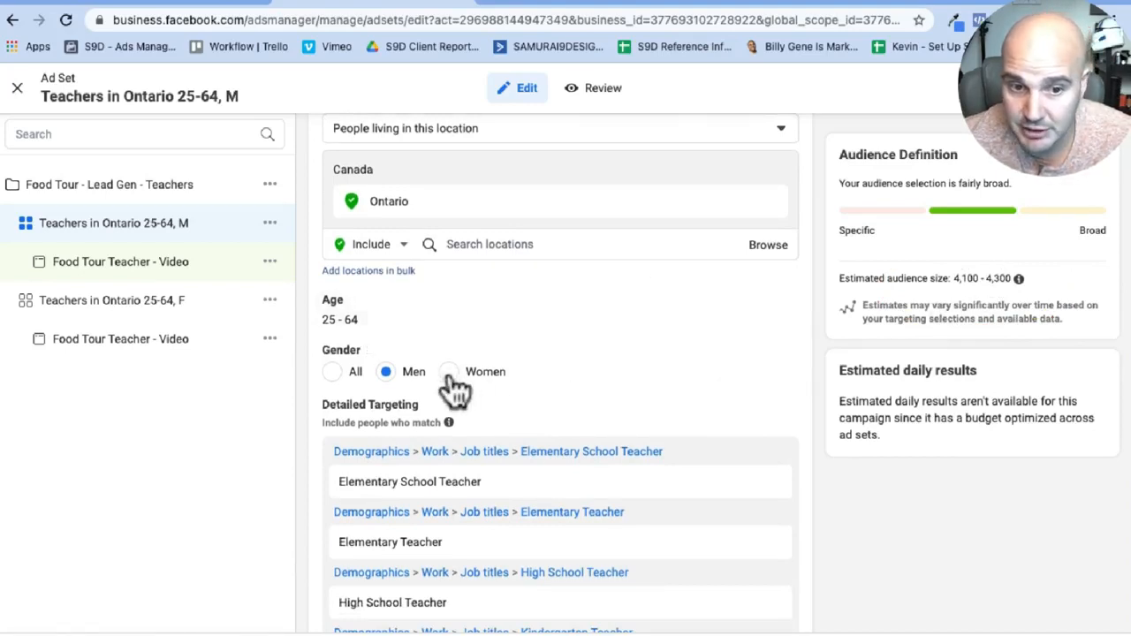
{"action": "left_click", "coordinate": [448, 371]}
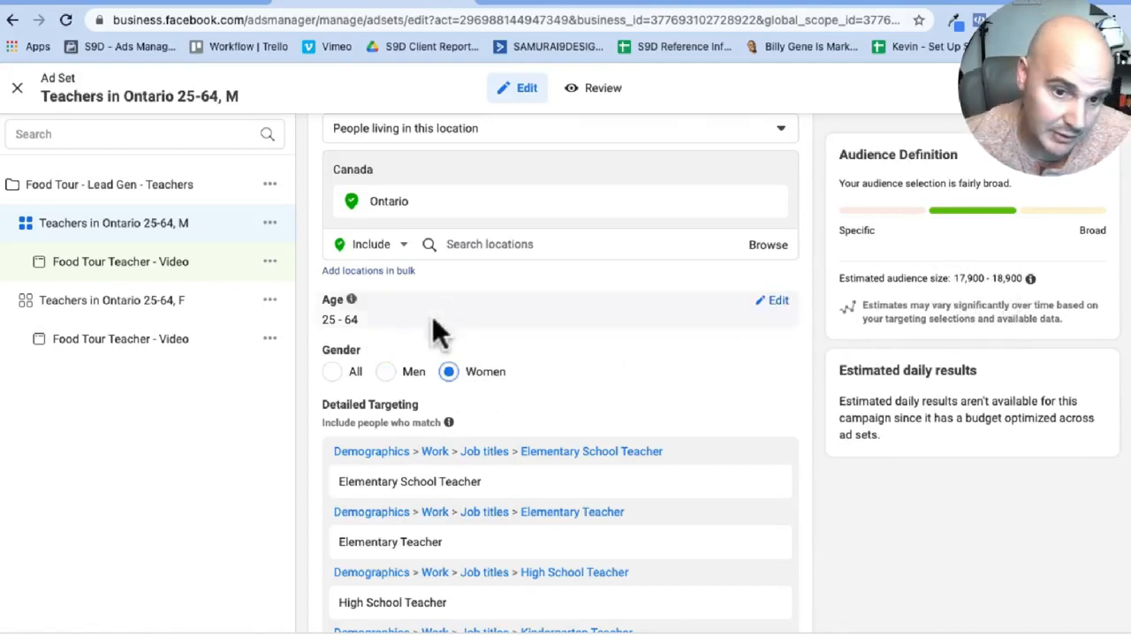
{"action": "mouse_move", "coordinate": [627, 380]}
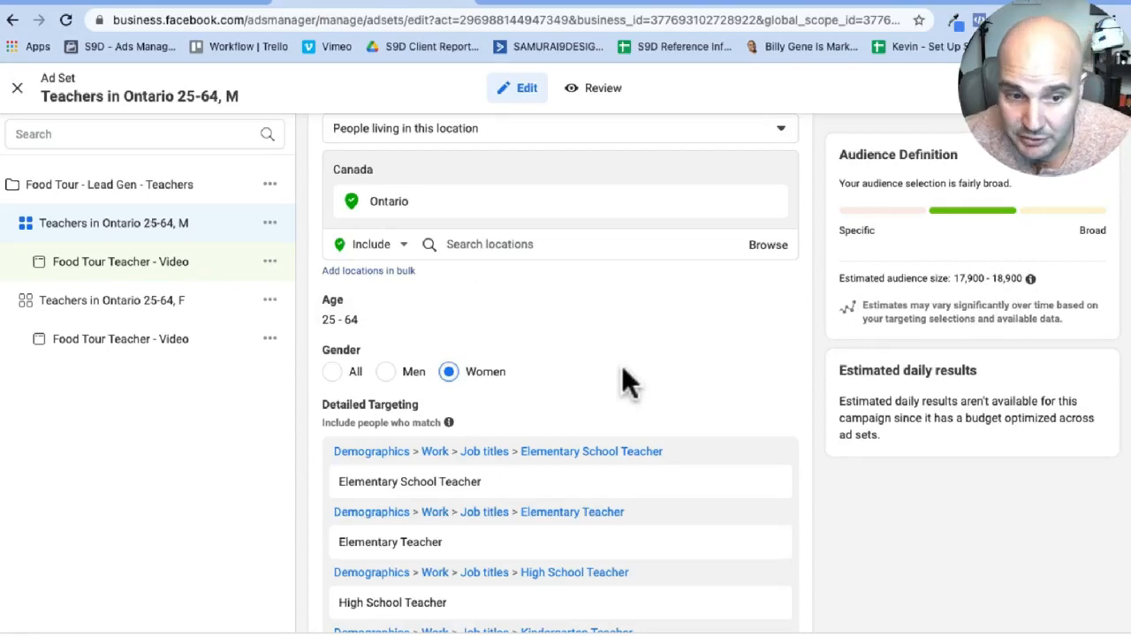
{"action": "mouse_move", "coordinate": [682, 392]}
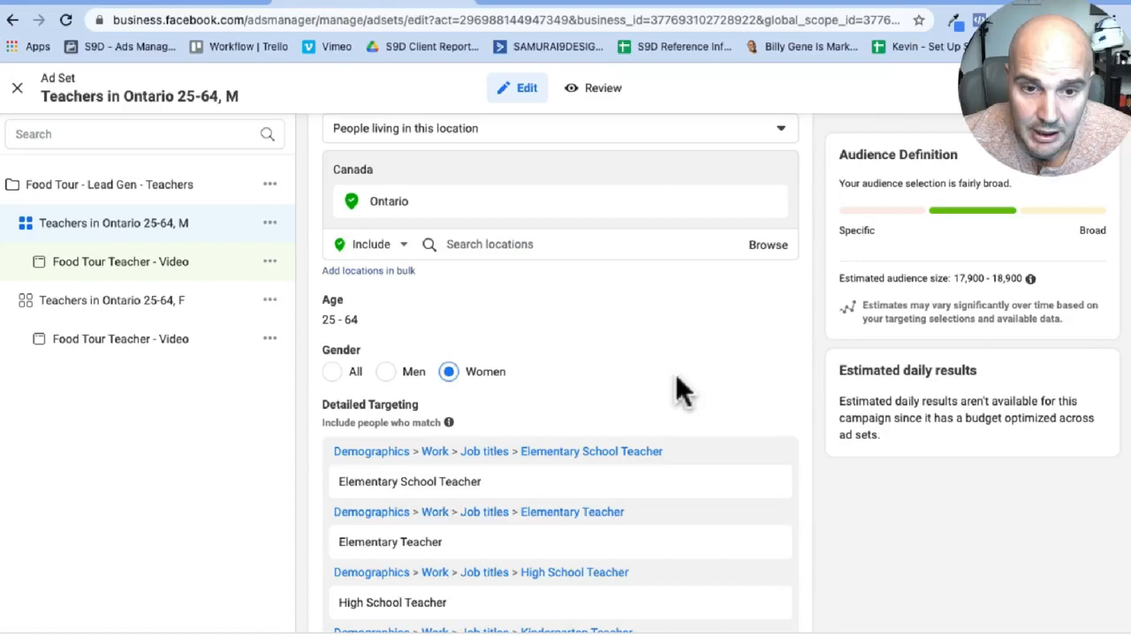
{"action": "scroll", "scroll_direction": "down", "scroll_amount": 3}
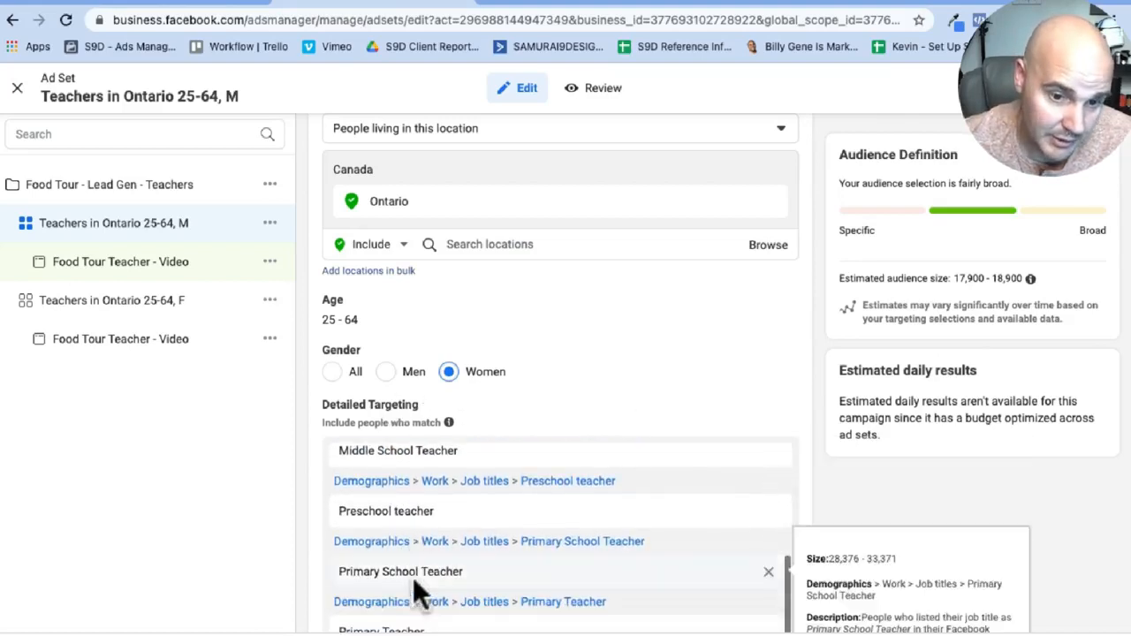
{"action": "scroll", "scroll_direction": "down", "scroll_amount": 3}
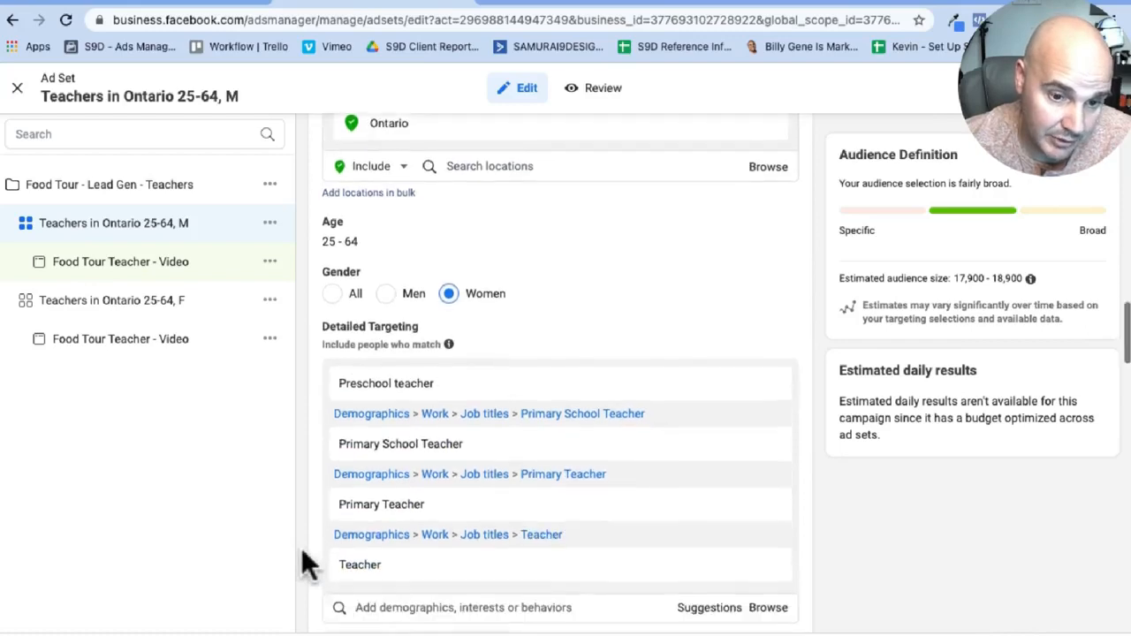
{"action": "scroll", "scroll_direction": "down", "scroll_amount": 3}
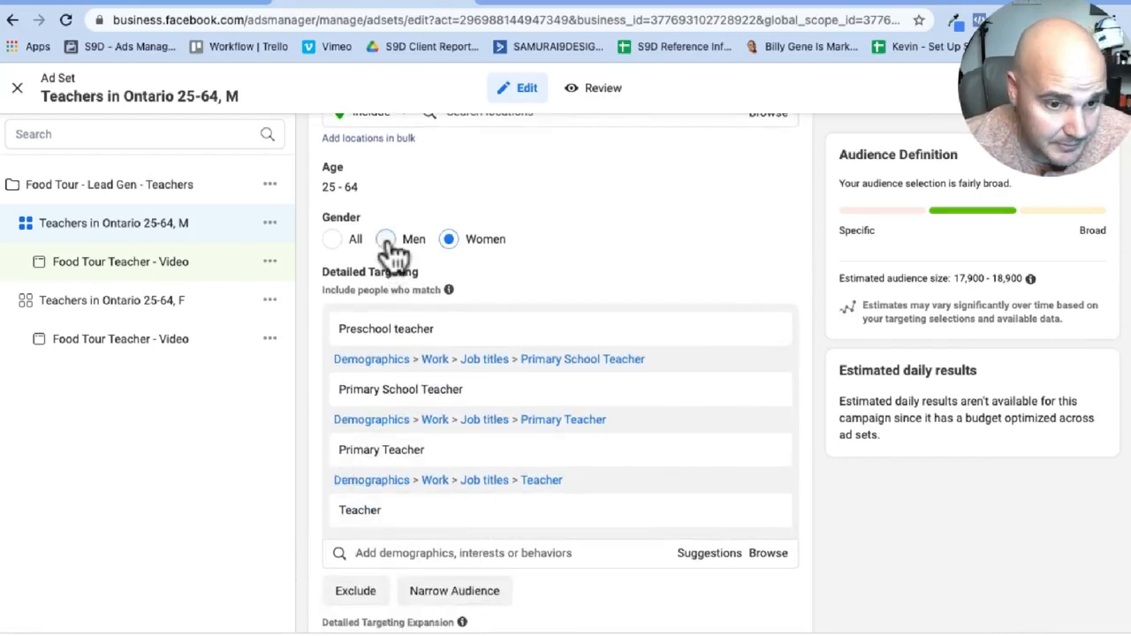
{"action": "left_click", "coordinate": [385, 239]}
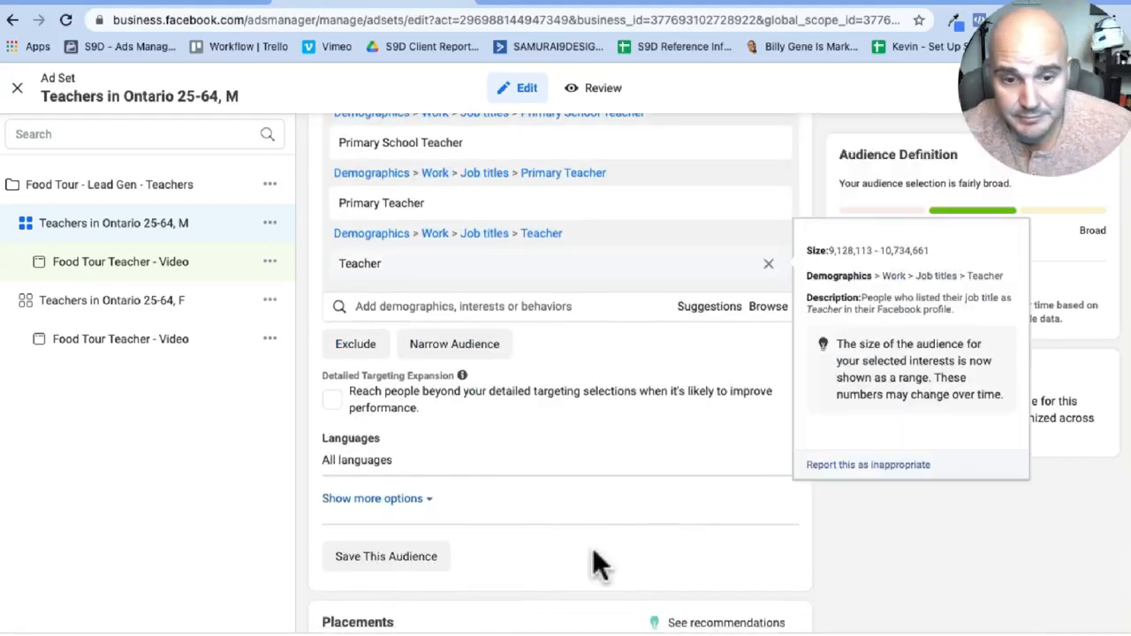
{"action": "scroll", "scroll_direction": "down", "scroll_amount": 3}
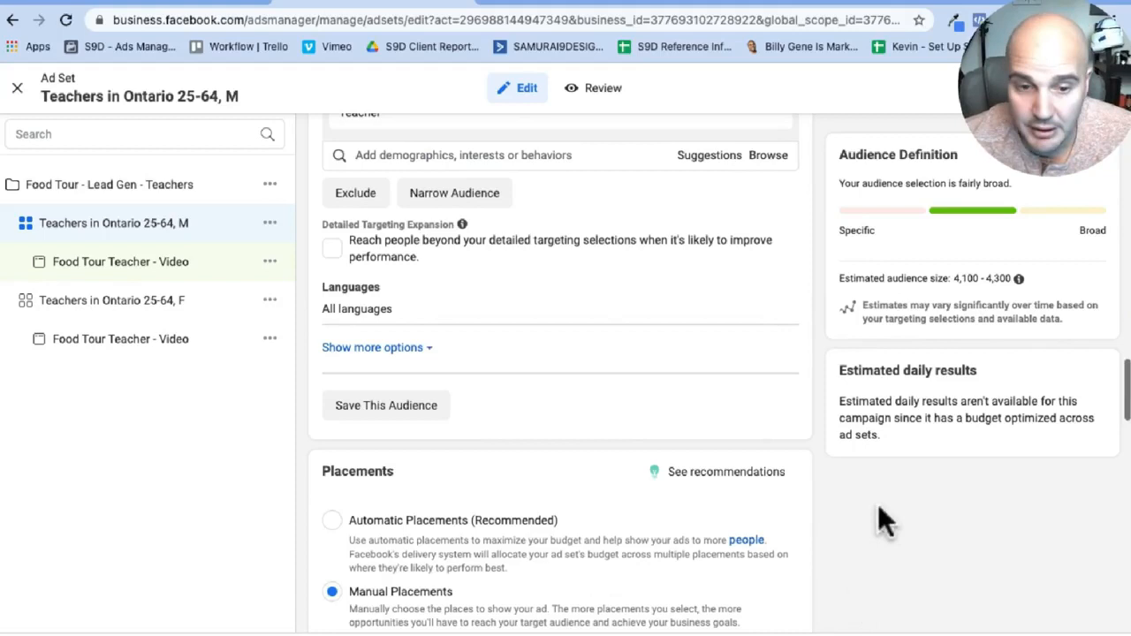
{"action": "scroll", "scroll_direction": "down", "scroll_amount": 3}
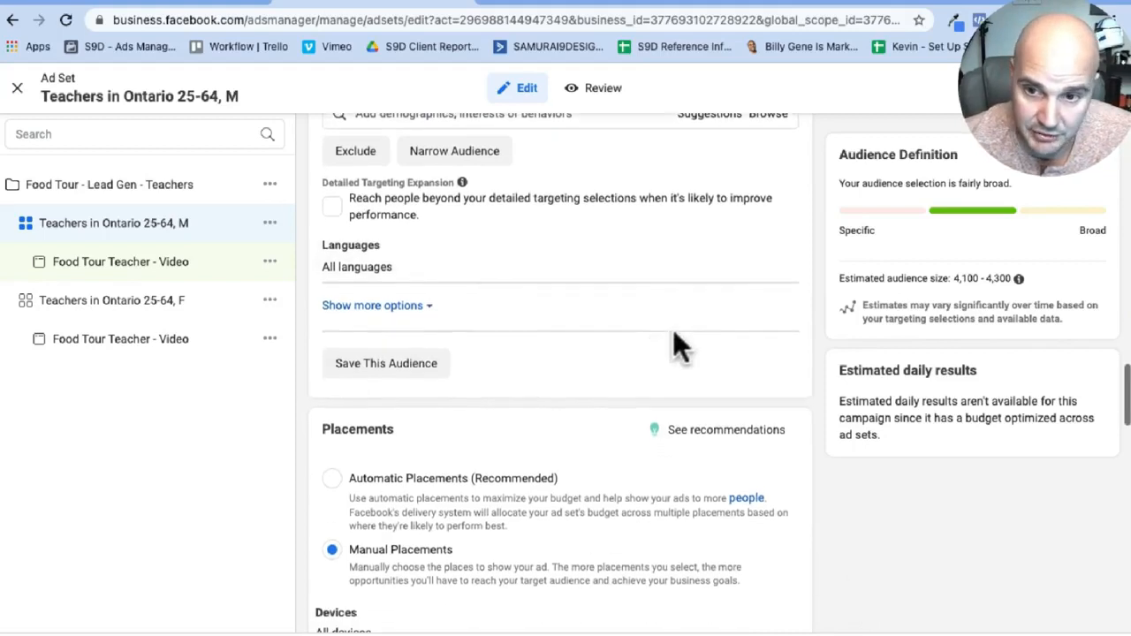
{"action": "mouse_move", "coordinate": [989, 300]}
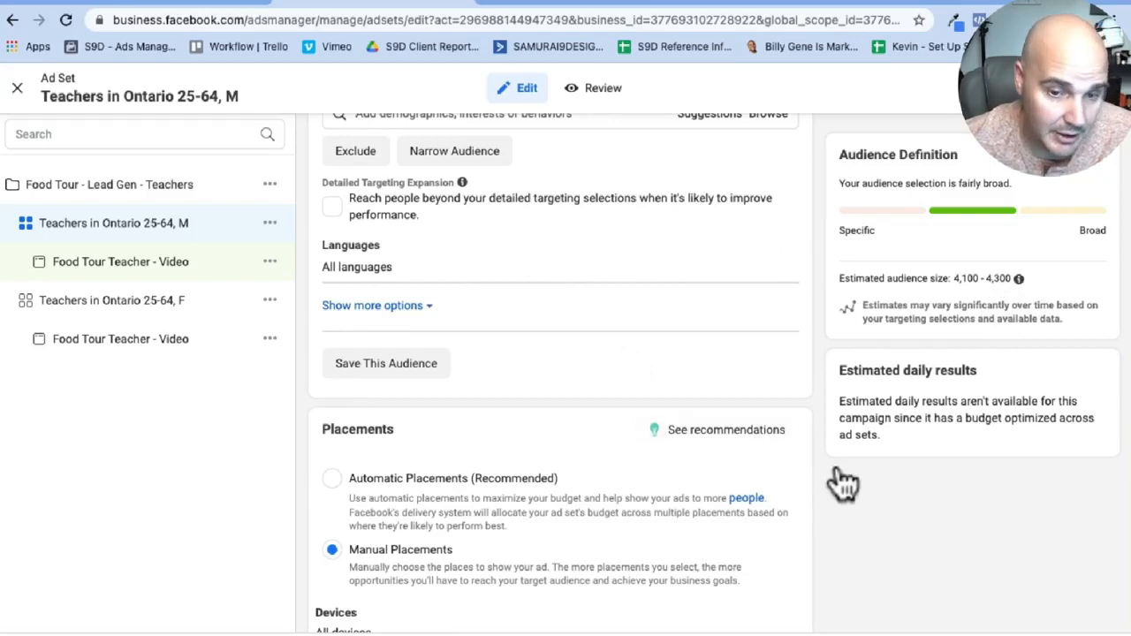
{"action": "mouse_move", "coordinate": [841, 484]}
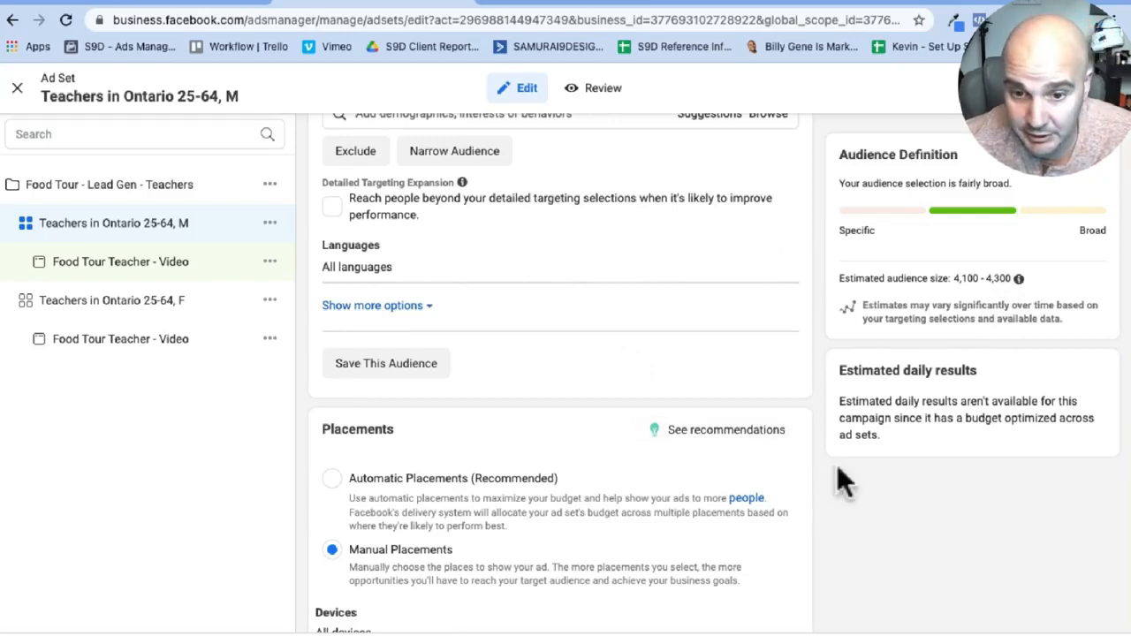
{"action": "scroll", "scroll_direction": "down", "scroll_amount": 3}
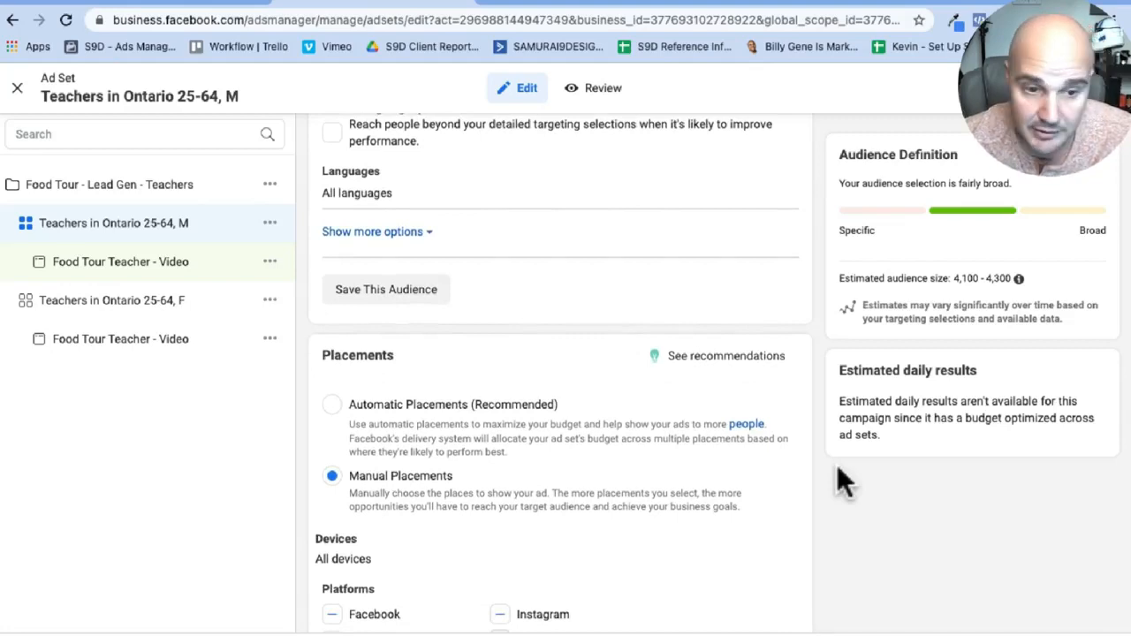
{"action": "scroll", "scroll_direction": "down", "scroll_amount": 3}
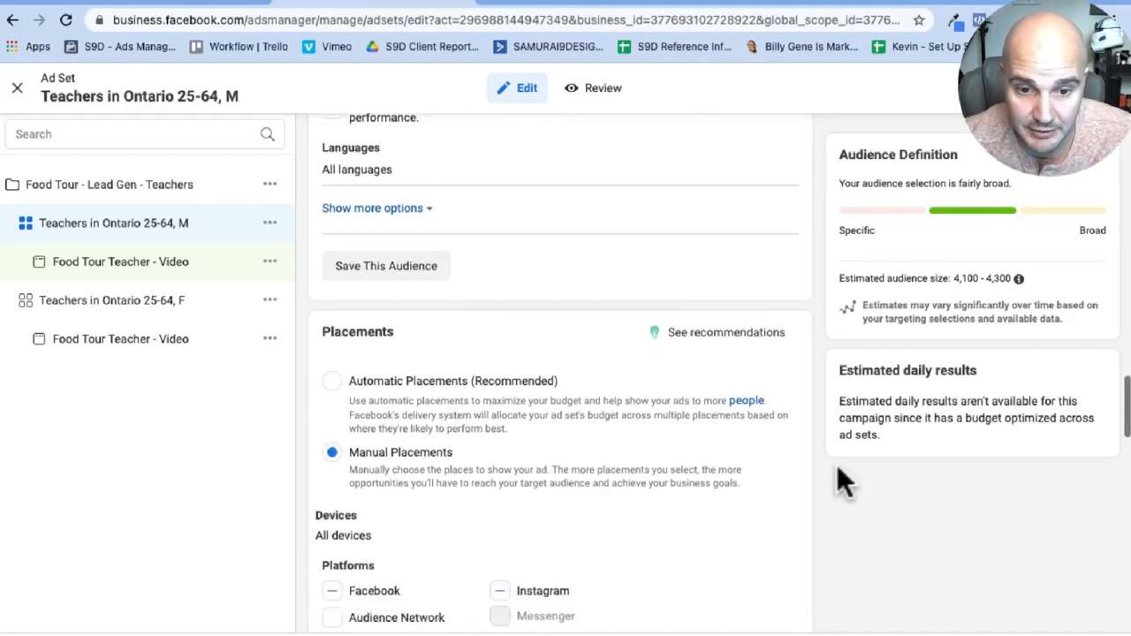
{"action": "scroll", "scroll_direction": "down", "scroll_amount": 3}
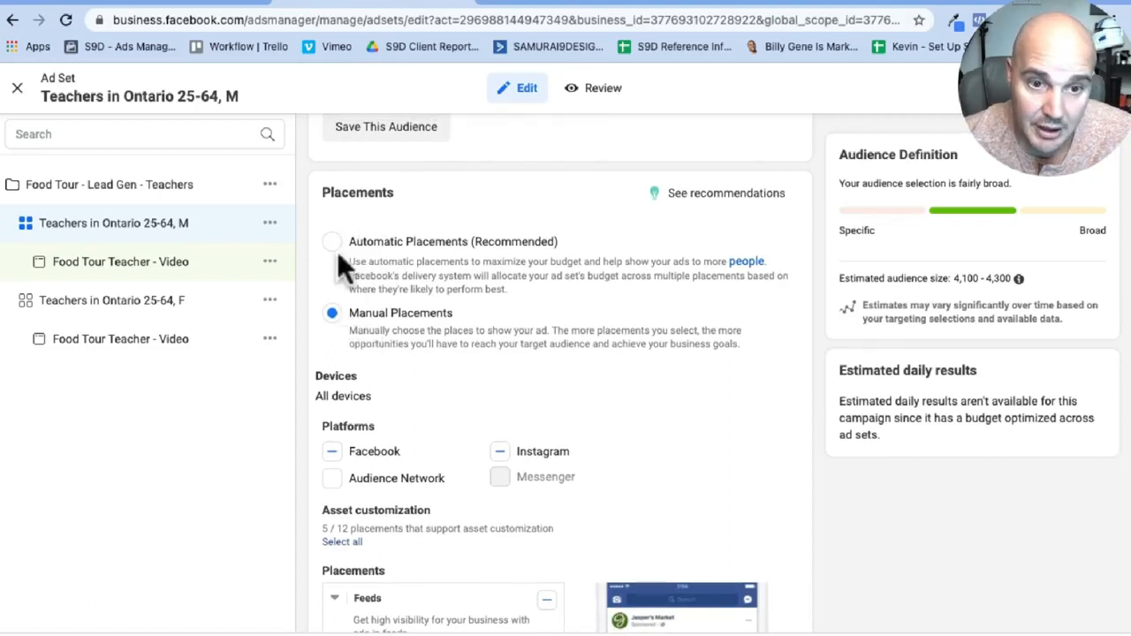
{"action": "mouse_move", "coordinate": [339, 265]}
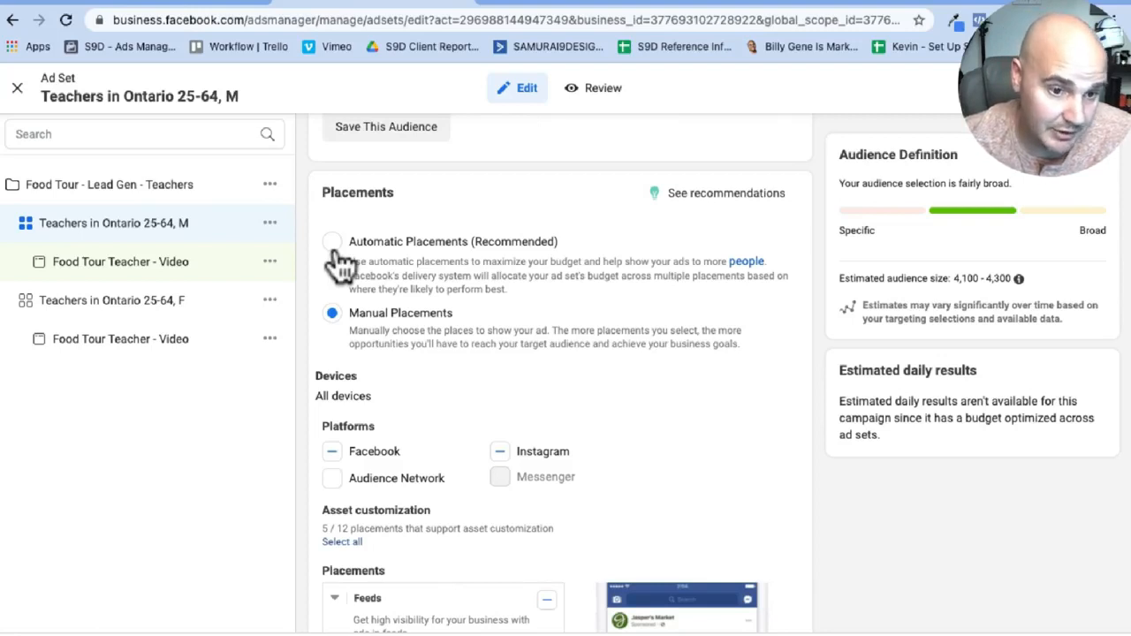
{"action": "mouse_move", "coordinate": [346, 268]}
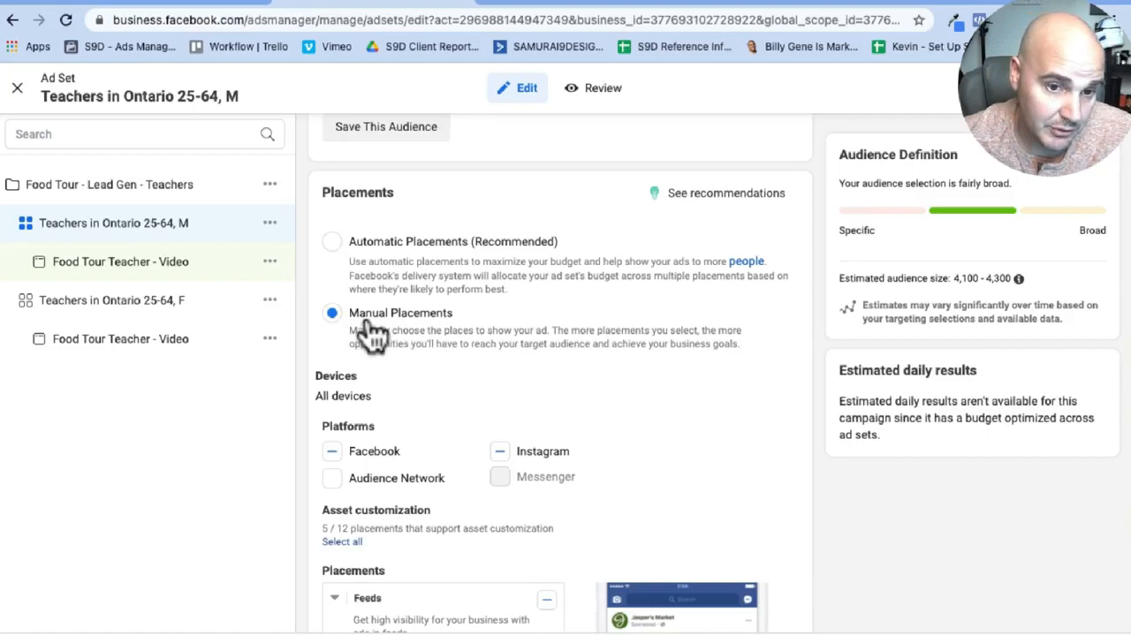
- Uncheck the In-Stream video placements while keeping the rest of the manual placements
{"action": "scroll", "scroll_direction": "down", "scroll_amount": 3}
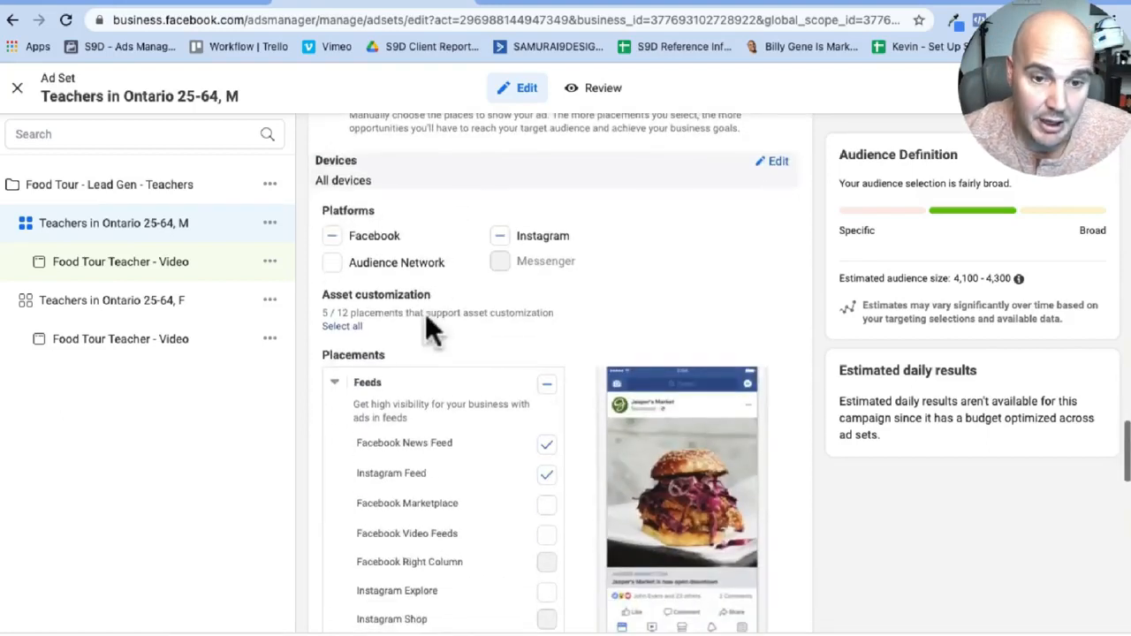
{"action": "scroll", "scroll_direction": "down", "scroll_amount": 3}
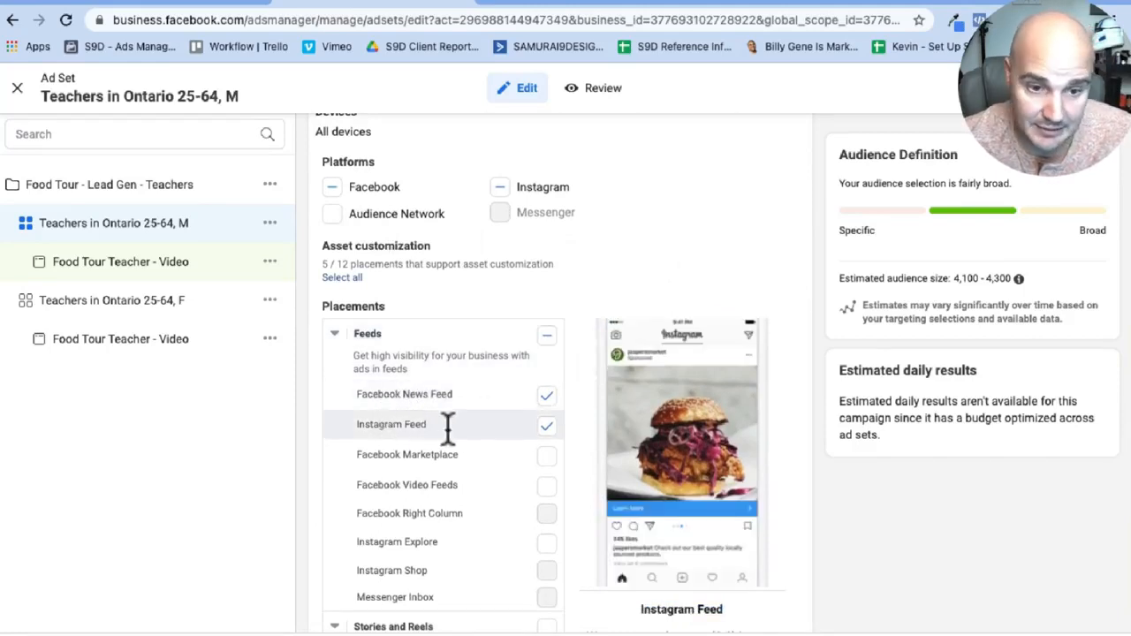
{"action": "mouse_move", "coordinate": [451, 439]}
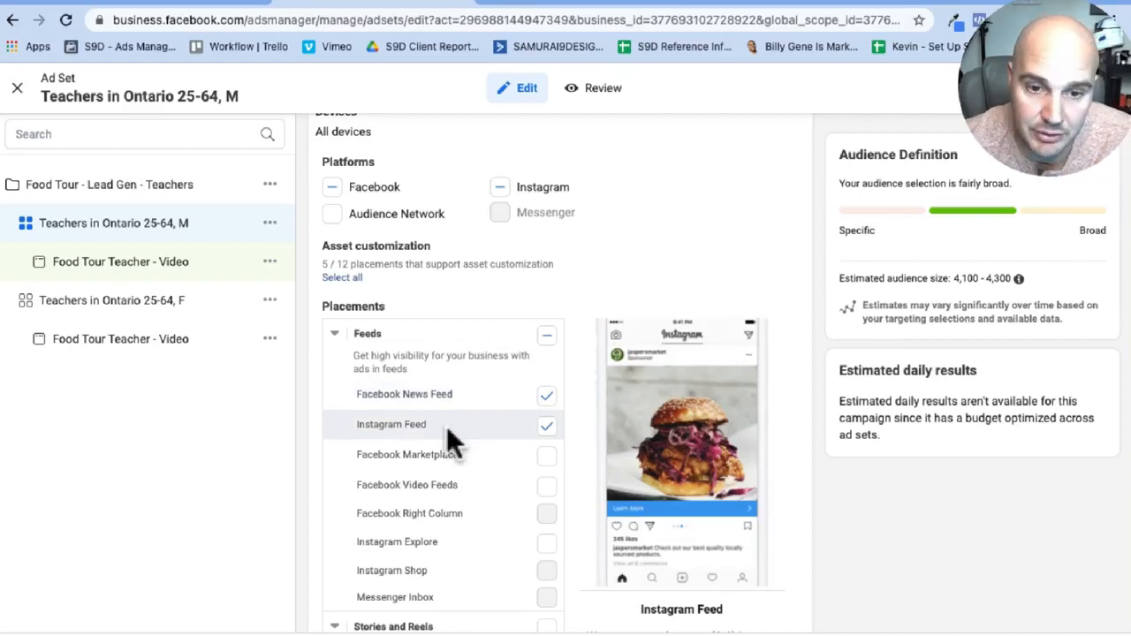
{"action": "mouse_move", "coordinate": [574, 463]}
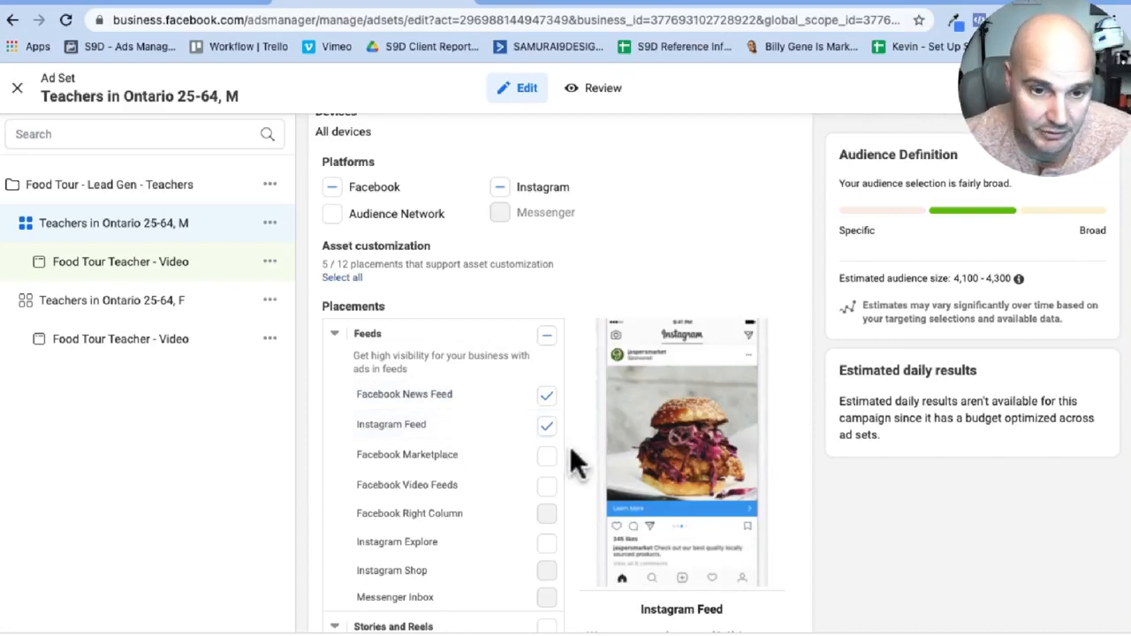
{"action": "scroll", "scroll_direction": "down", "scroll_amount": 3}
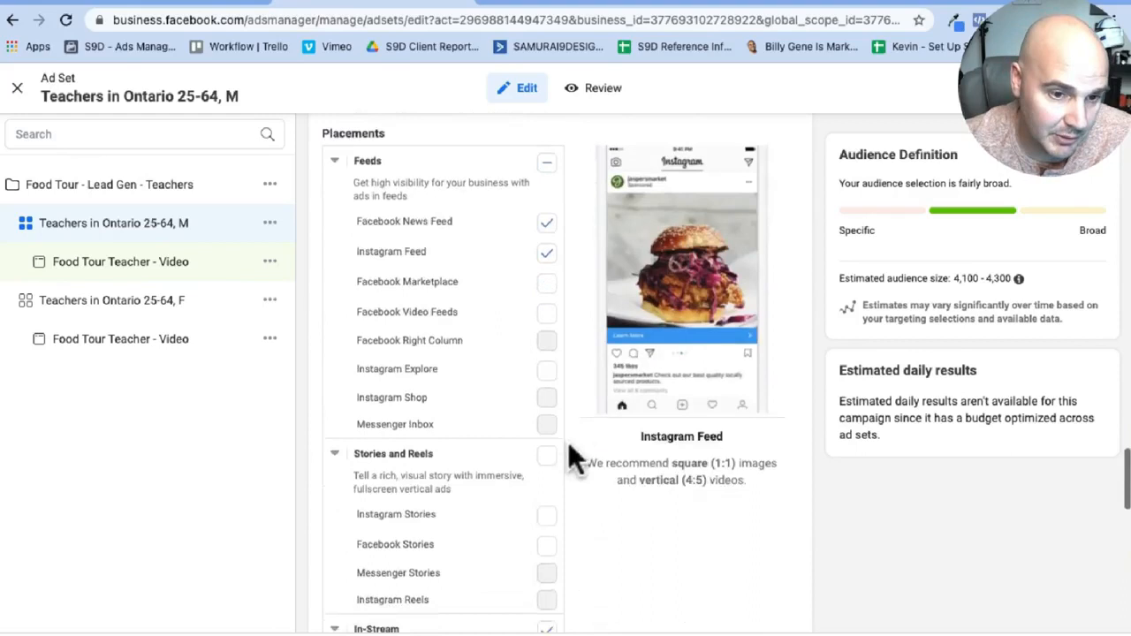
{"action": "scroll", "scroll_direction": "down", "scroll_amount": 3}
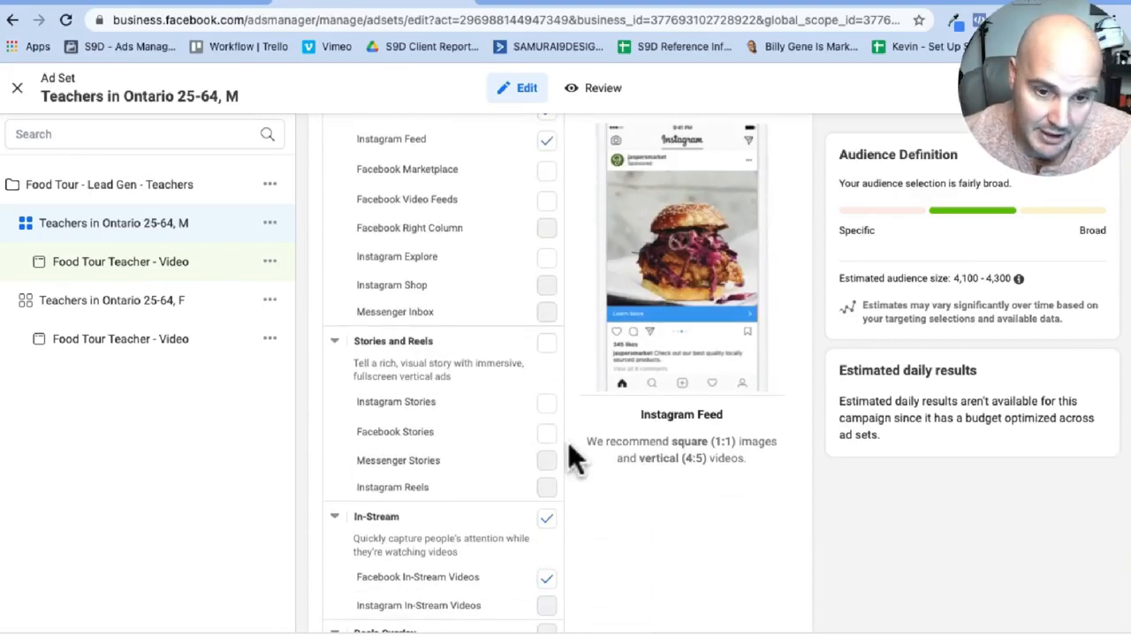
{"action": "scroll", "scroll_direction": "down", "scroll_amount": 3}
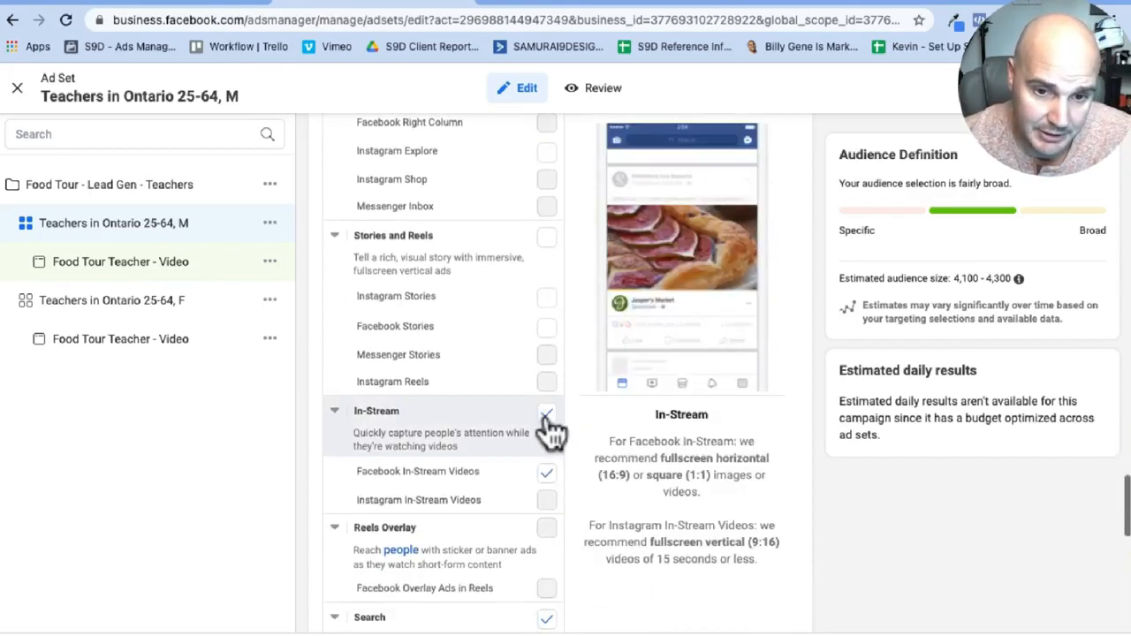
{"action": "left_click", "coordinate": [546, 413]}
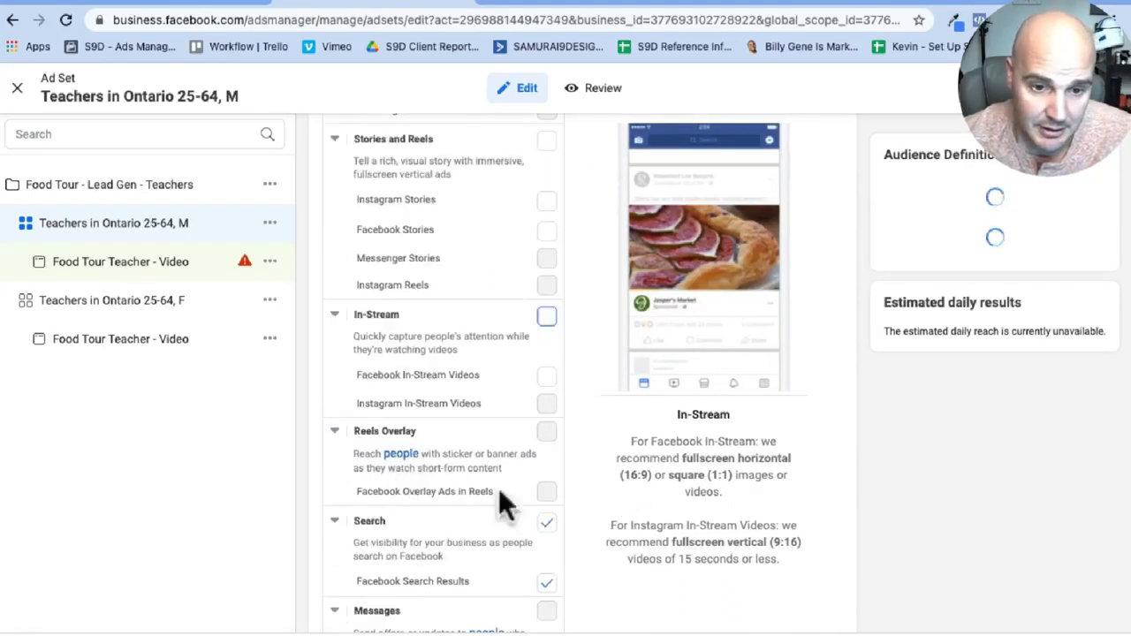
{"action": "scroll", "scroll_direction": "down", "scroll_amount": 3}
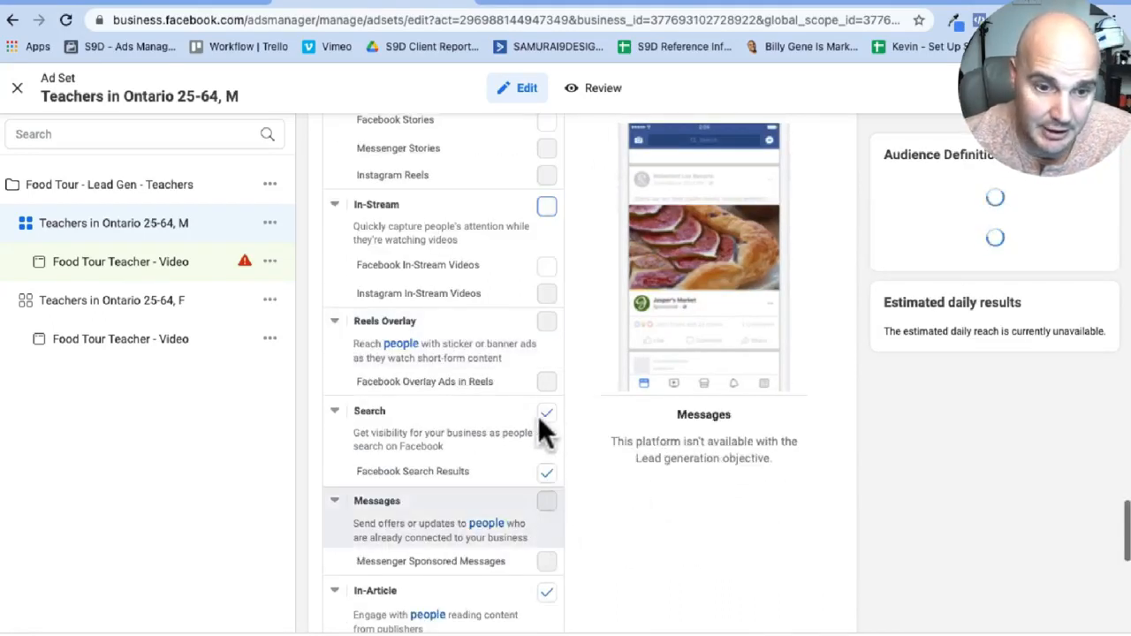
{"action": "left_click", "coordinate": [546, 413]}
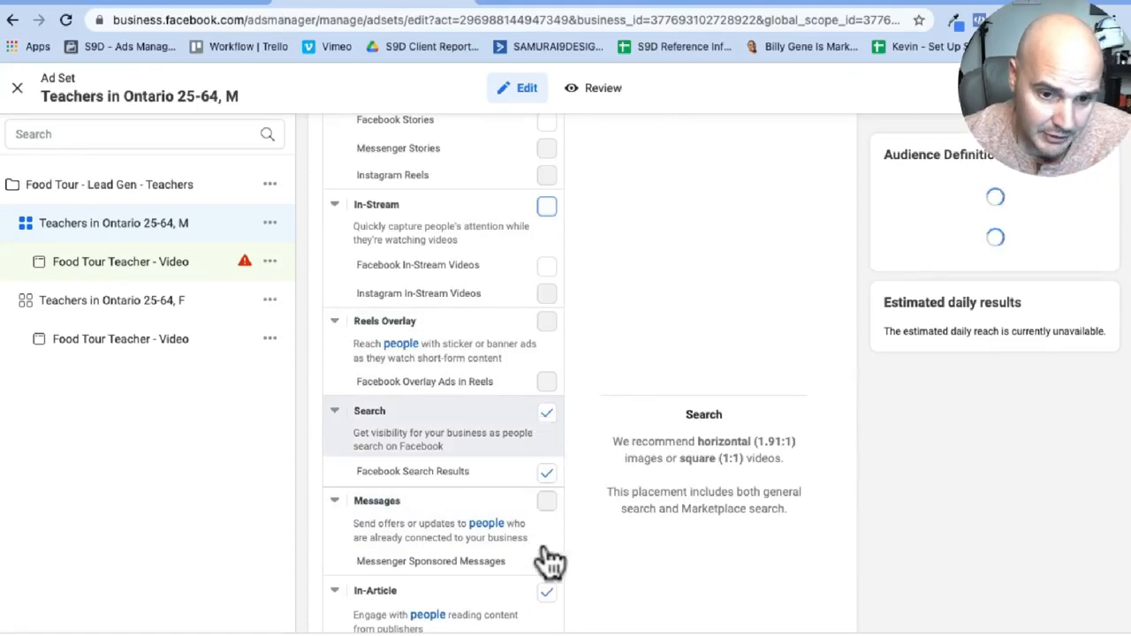
{"action": "scroll", "scroll_direction": "down", "scroll_amount": 3}
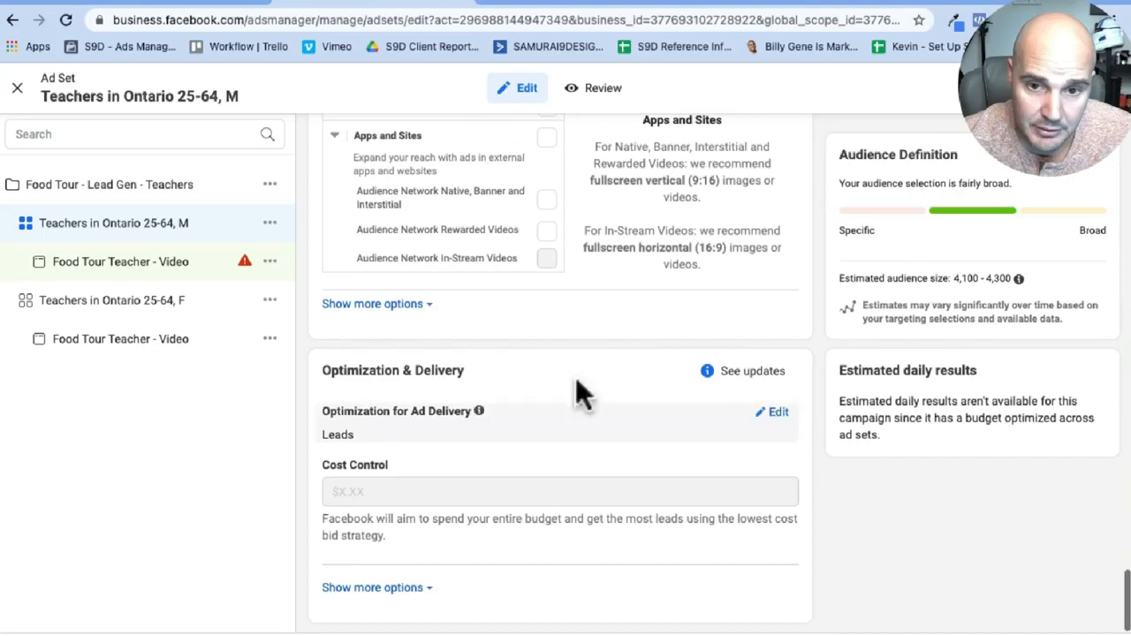
{"action": "mouse_move", "coordinate": [363, 389]}
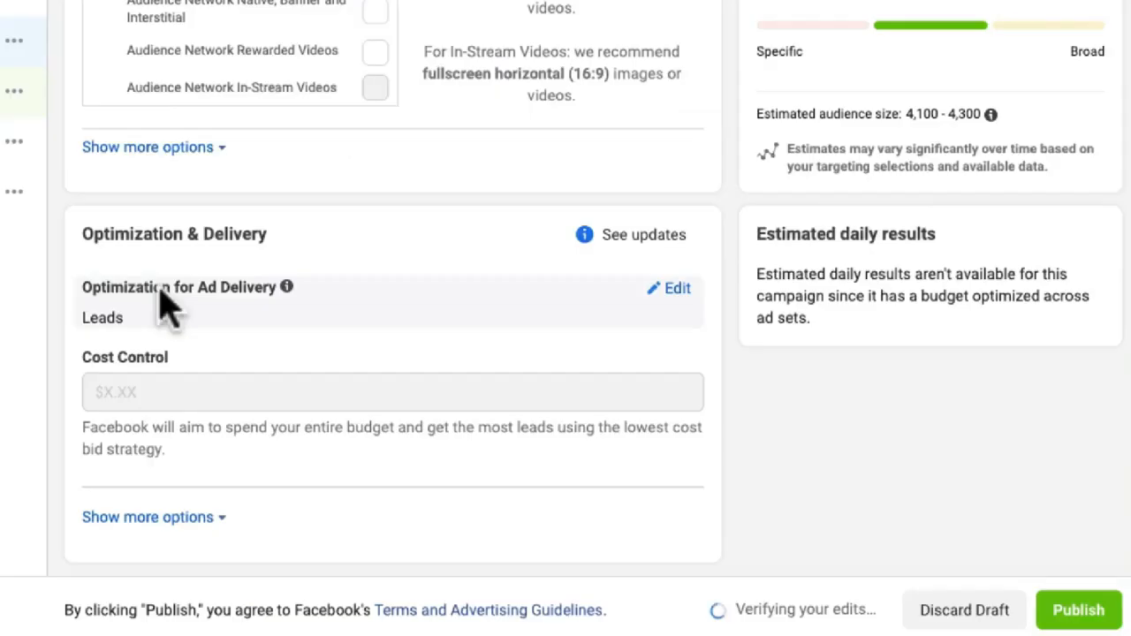
{"action": "mouse_move", "coordinate": [677, 288]}
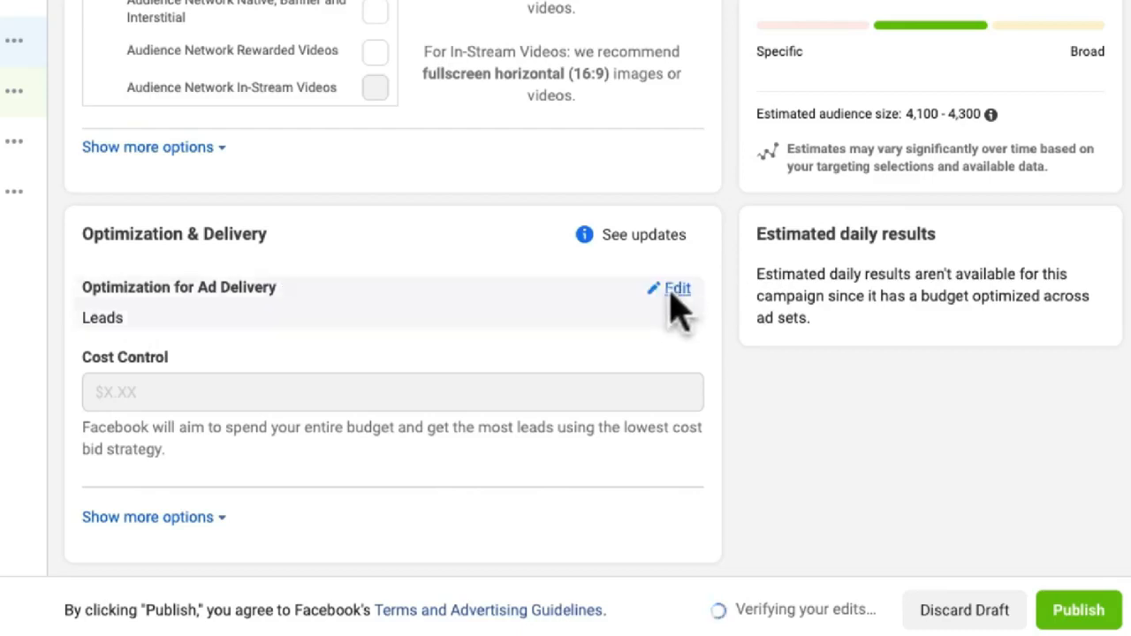
- Edit Optimization for Ad Delivery and keep it on Leads rather than Conversion Leads
{"action": "left_click", "coordinate": [677, 288]}
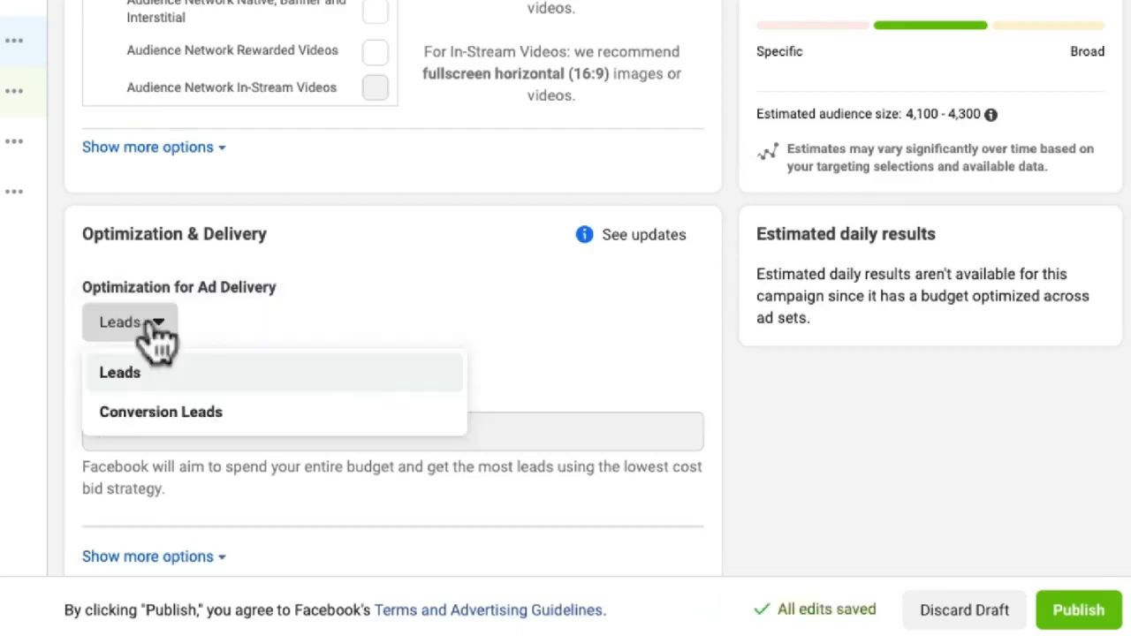
{"action": "mouse_move", "coordinate": [161, 412]}
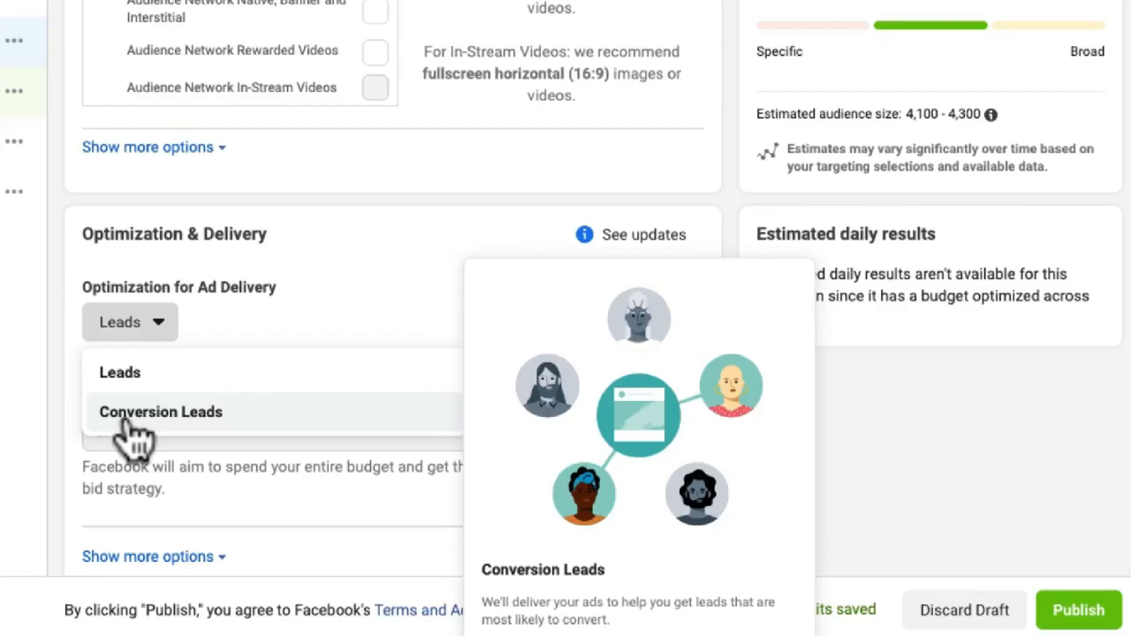
{"action": "mouse_move", "coordinate": [132, 386]}
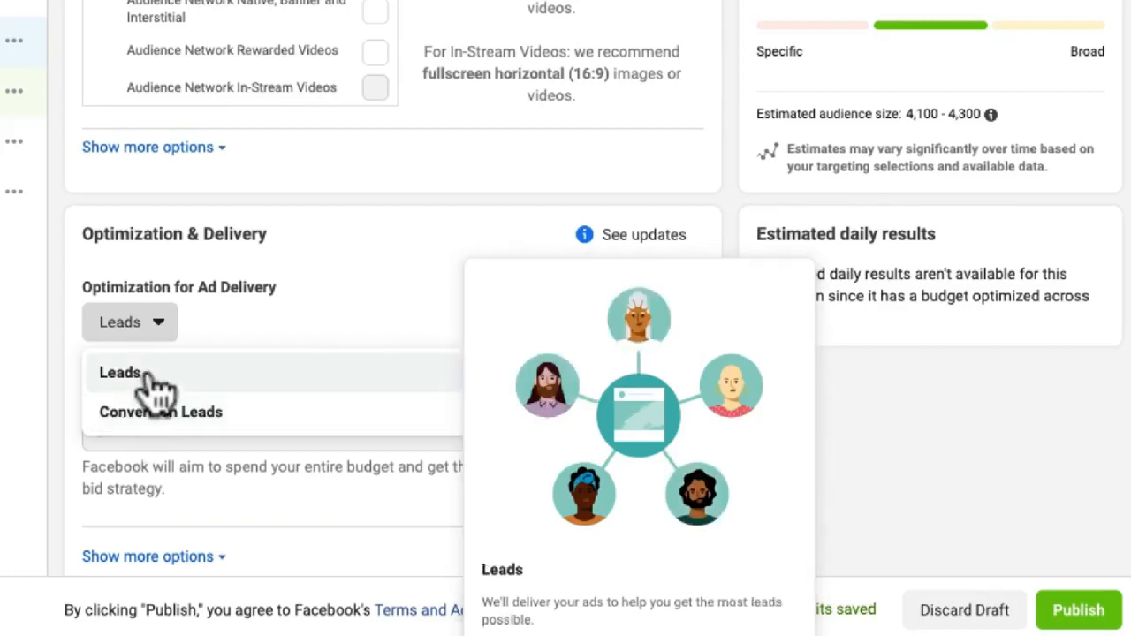
{"action": "left_click", "coordinate": [120, 372]}
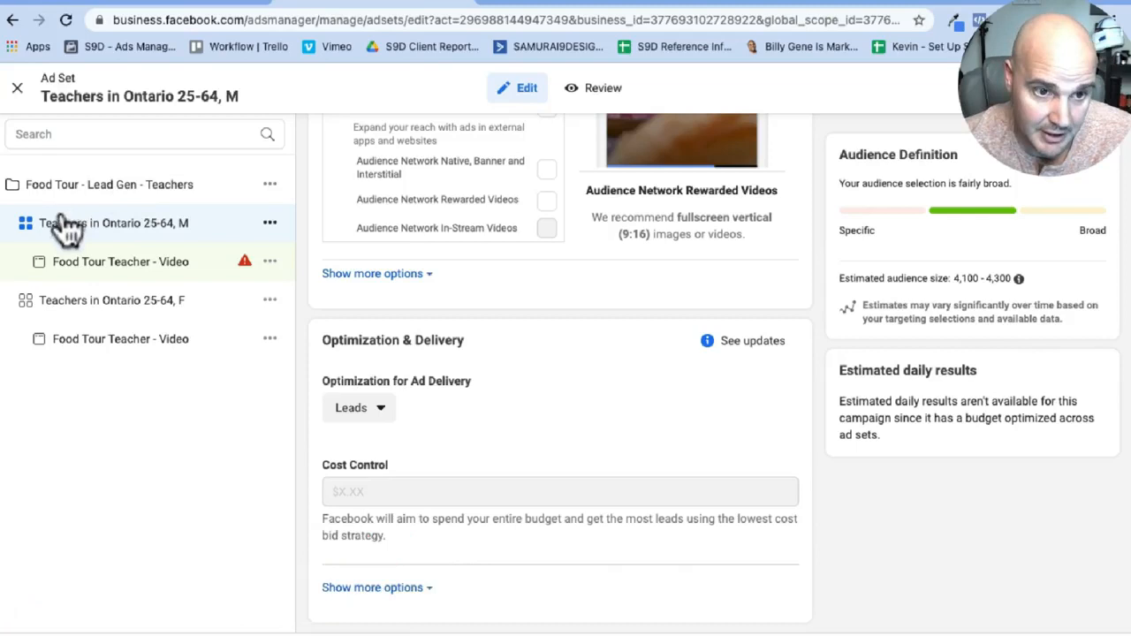
{"action": "mouse_move", "coordinate": [141, 230]}
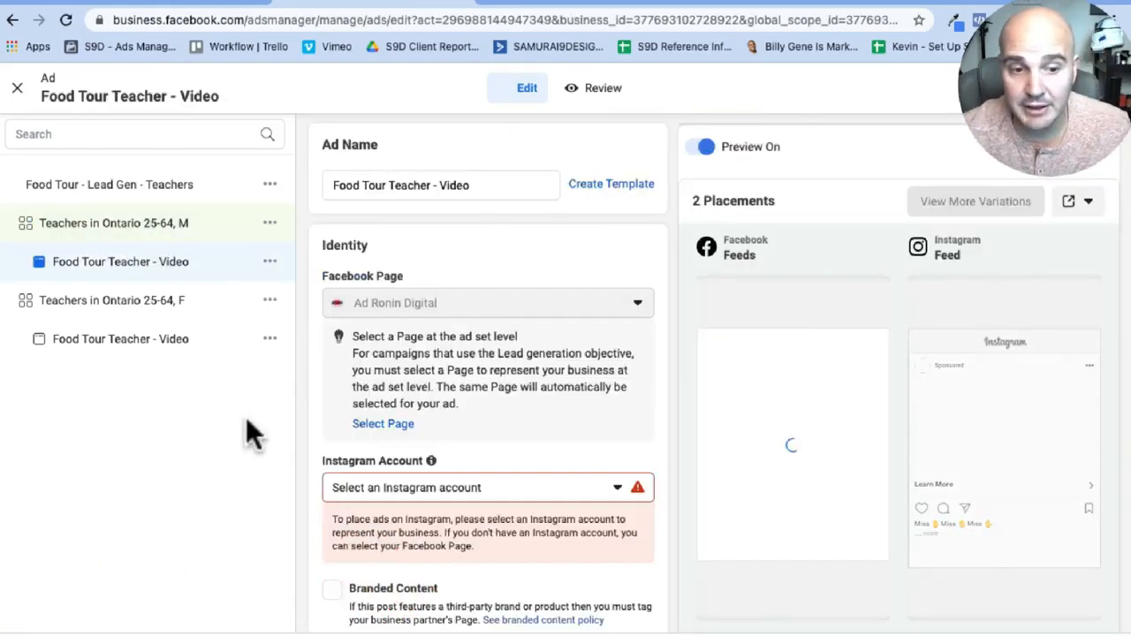
{"action": "mouse_move", "coordinate": [246, 369]}
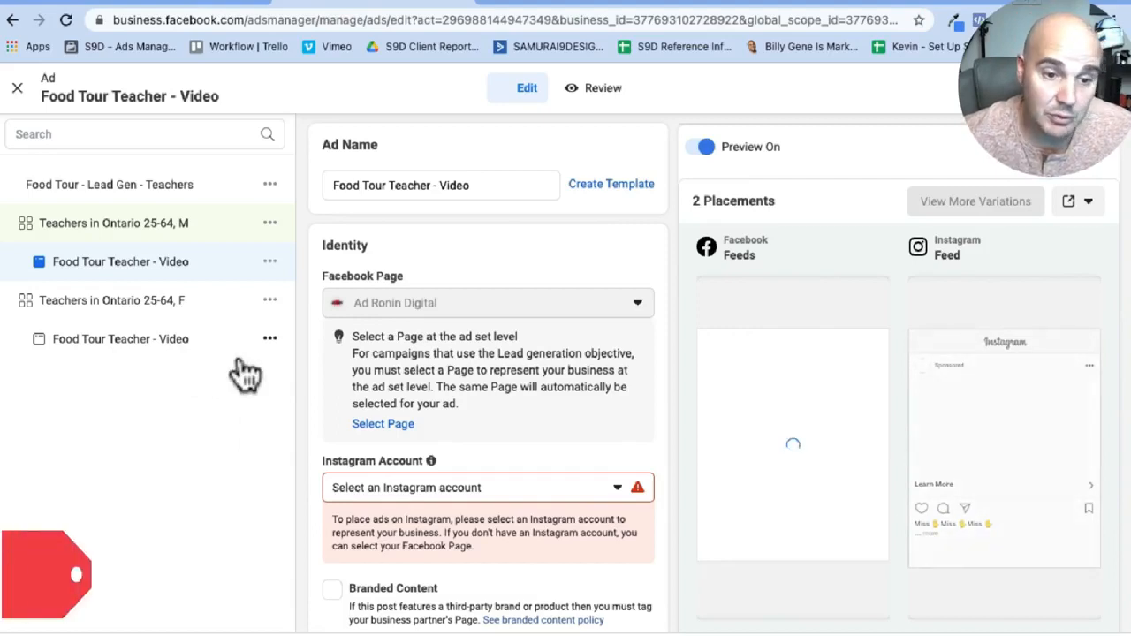
{"action": "left_click", "coordinate": [602, 88]}
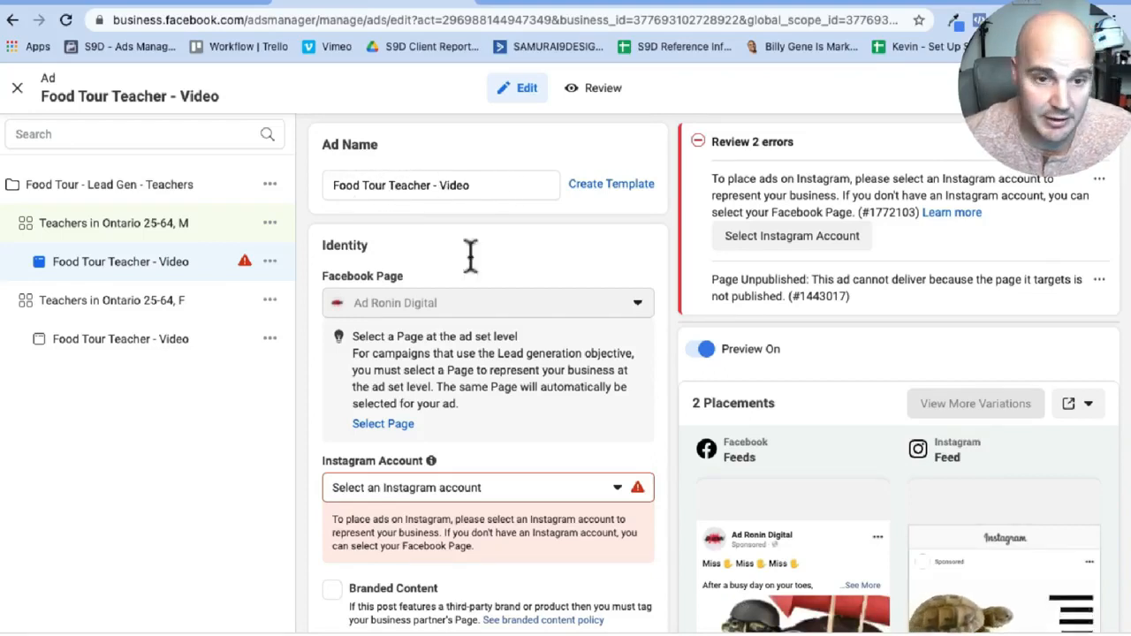
{"action": "scroll", "scroll_direction": "down", "scroll_amount": 3}
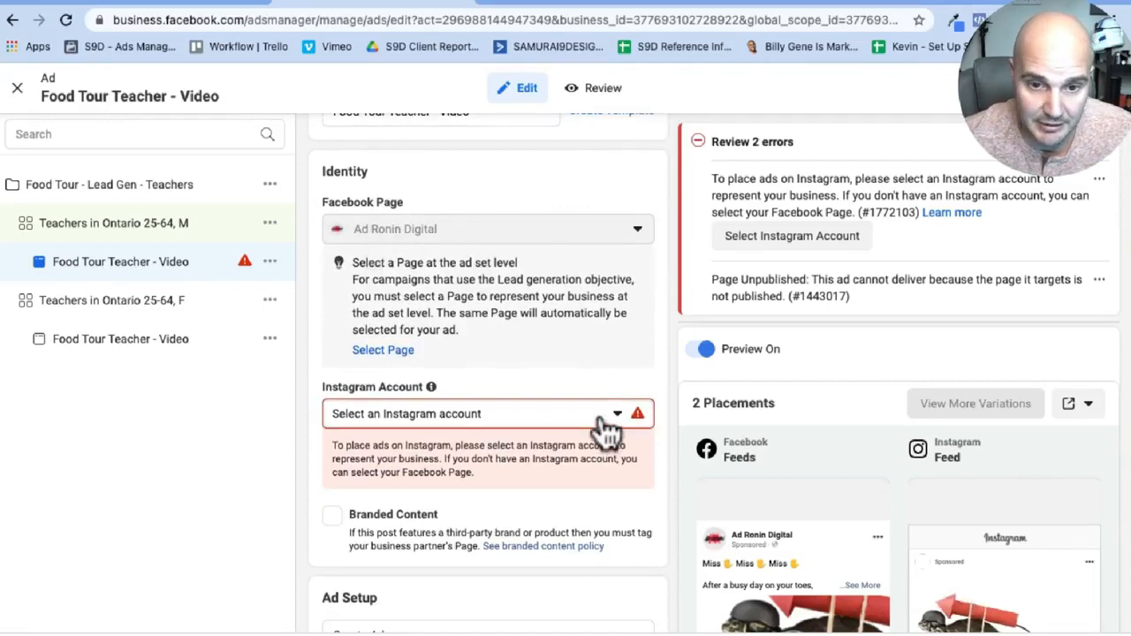
{"action": "left_click", "coordinate": [488, 414]}
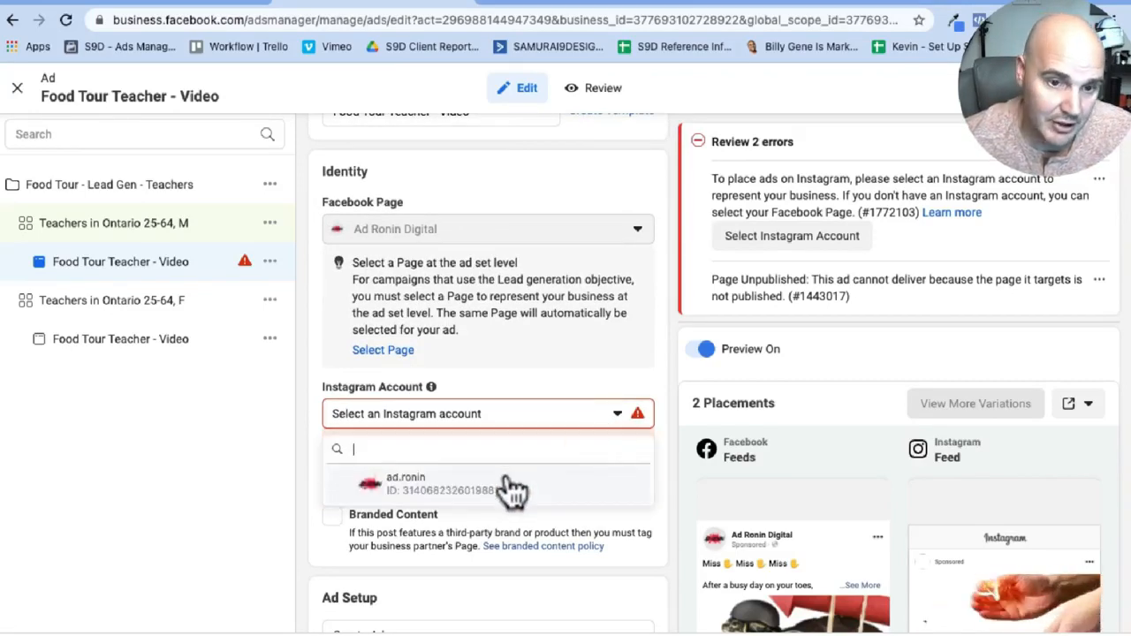
{"action": "mouse_move", "coordinate": [1064, 209]}
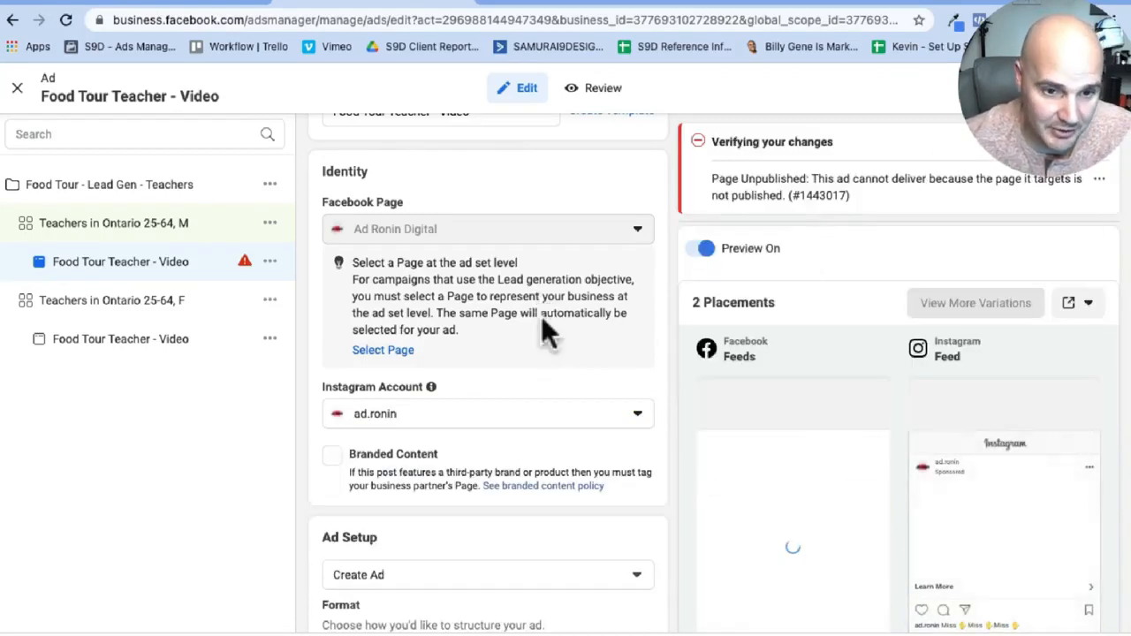
{"action": "scroll", "scroll_direction": "down", "scroll_amount": 3}
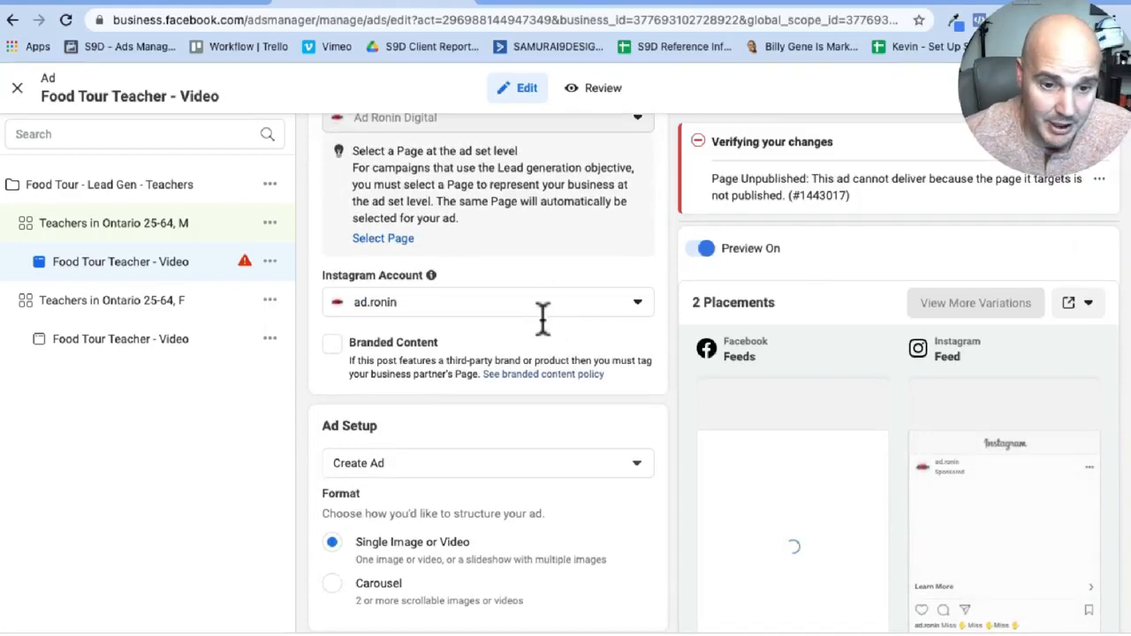
{"action": "scroll", "scroll_direction": "down", "scroll_amount": 3}
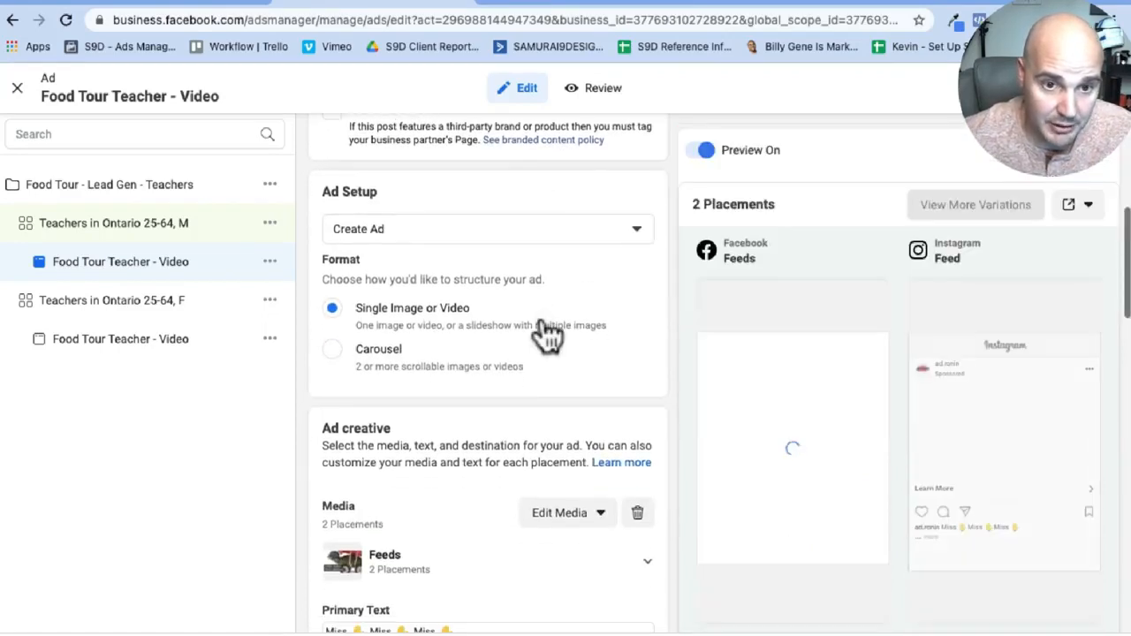
{"action": "scroll", "scroll_direction": "up", "scroll_amount": 3}
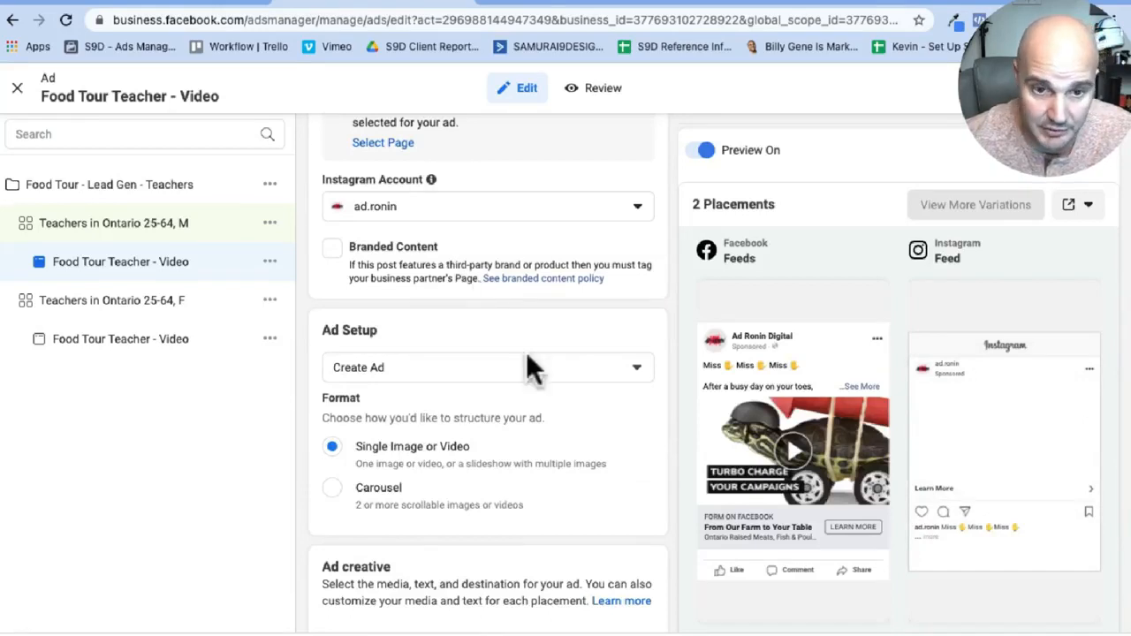
{"action": "scroll", "scroll_direction": "down", "scroll_amount": 3}
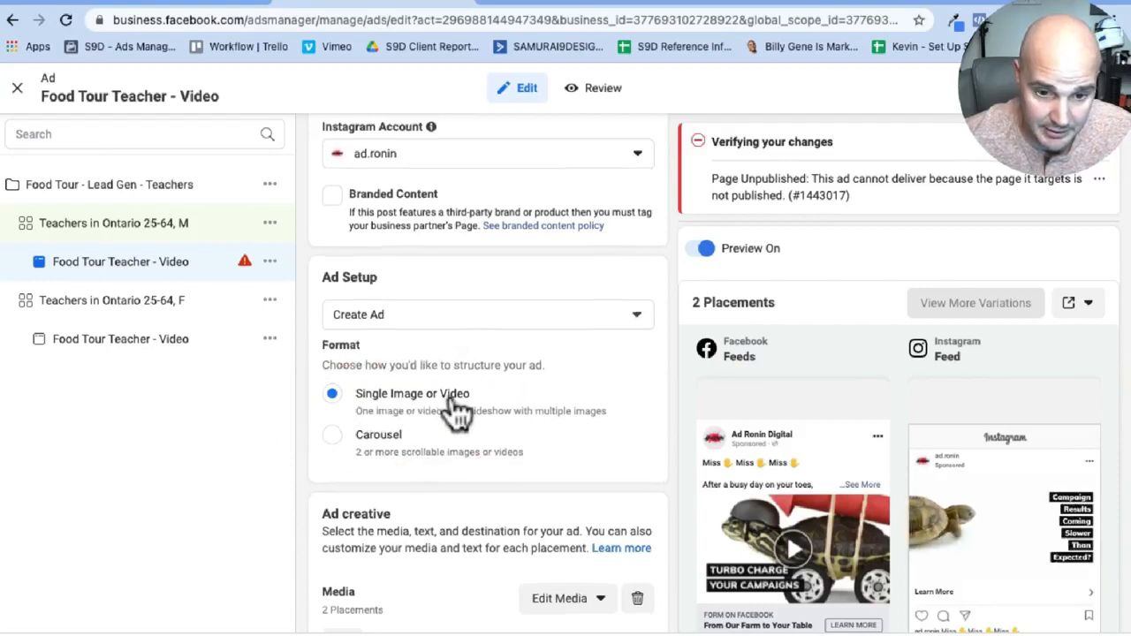
{"action": "scroll", "scroll_direction": "down", "scroll_amount": 3}
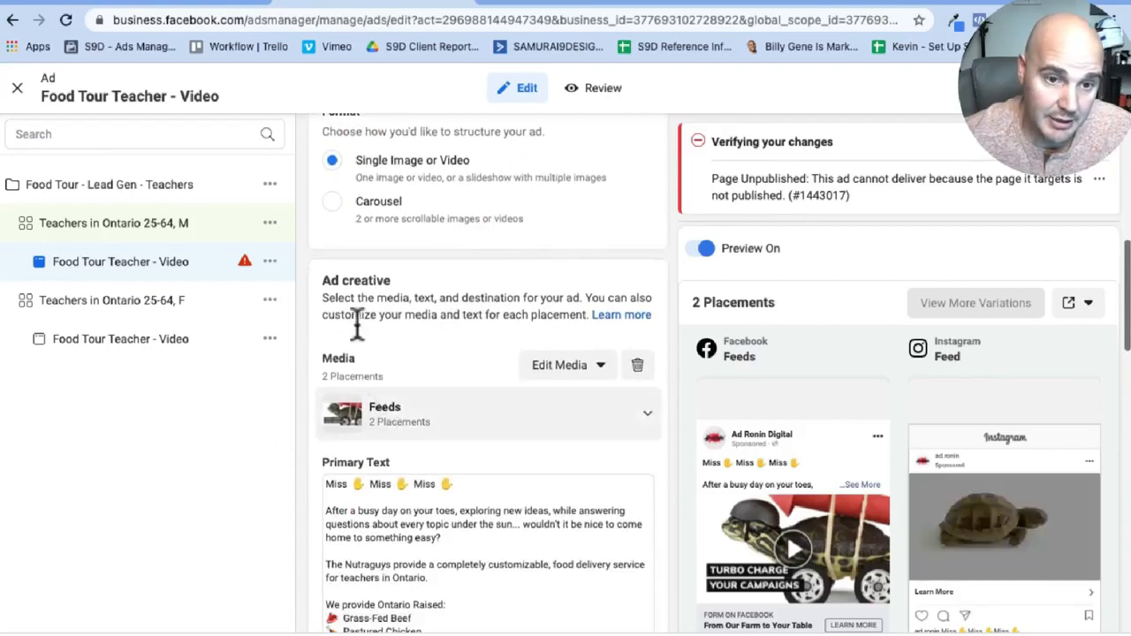
- Bring up the Edit Media options (Edit Video, Change Video) for the ad's video
{"action": "scroll", "scroll_direction": "down", "scroll_amount": 3}
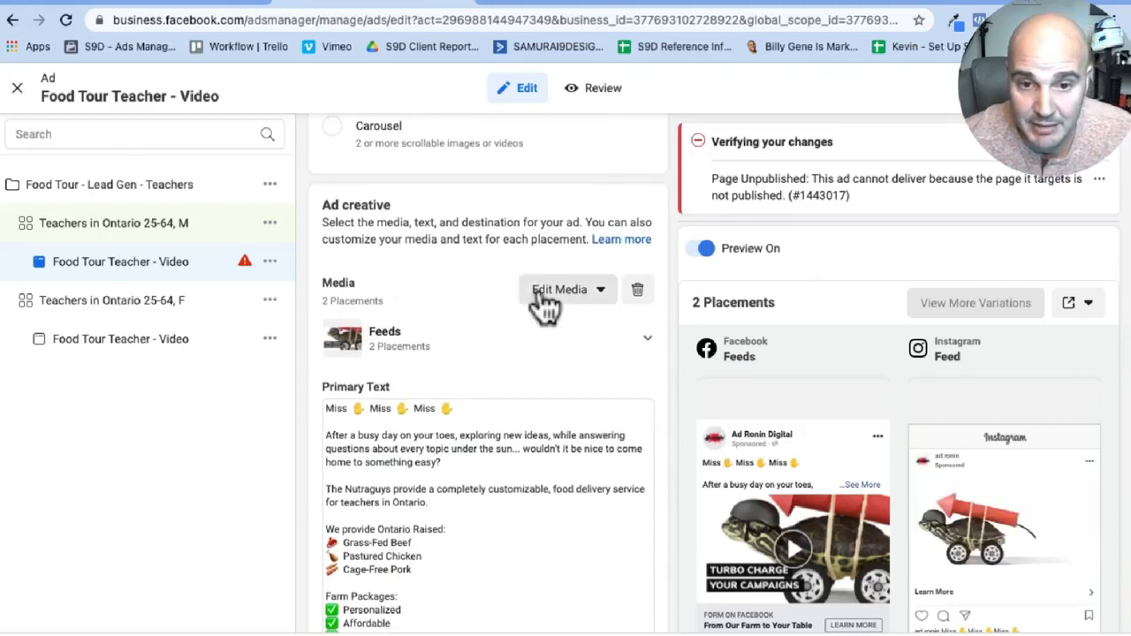
{"action": "left_click", "coordinate": [566, 290]}
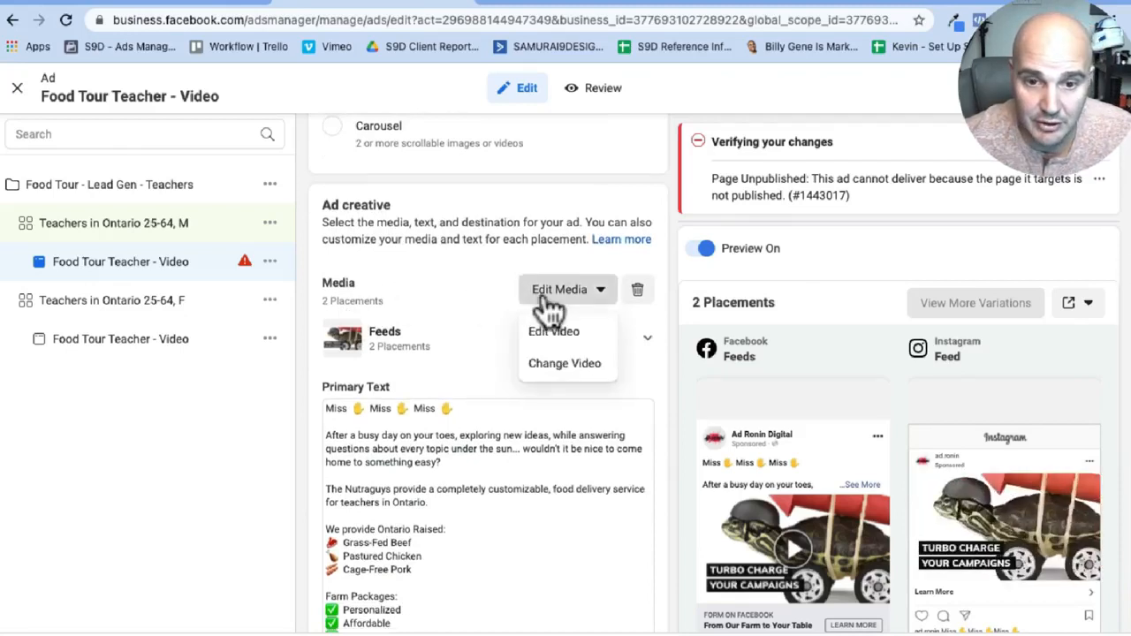
{"action": "mouse_move", "coordinate": [565, 364]}
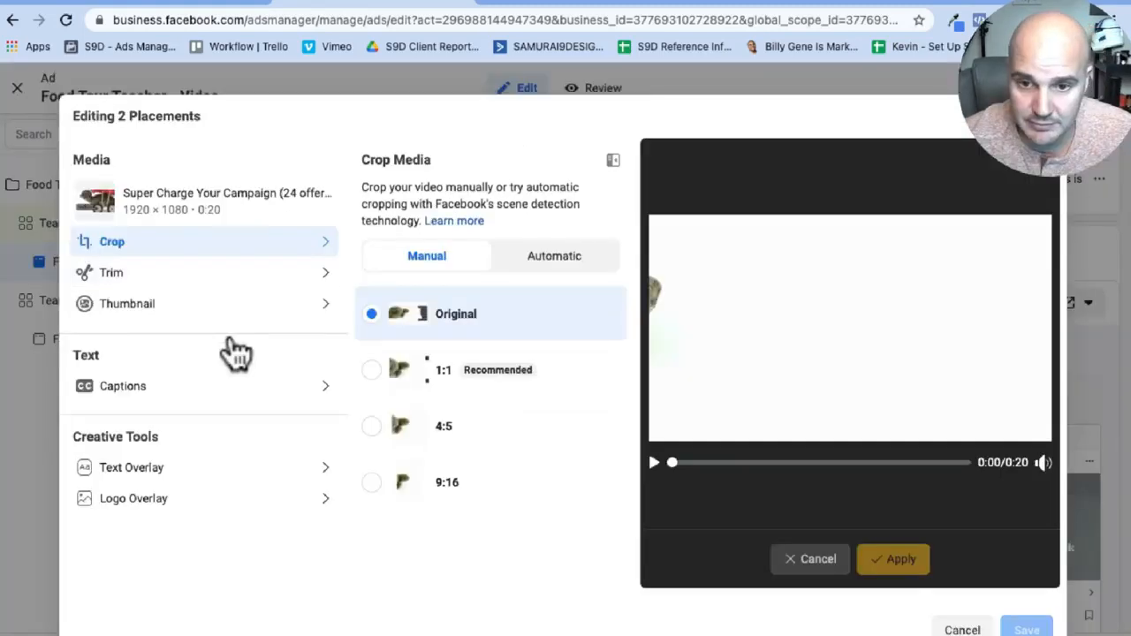
{"action": "mouse_move", "coordinate": [215, 353]}
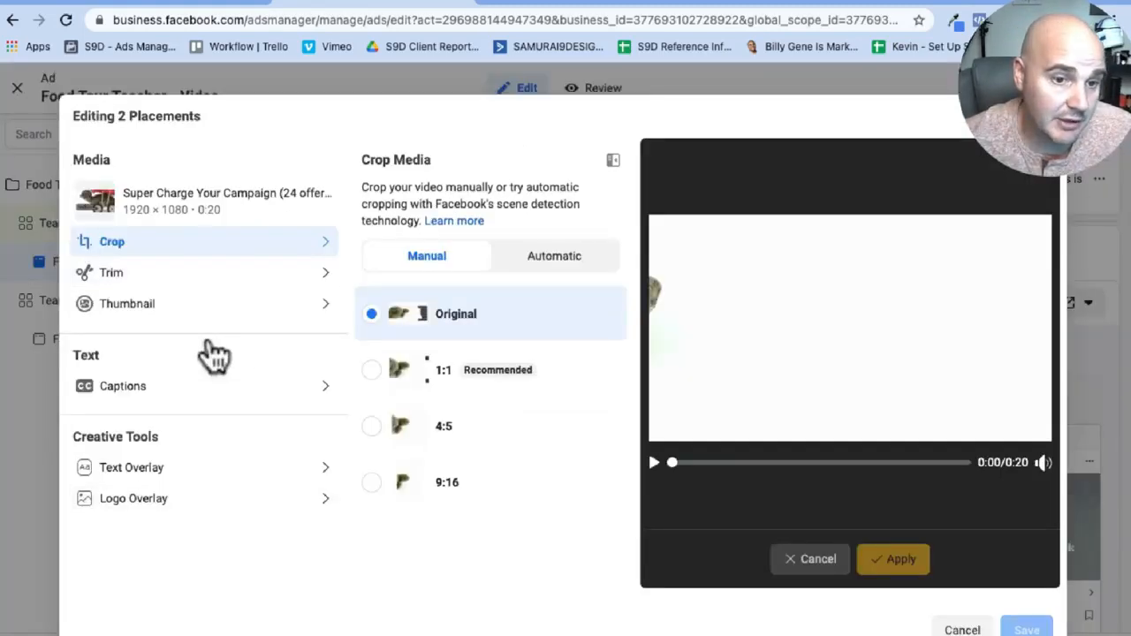
{"action": "mouse_move", "coordinate": [212, 321]}
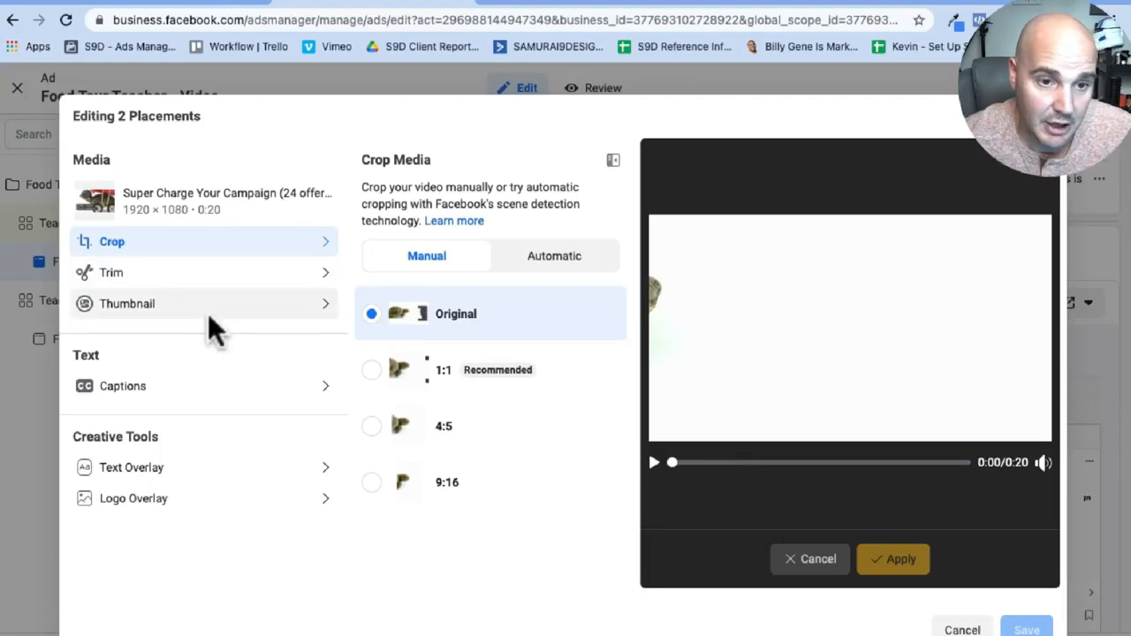
{"action": "mouse_move", "coordinate": [193, 327]}
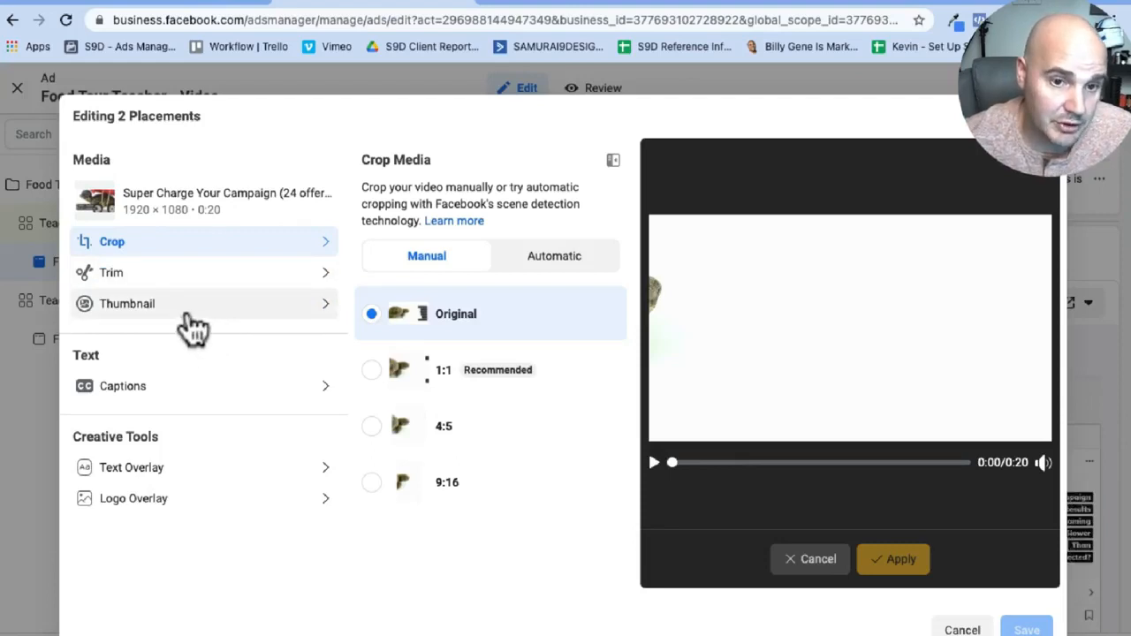
- Set a manual thumbnail using the GREAT OFFERS frame, review Captions, and save the video edits
{"action": "left_click", "coordinate": [128, 303]}
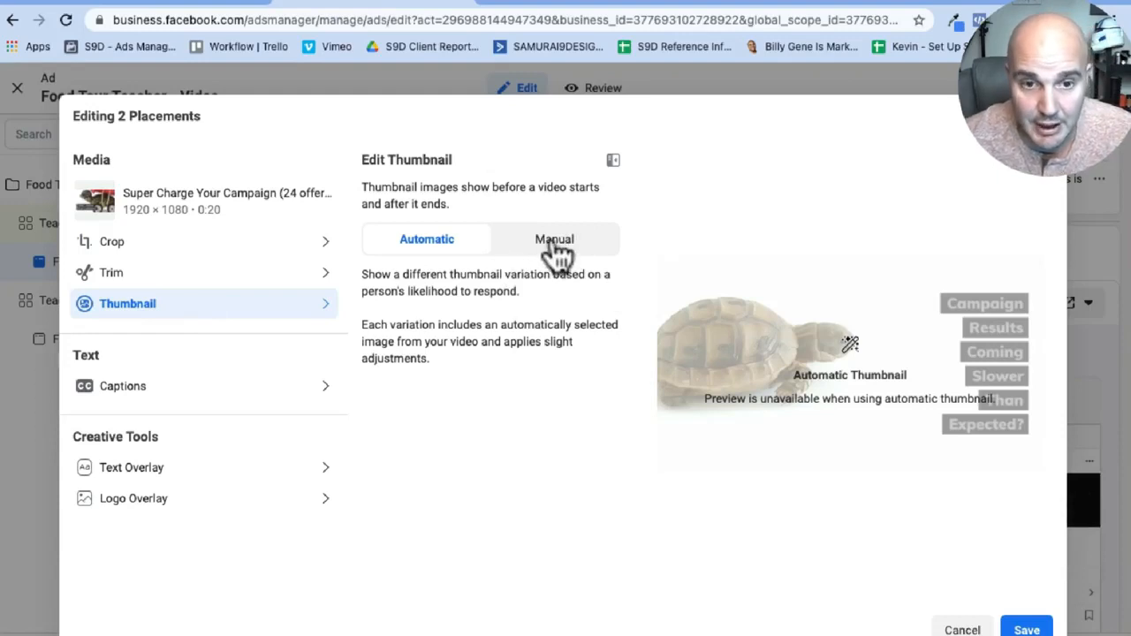
{"action": "left_click", "coordinate": [555, 239]}
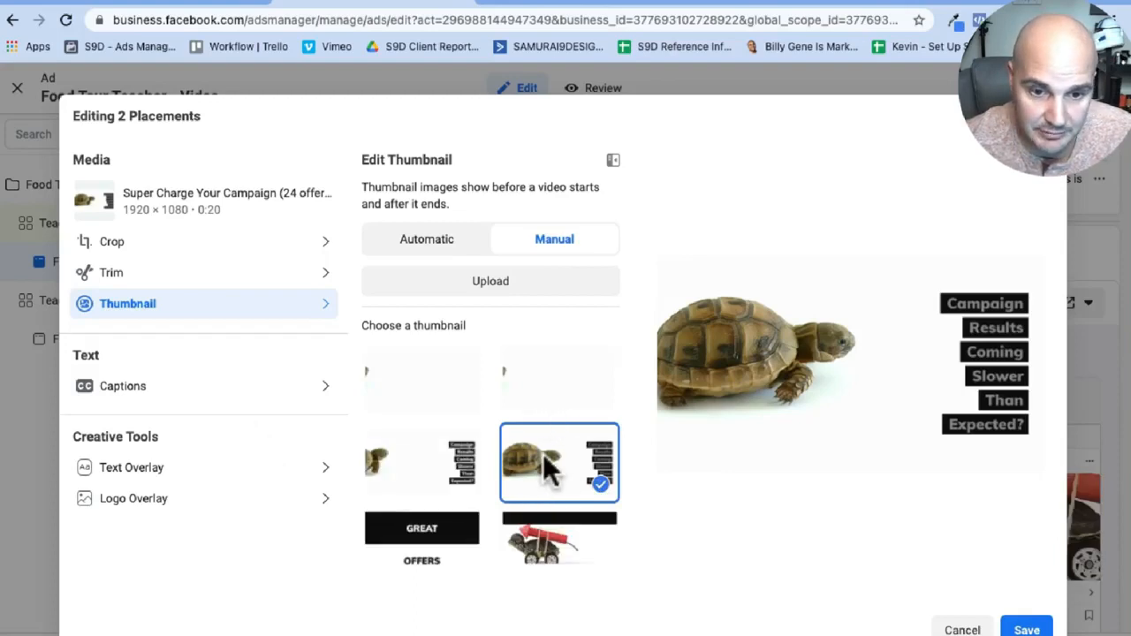
{"action": "left_click", "coordinate": [420, 539]}
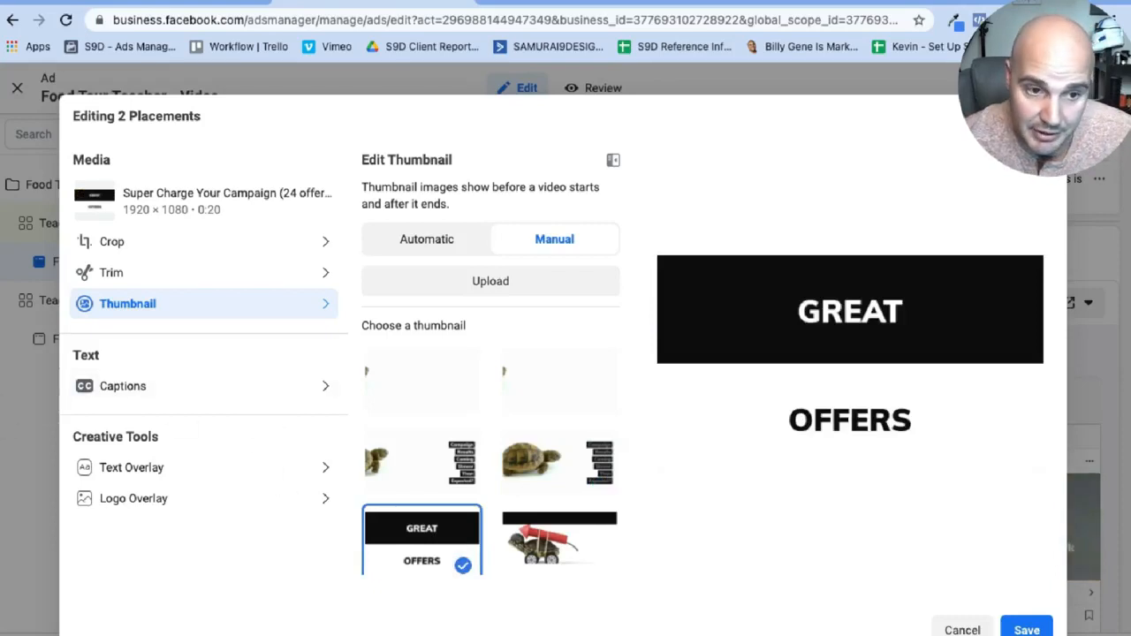
{"action": "mouse_move", "coordinate": [262, 415]}
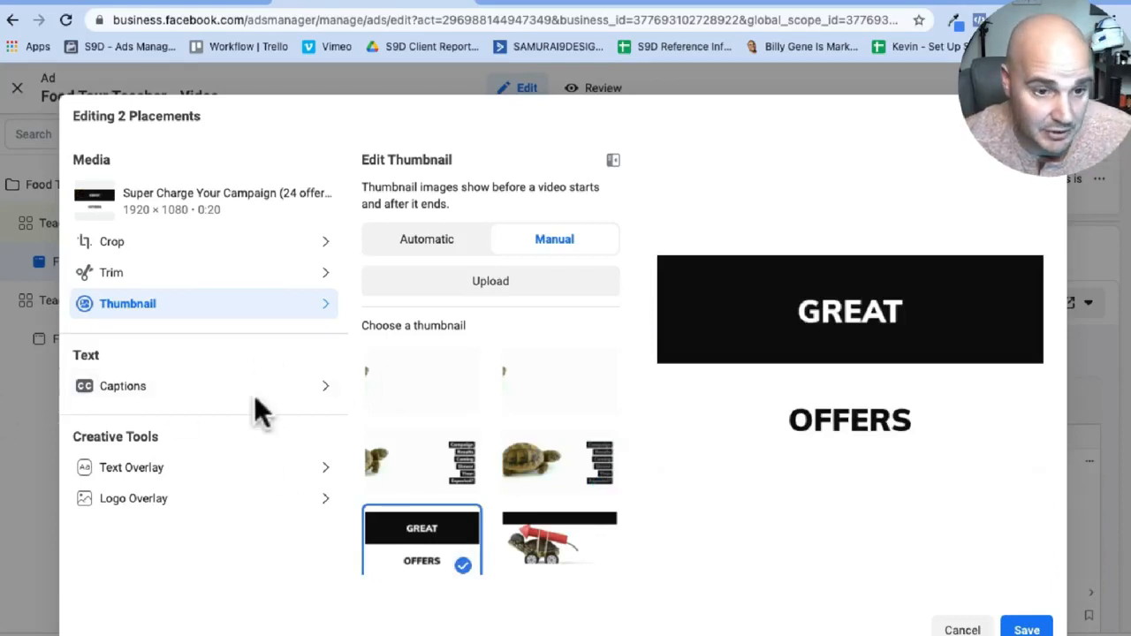
{"action": "mouse_move", "coordinate": [124, 385]}
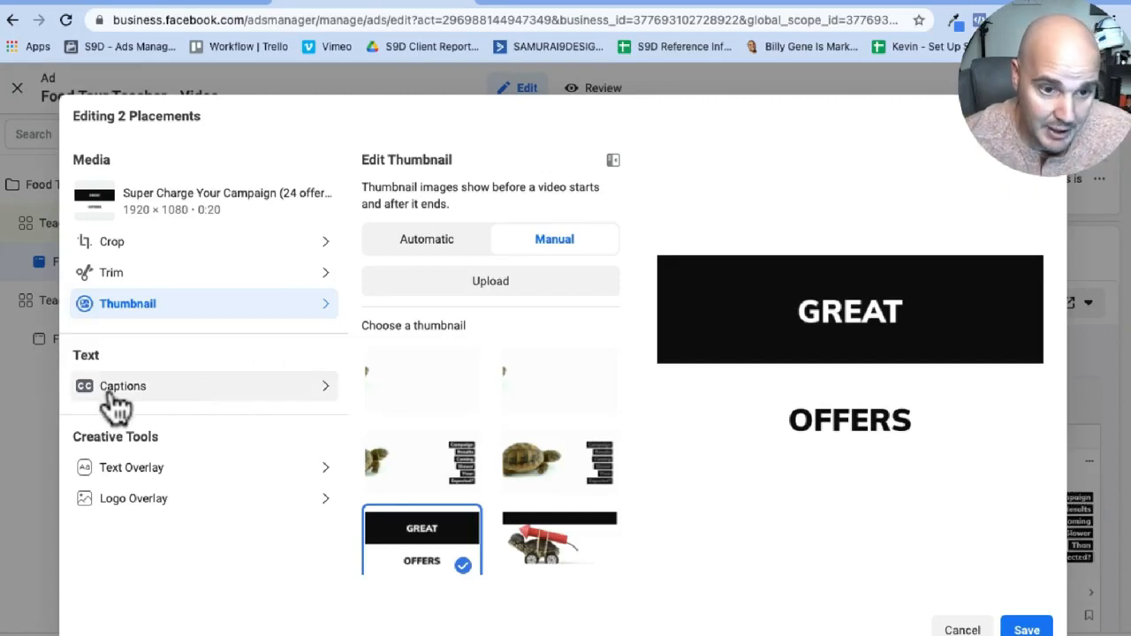
{"action": "left_click", "coordinate": [203, 385]}
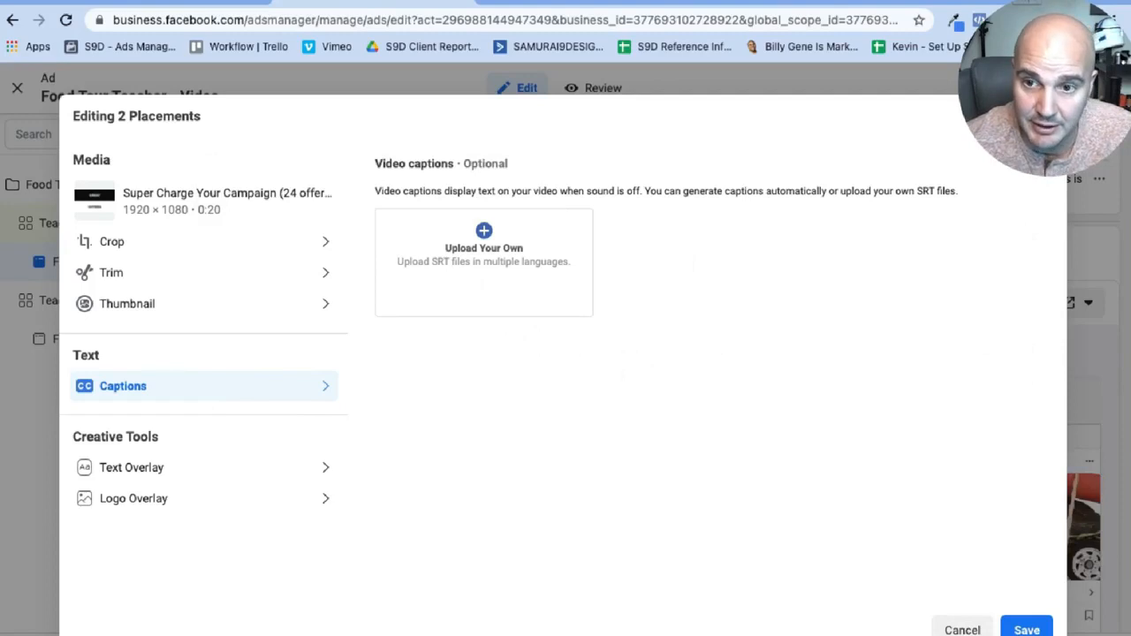
{"action": "left_click", "coordinate": [961, 629]}
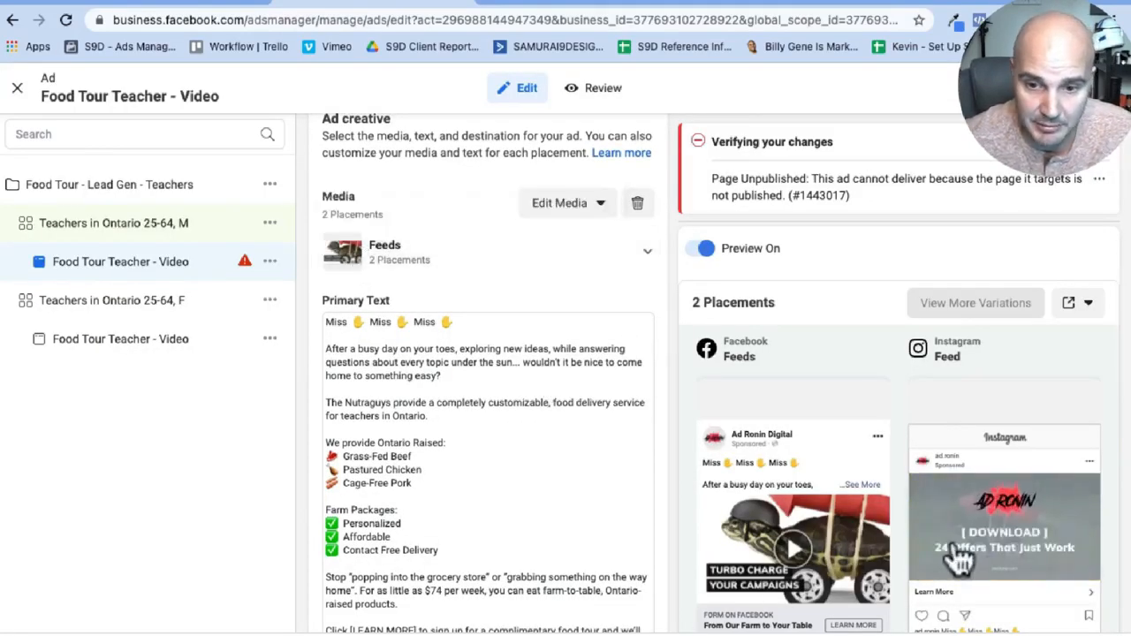
- Replace 'Miss' with 'Sir' in the primary text's opening greetings
{"action": "scroll", "scroll_direction": "down", "scroll_amount": 3}
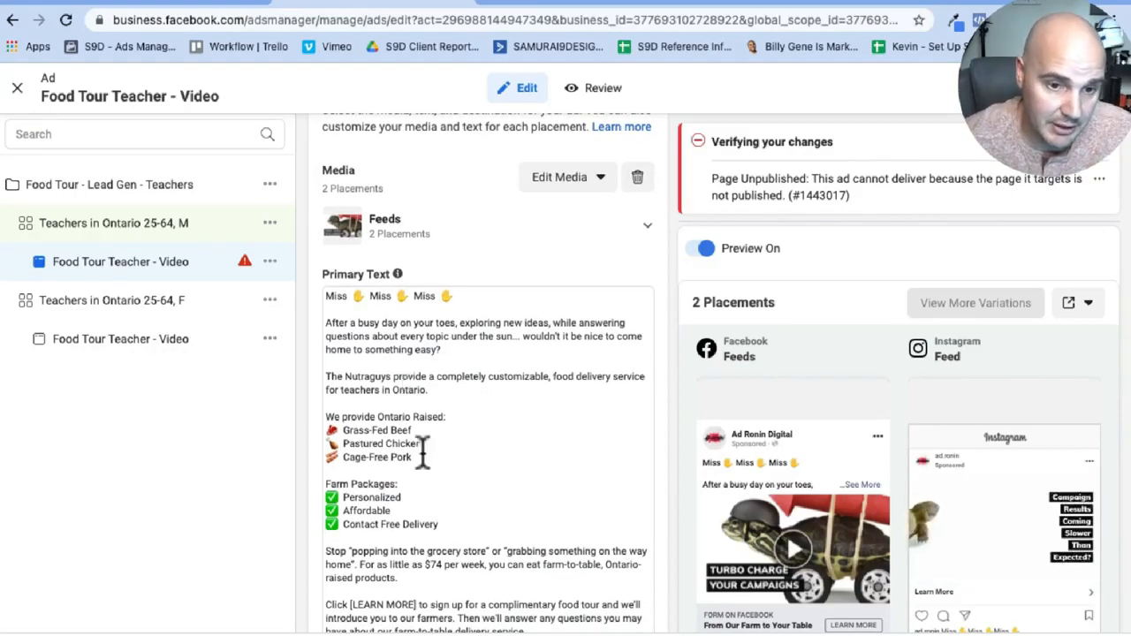
{"action": "scroll", "scroll_direction": "down", "scroll_amount": 3}
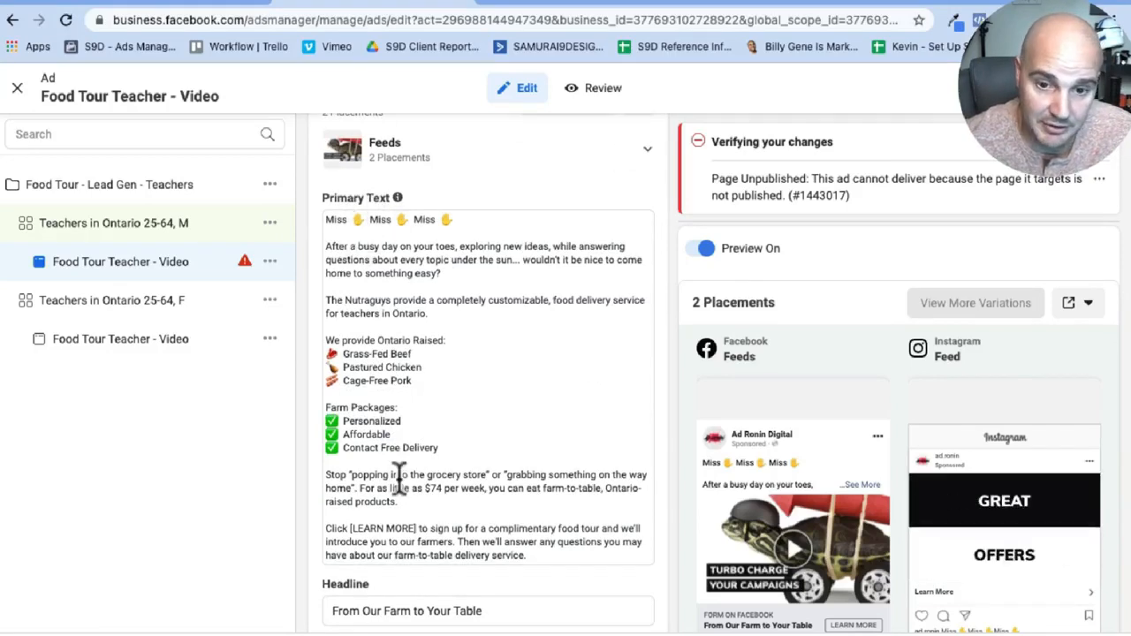
{"action": "mouse_move", "coordinate": [785, 481]}
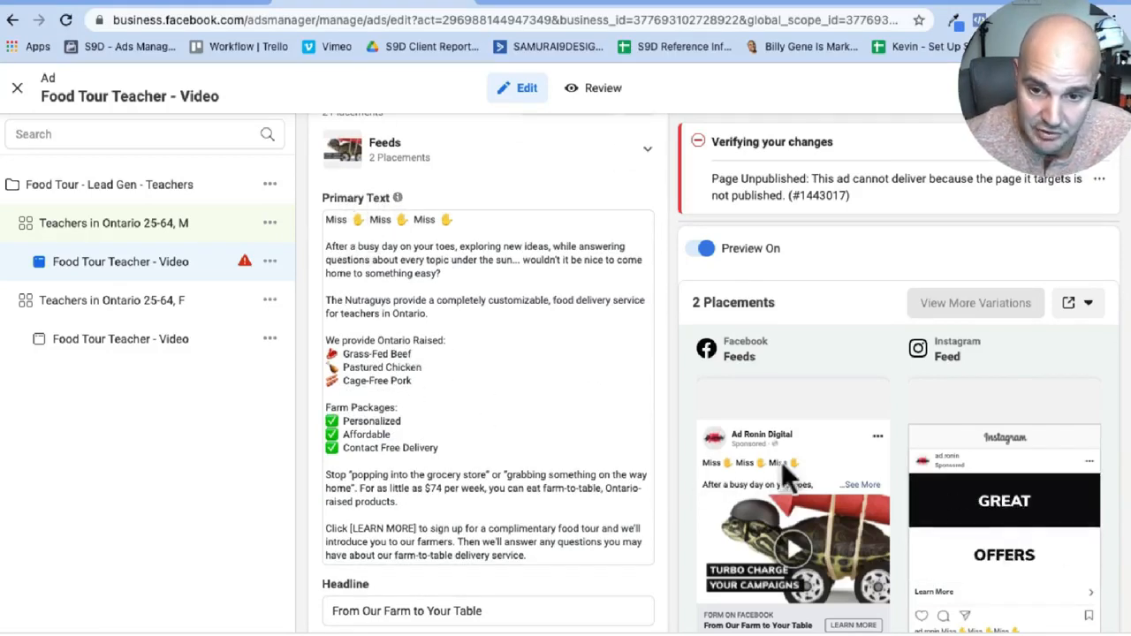
{"action": "scroll", "scroll_direction": "up", "scroll_amount": 3}
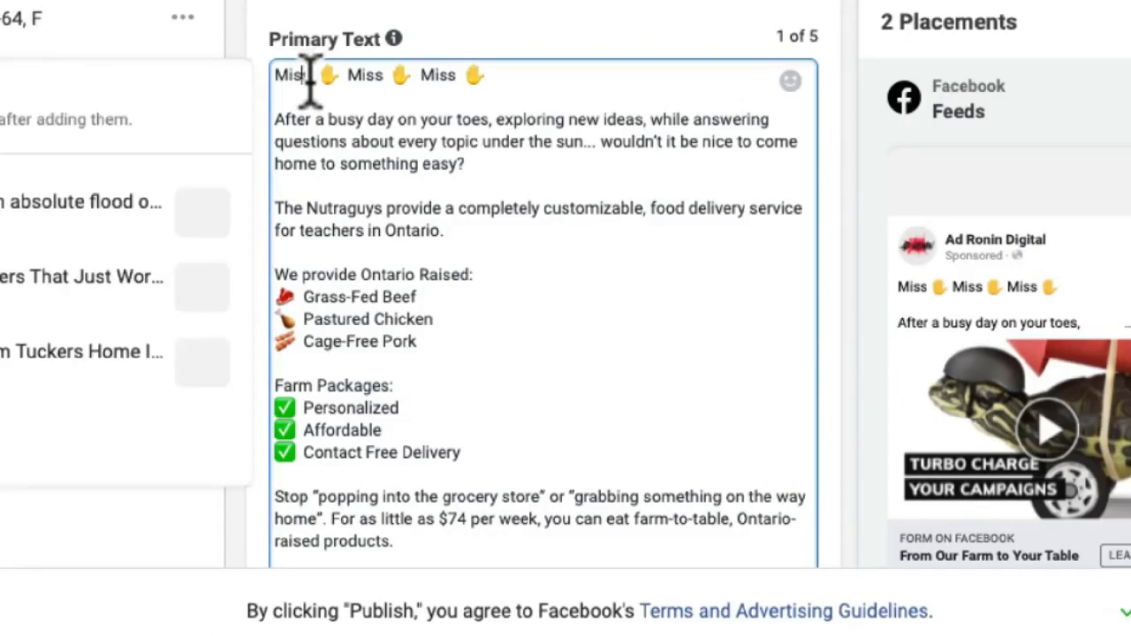
{"action": "key", "text": "Backspace"}
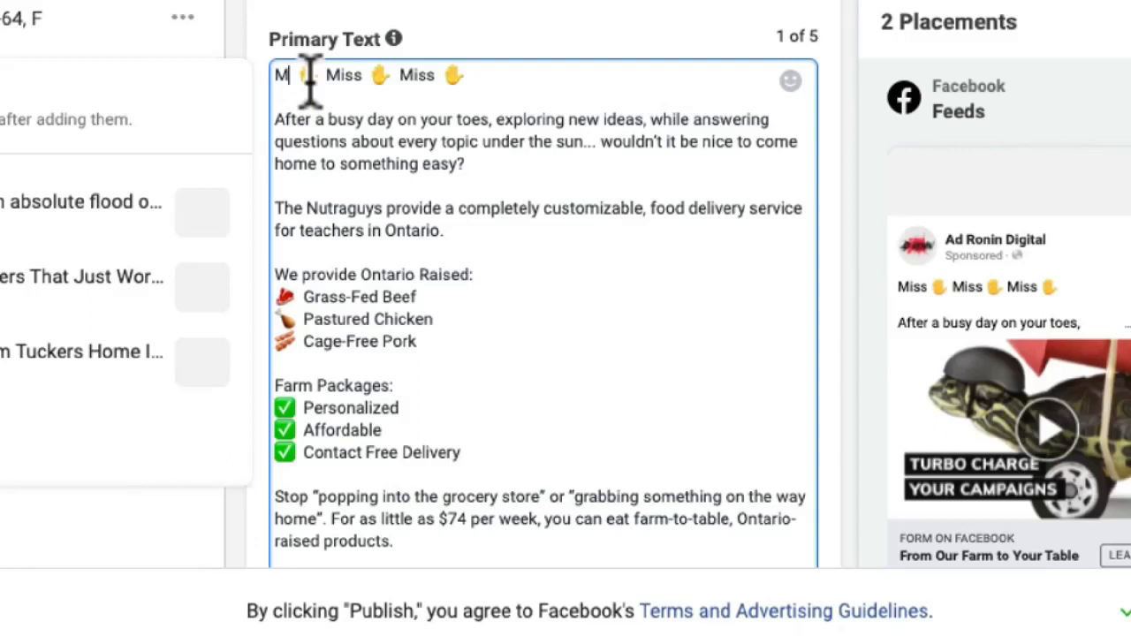
{"action": "type", "text": "Sir ✋"}
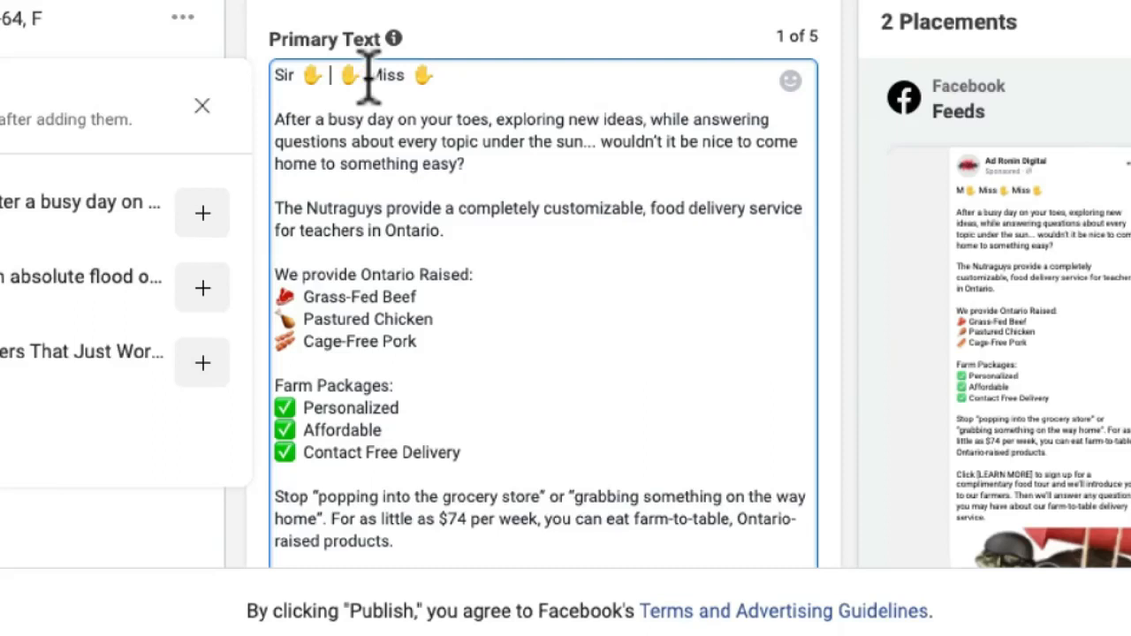
{"action": "type", "text": "Sir"}
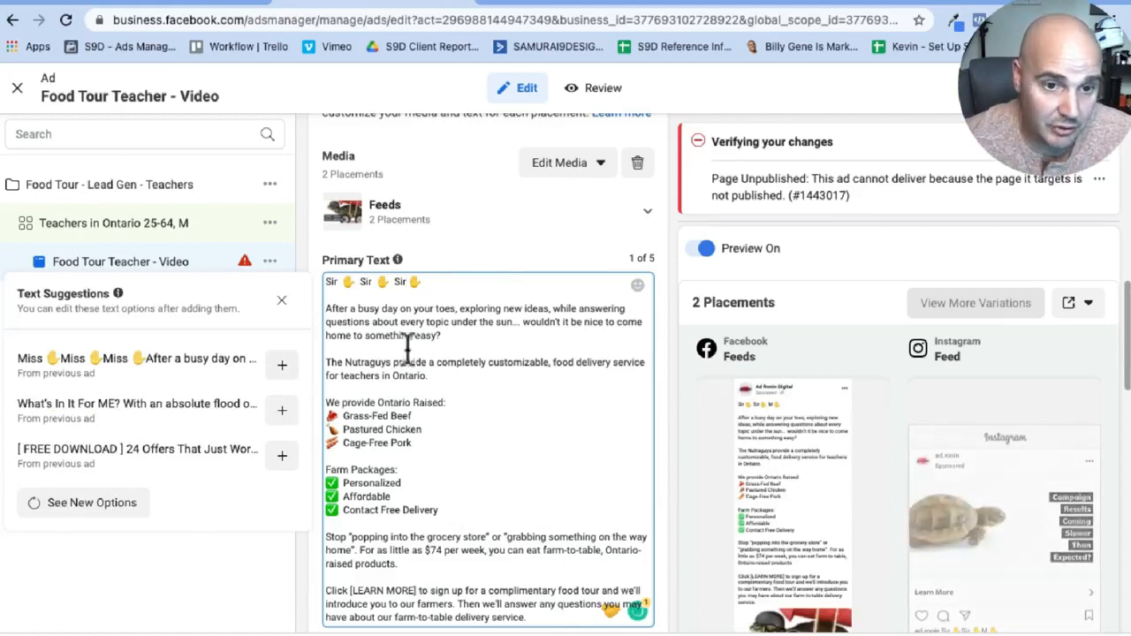
{"action": "scroll", "scroll_direction": "down", "scroll_amount": 3}
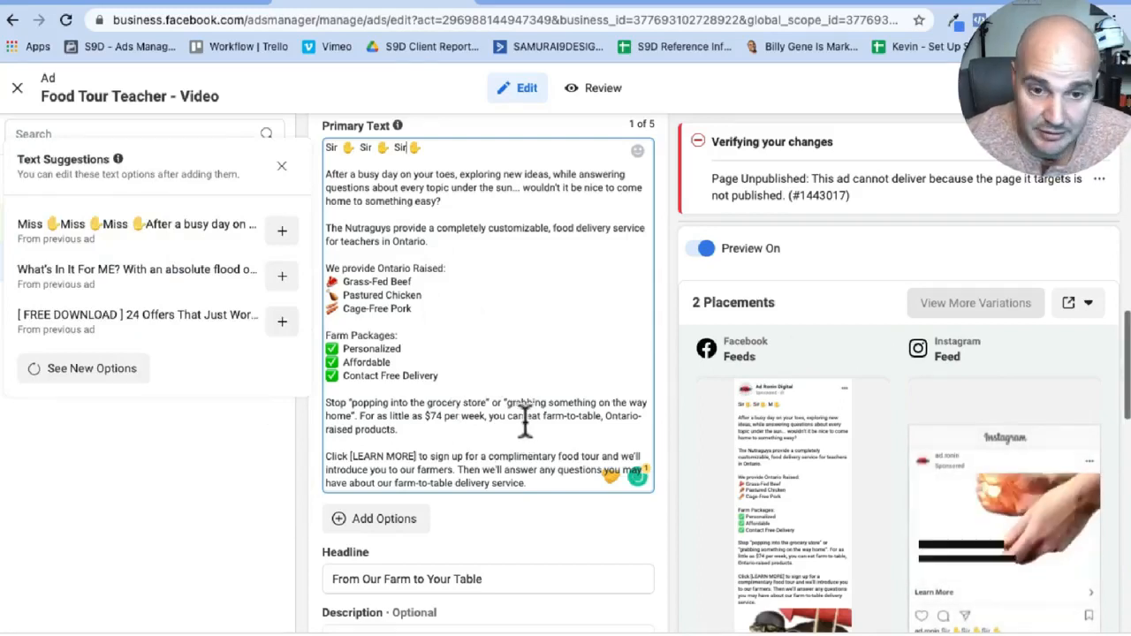
{"action": "scroll", "scroll_direction": "down", "scroll_amount": 3}
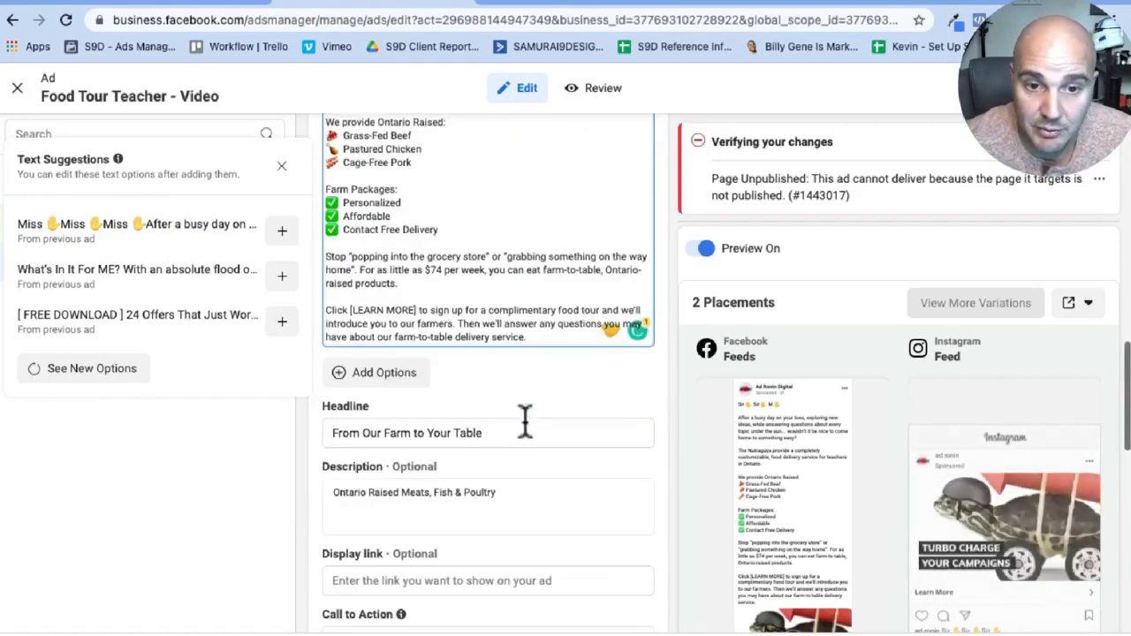
{"action": "scroll", "scroll_direction": "down", "scroll_amount": 3}
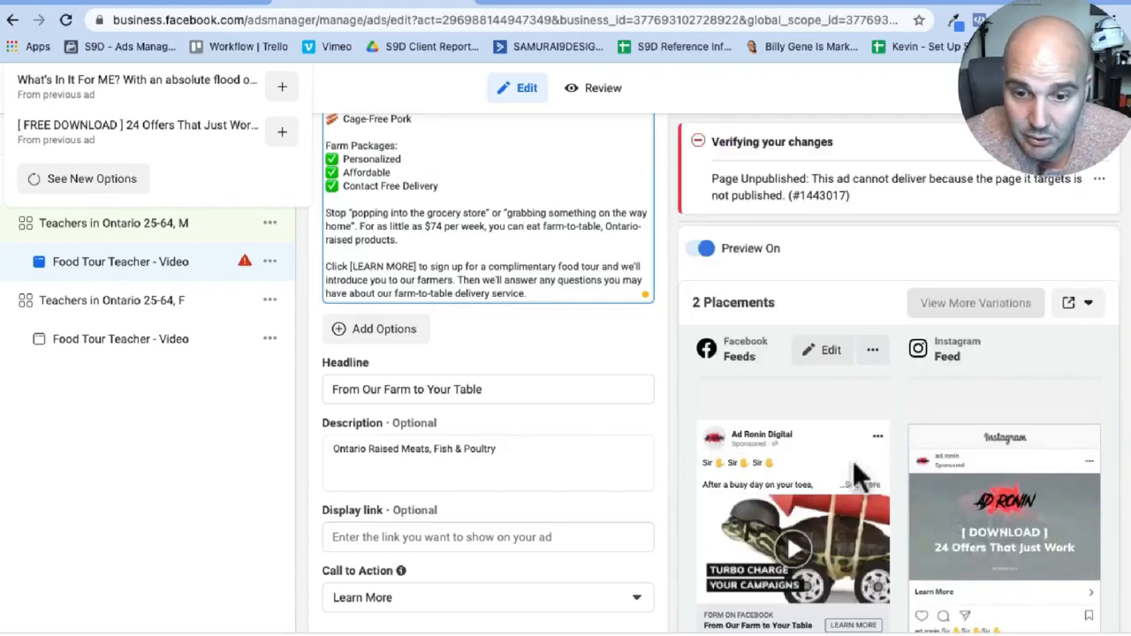
{"action": "scroll", "scroll_direction": "down", "scroll_amount": 3}
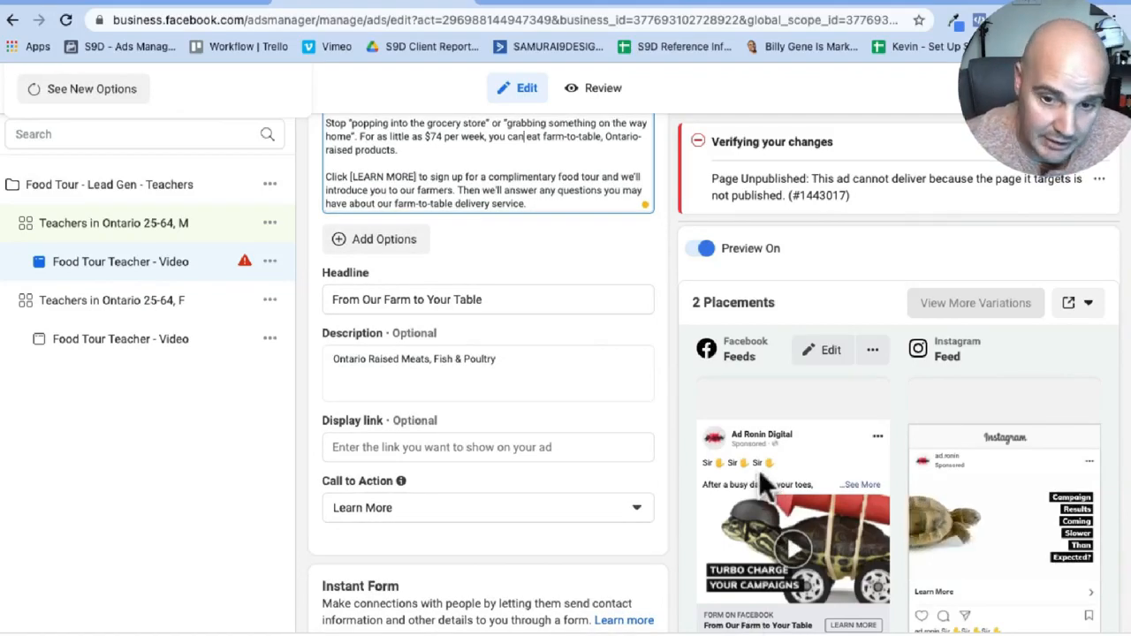
{"action": "scroll", "scroll_direction": "down", "scroll_amount": 3}
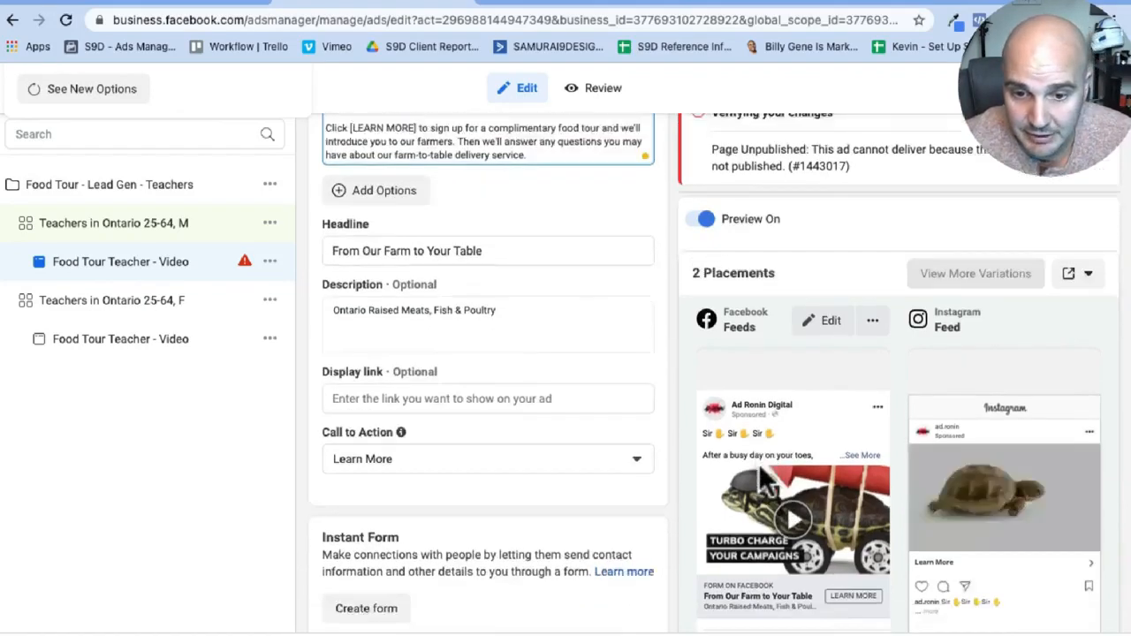
{"action": "scroll", "scroll_direction": "down", "scroll_amount": 3}
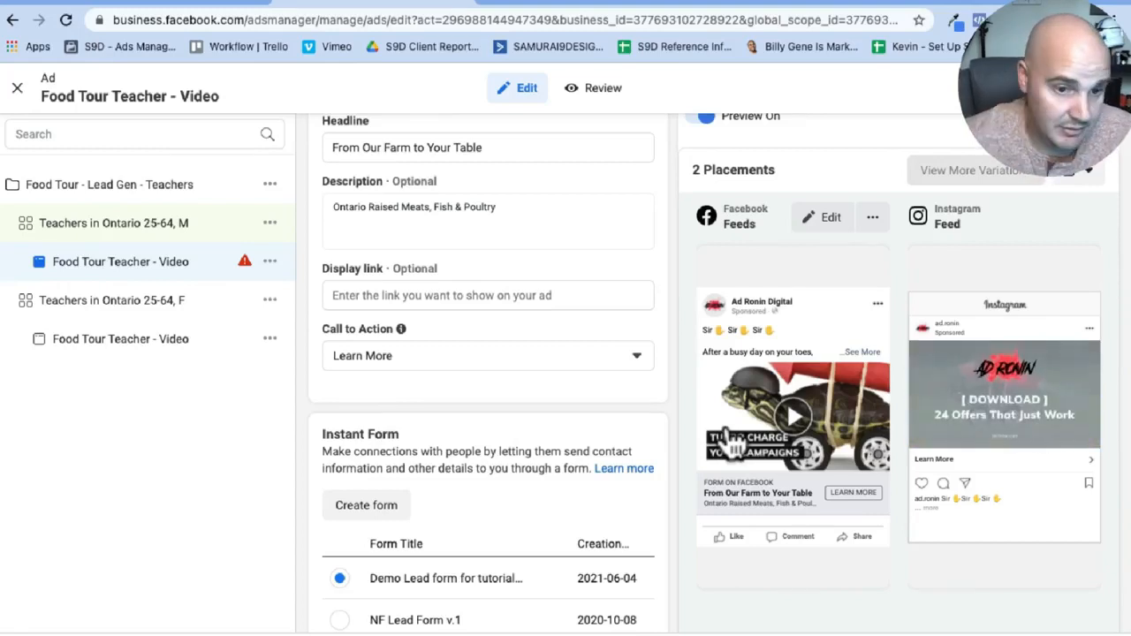
{"action": "mouse_move", "coordinate": [675, 450]}
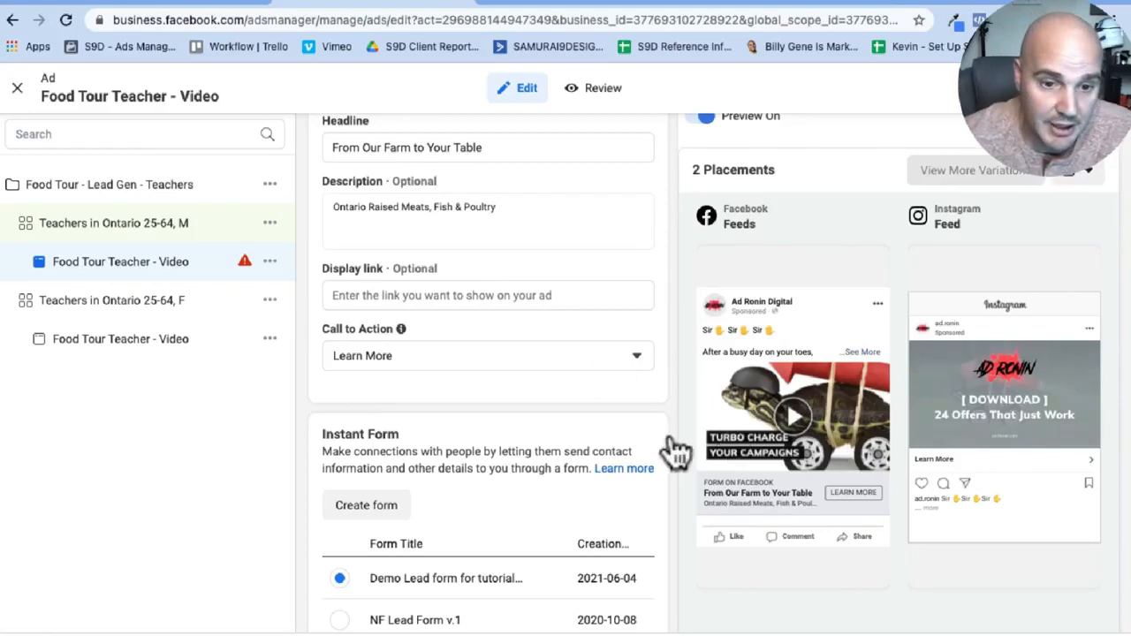
{"action": "scroll", "scroll_direction": "down", "scroll_amount": 3}
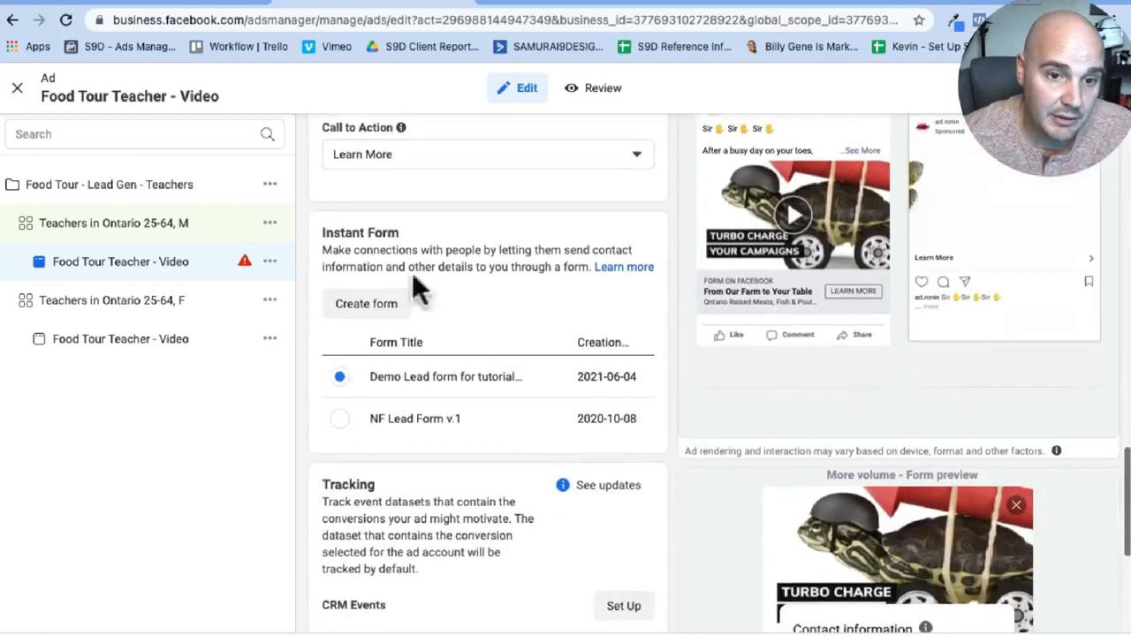
{"action": "scroll", "scroll_direction": "up", "scroll_amount": 3}
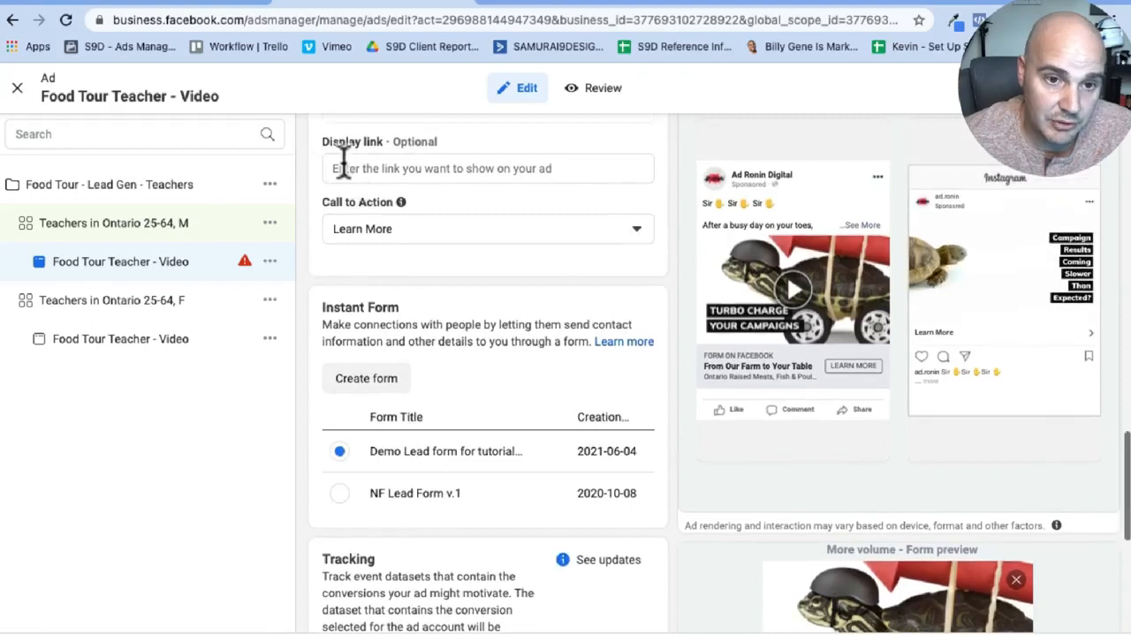
{"action": "scroll", "scroll_direction": "up", "scroll_amount": 3}
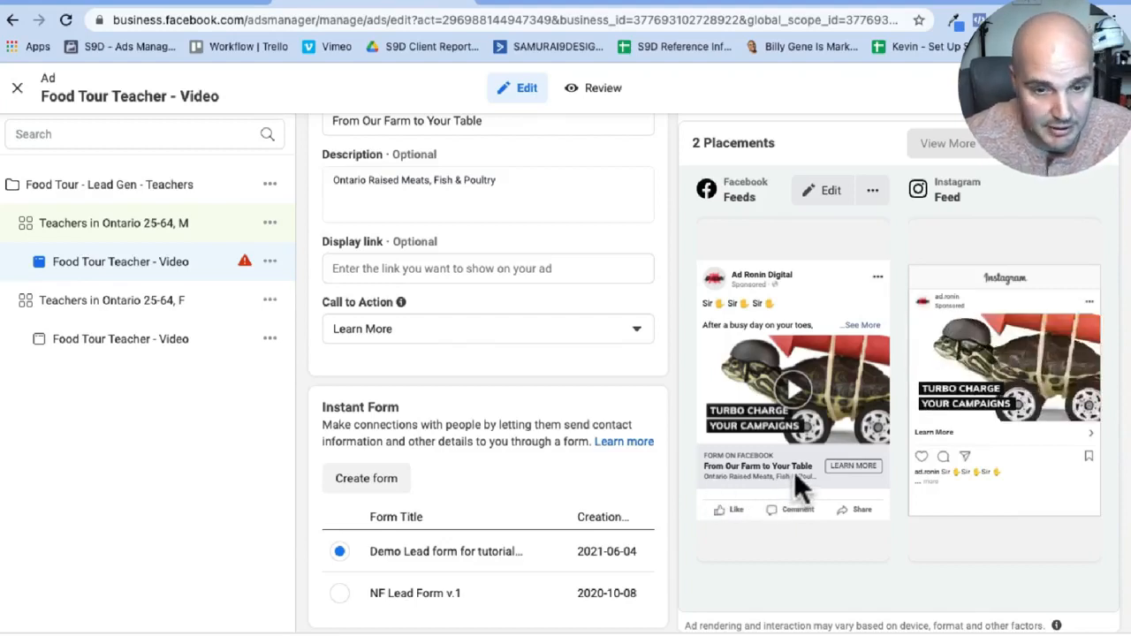
{"action": "scroll", "scroll_direction": "down", "scroll_amount": 3}
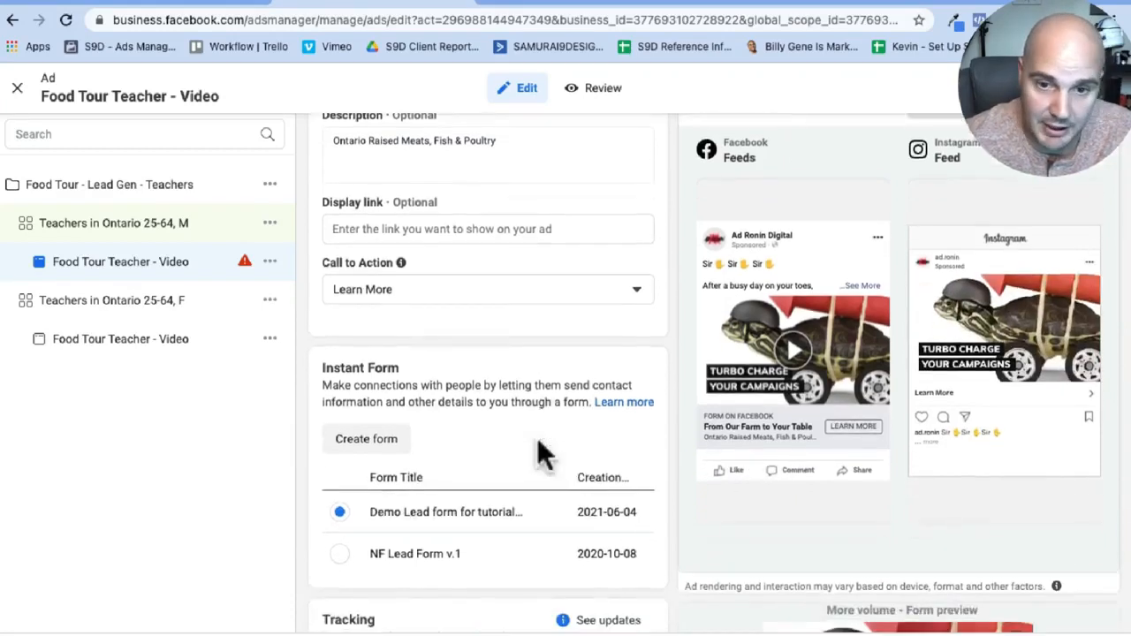
{"action": "scroll", "scroll_direction": "down", "scroll_amount": 3}
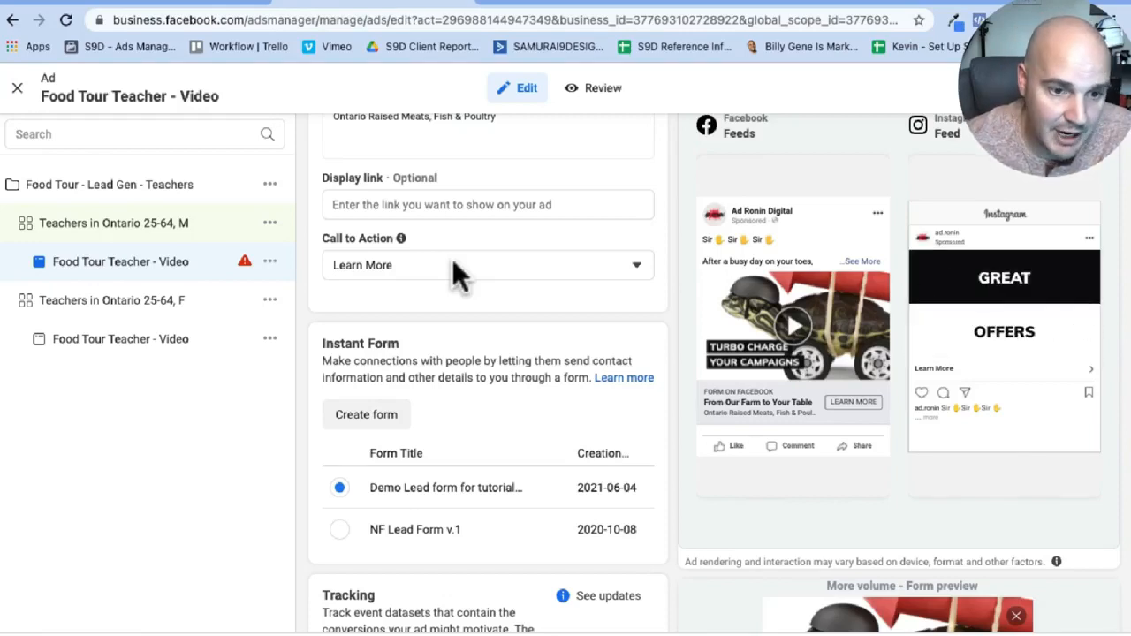
{"action": "scroll", "scroll_direction": "down", "scroll_amount": 3}
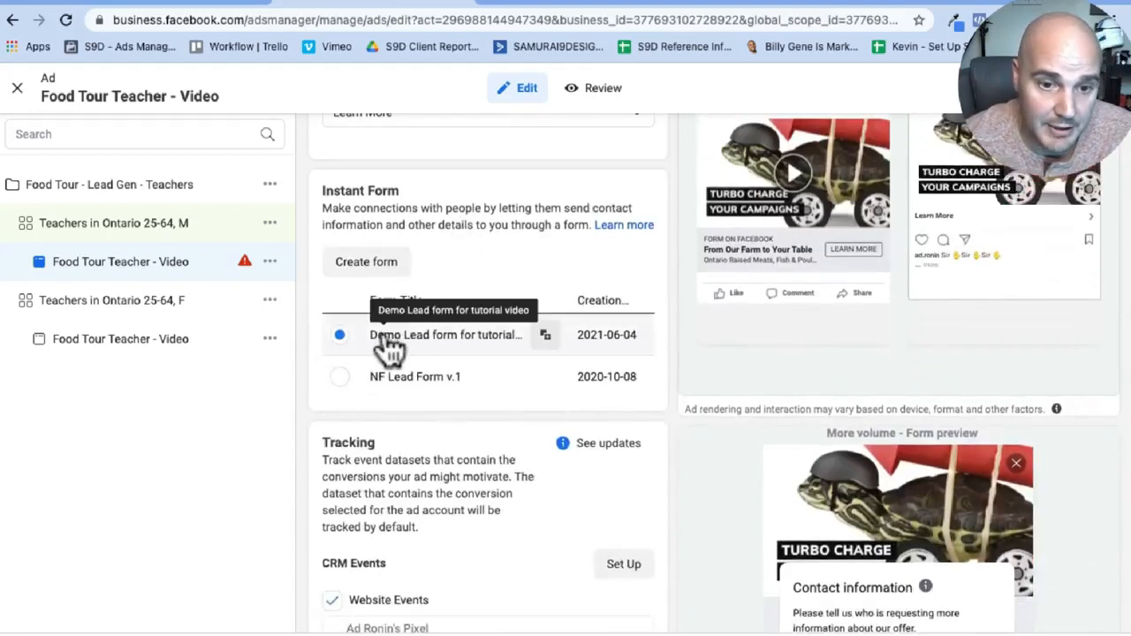
{"action": "mouse_move", "coordinate": [362, 339]}
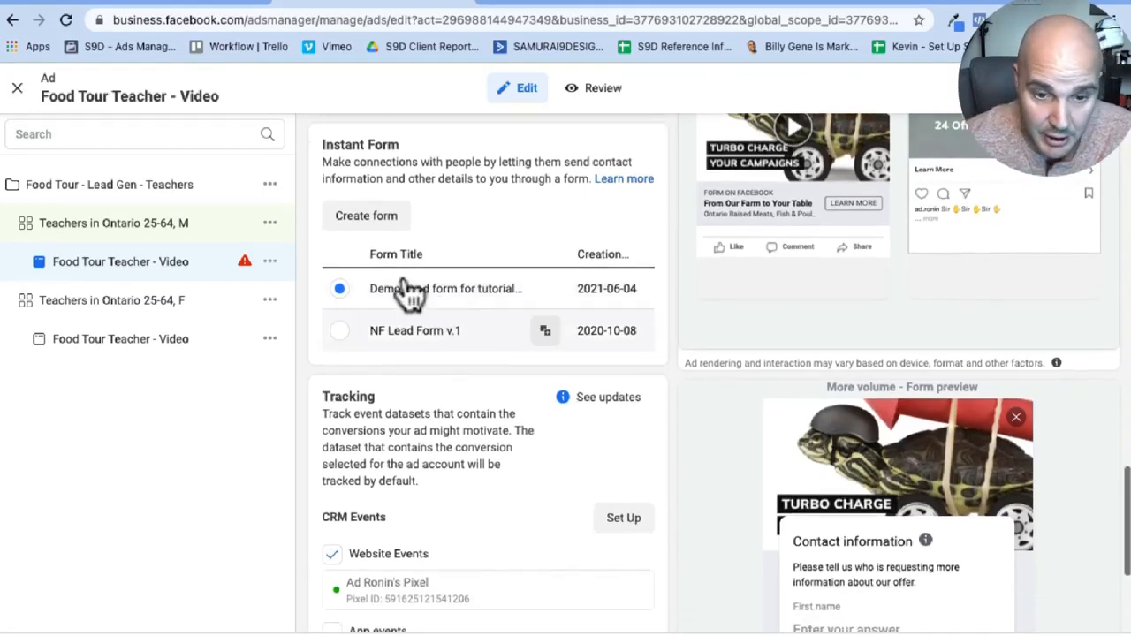
{"action": "scroll", "scroll_direction": "down", "scroll_amount": 3}
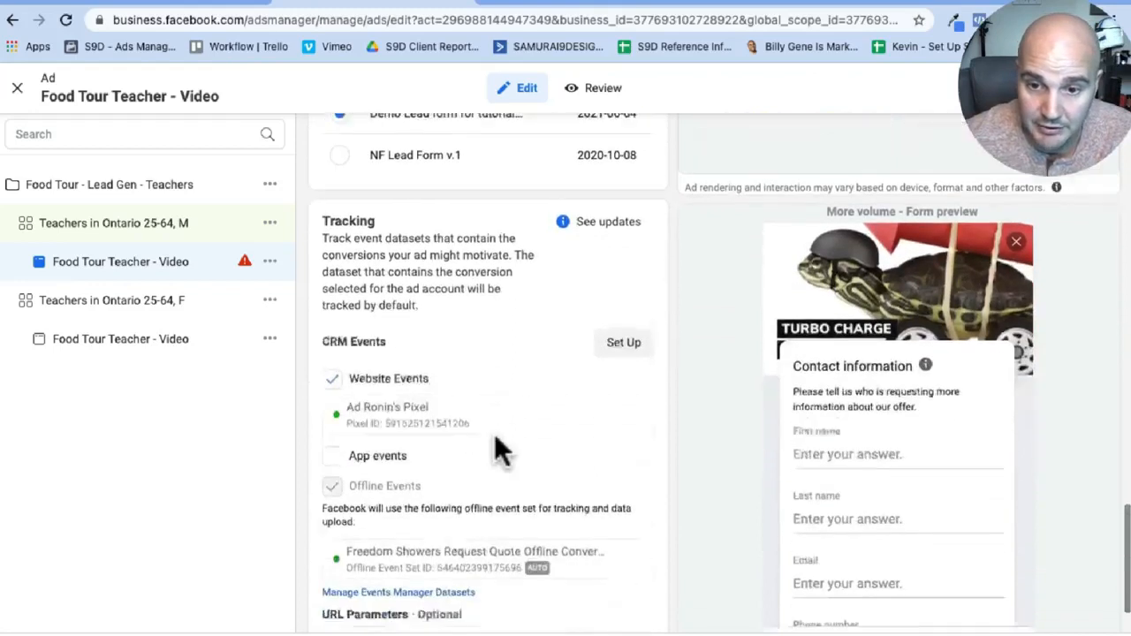
{"action": "scroll", "scroll_direction": "down", "scroll_amount": 3}
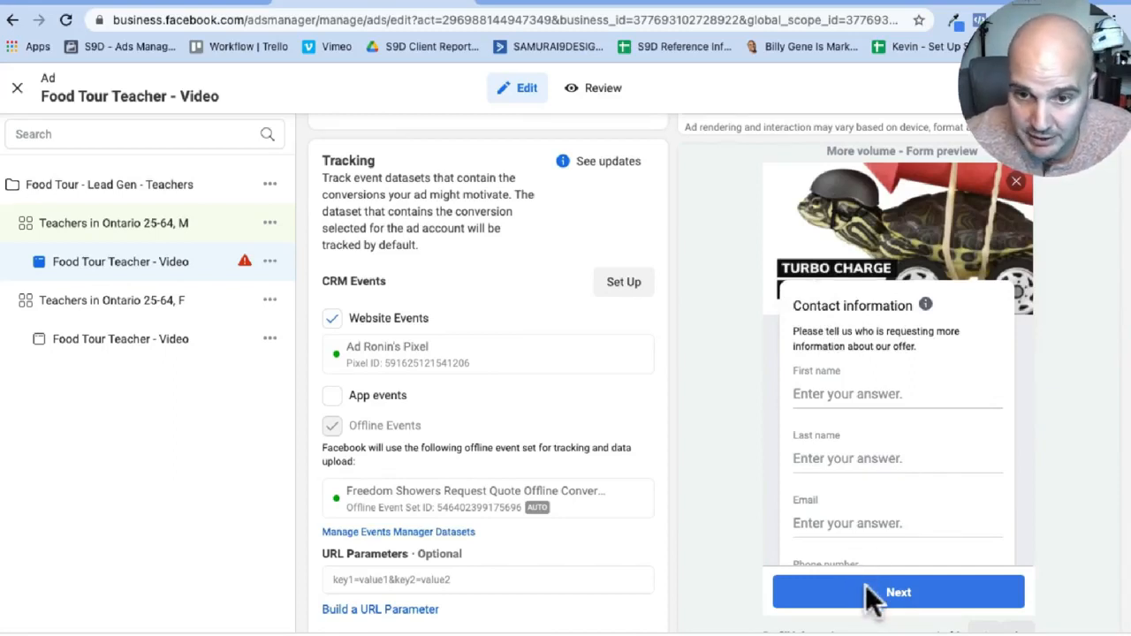
{"action": "mouse_move", "coordinate": [883, 354]}
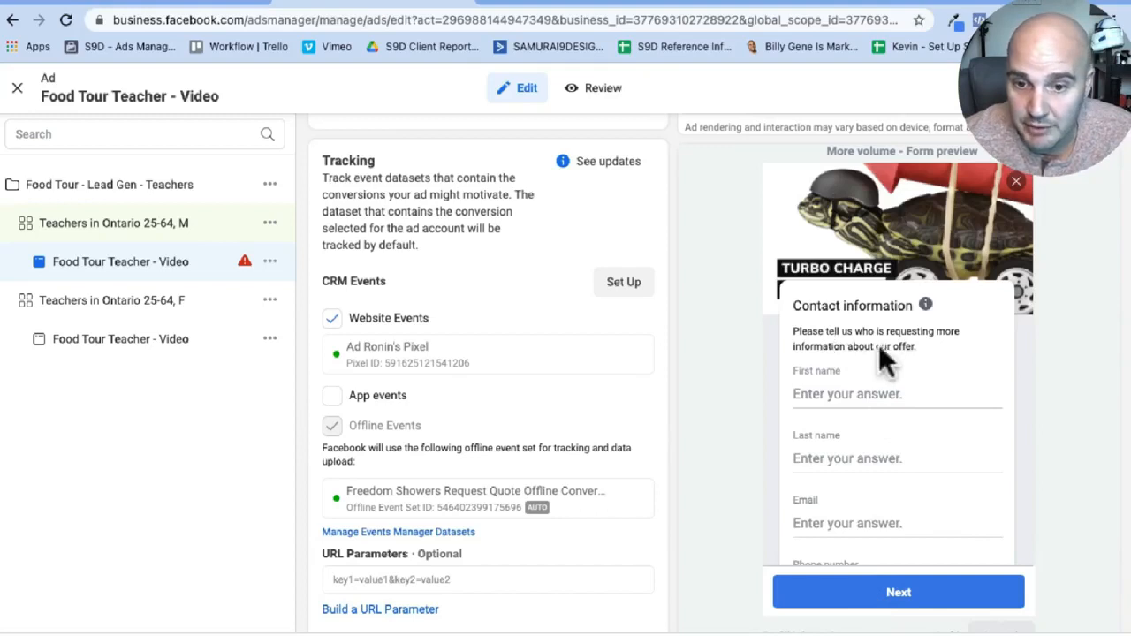
{"action": "mouse_move", "coordinate": [816, 460]}
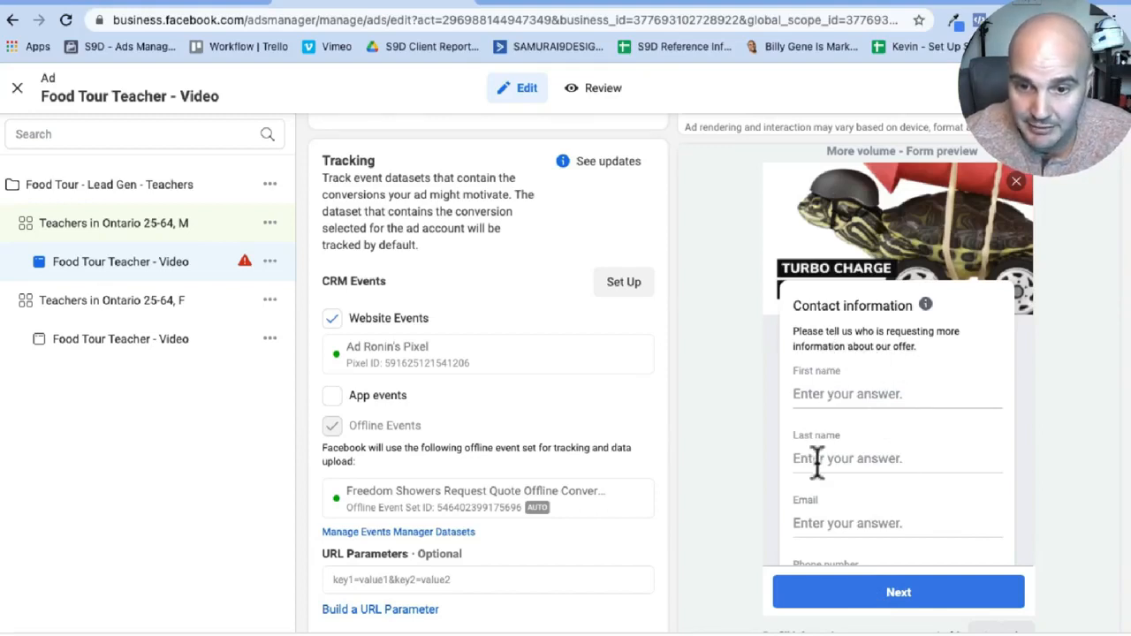
{"action": "scroll", "scroll_direction": "down", "scroll_amount": 3}
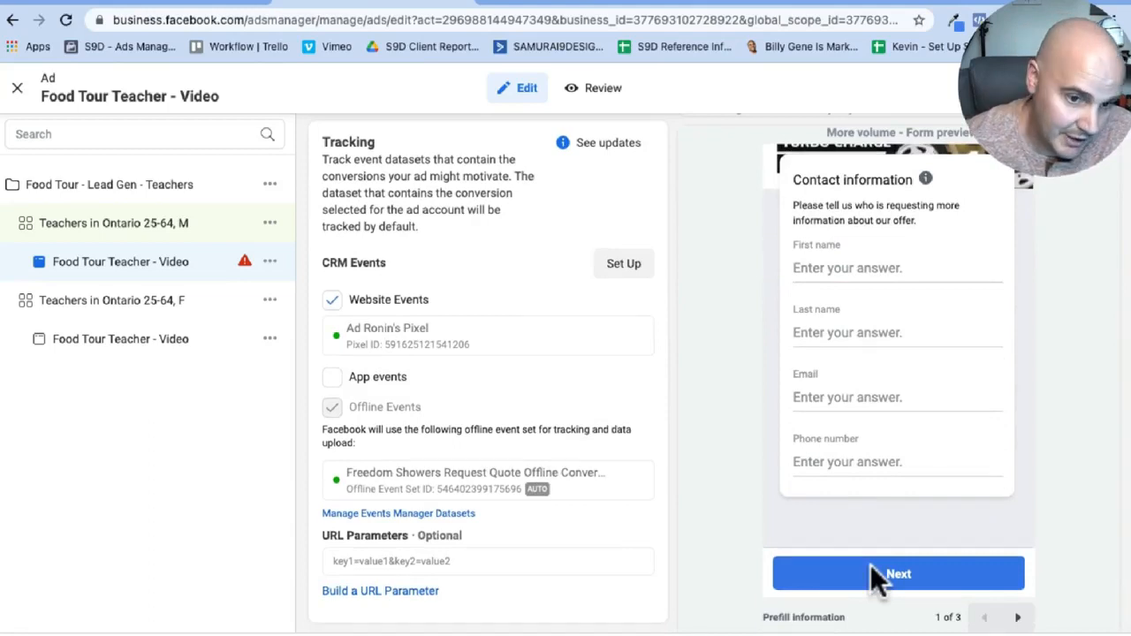
{"action": "mouse_move", "coordinate": [523, 456]}
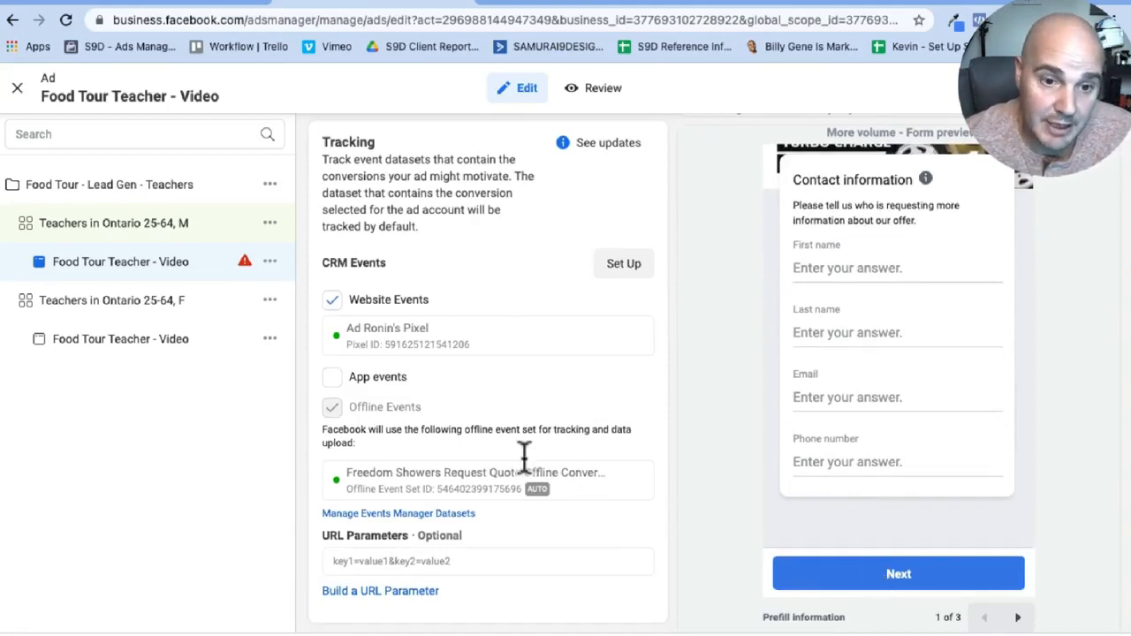
{"action": "scroll", "scroll_direction": "up", "scroll_amount": 3}
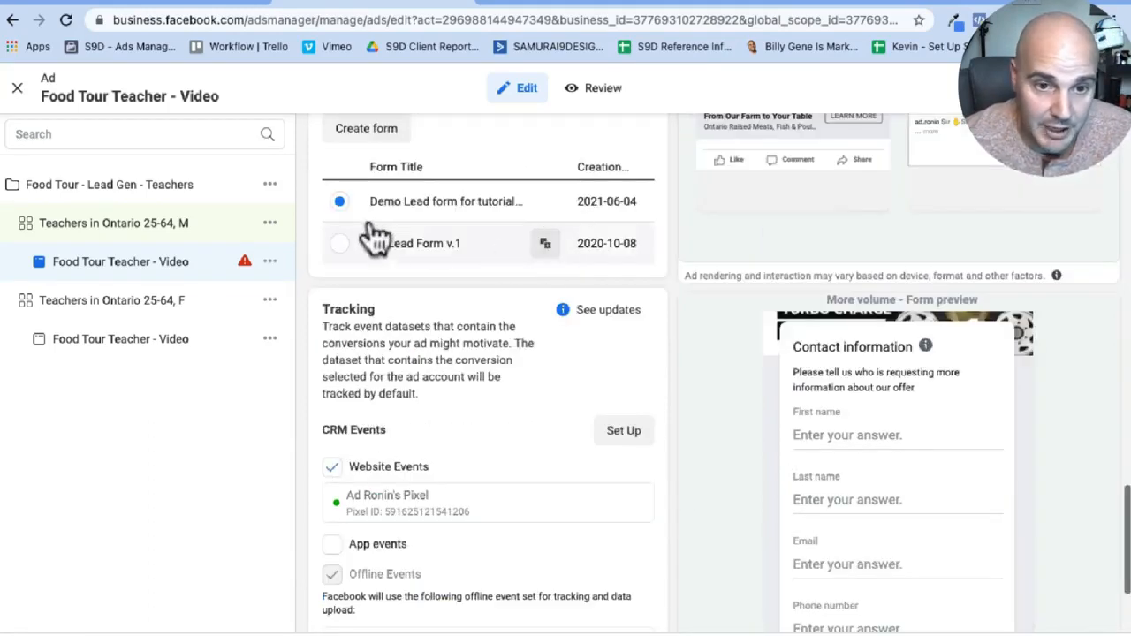
{"action": "scroll", "scroll_direction": "down", "scroll_amount": 3}
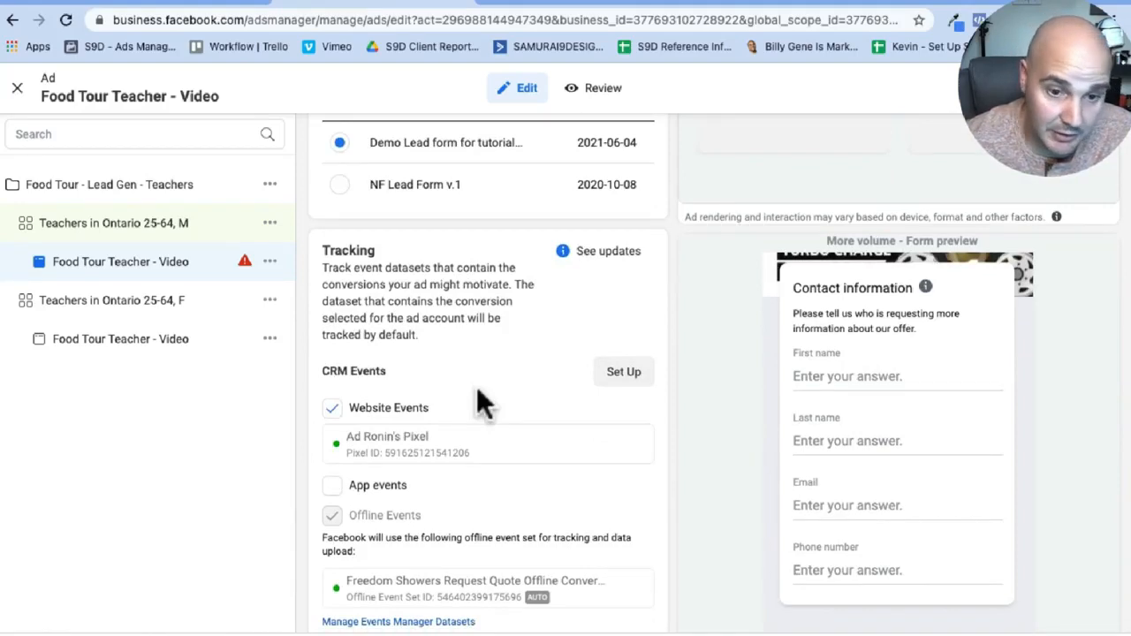
{"action": "scroll", "scroll_direction": "down", "scroll_amount": 3}
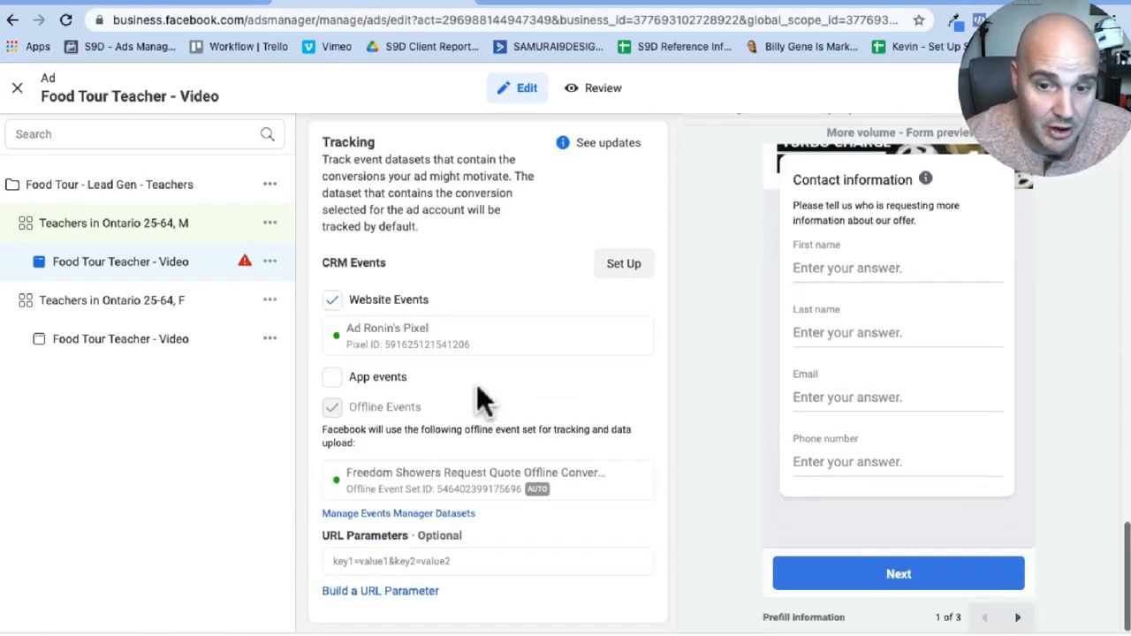
{"action": "mouse_move", "coordinate": [484, 433]}
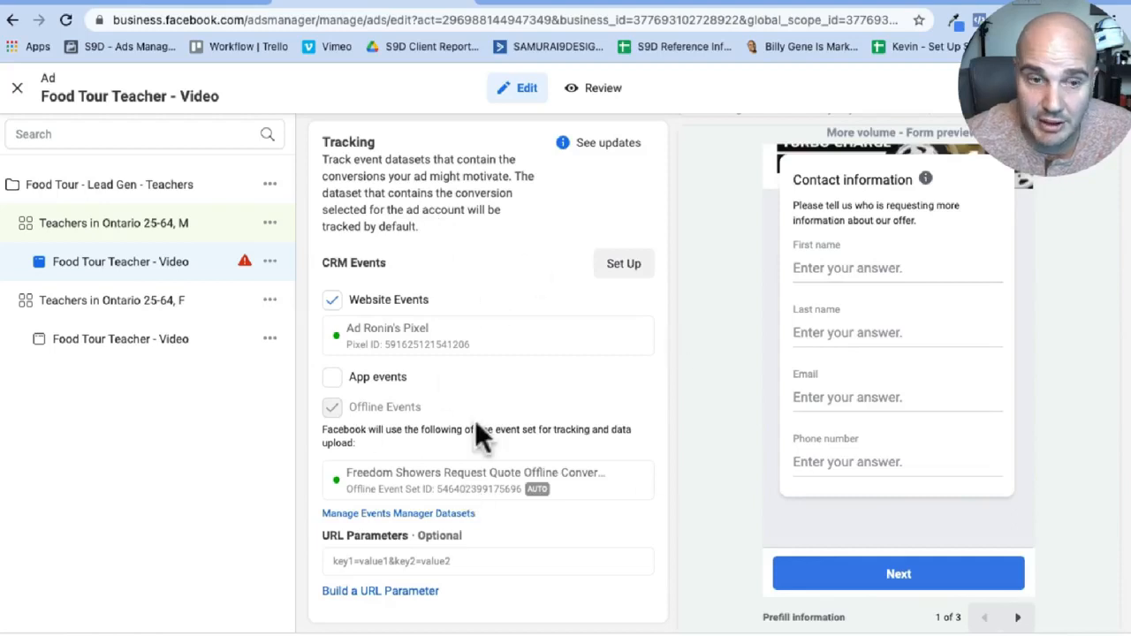
{"action": "mouse_move", "coordinate": [484, 440]}
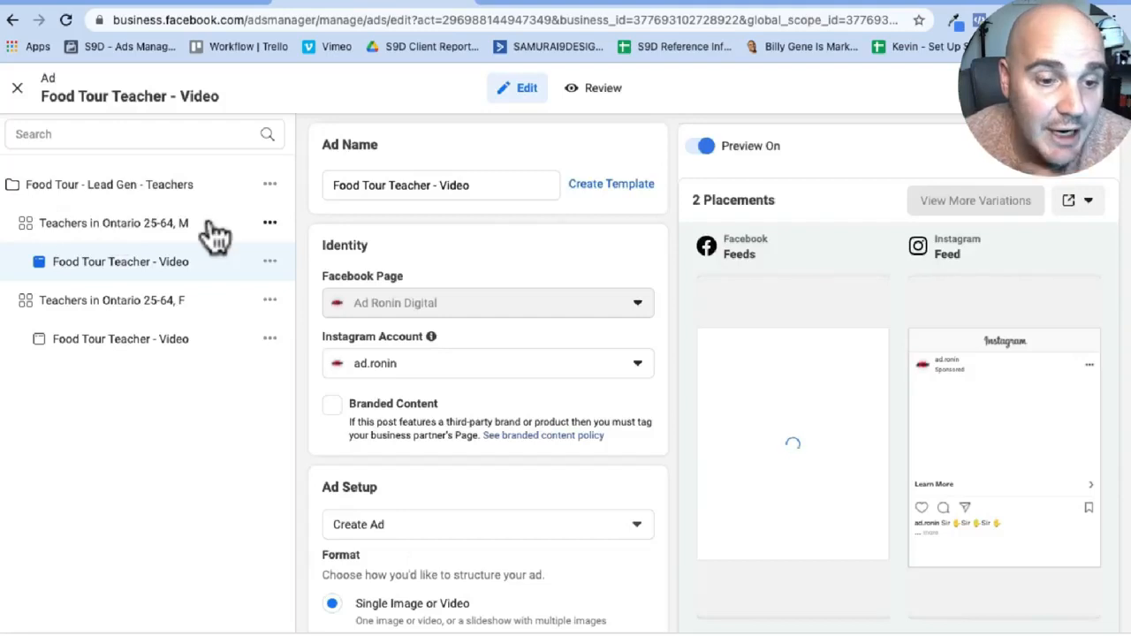
{"action": "mouse_move", "coordinate": [272, 238]}
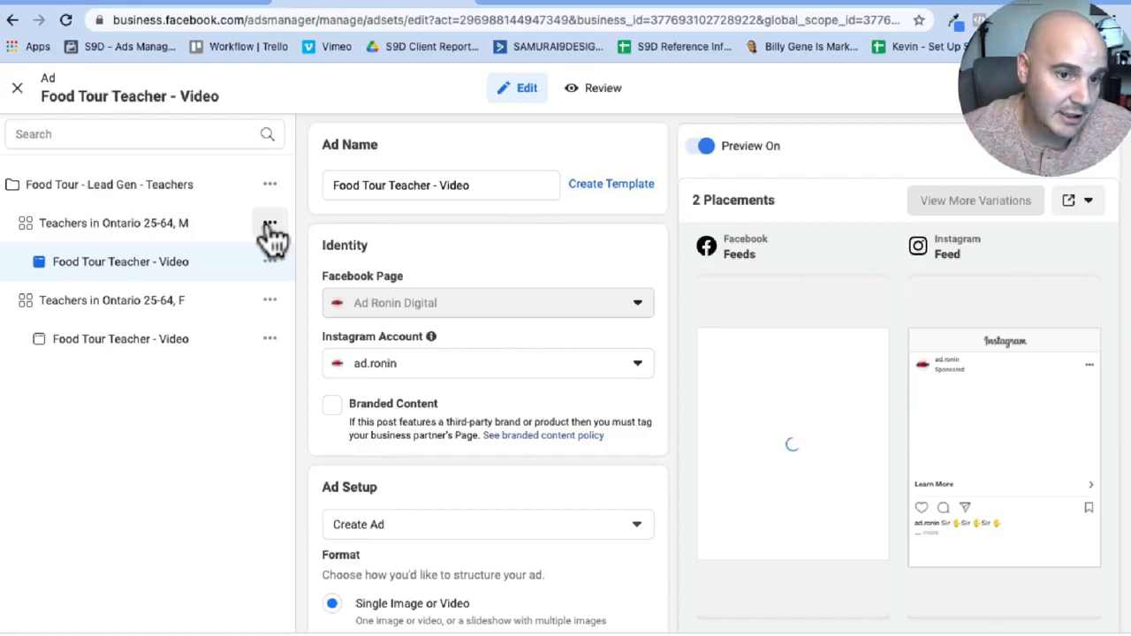
- Reopen the 'Teachers in Ontario 25-64, M' ad set and show its duplicate, copy and delete actions
{"action": "left_click", "coordinate": [114, 223]}
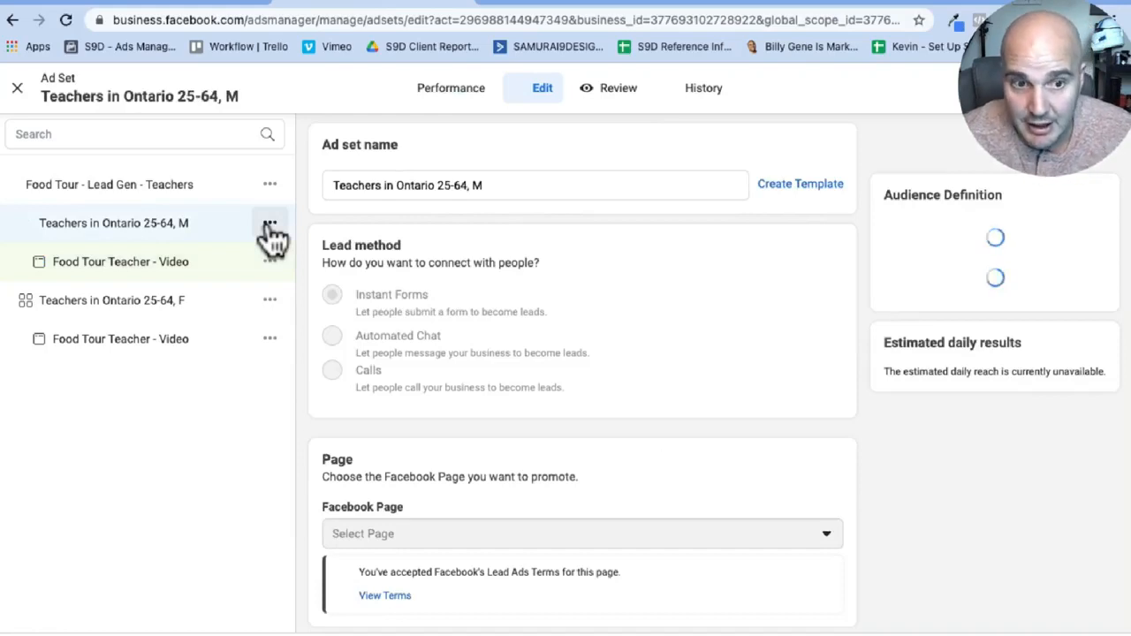
{"action": "left_click", "coordinate": [270, 222]}
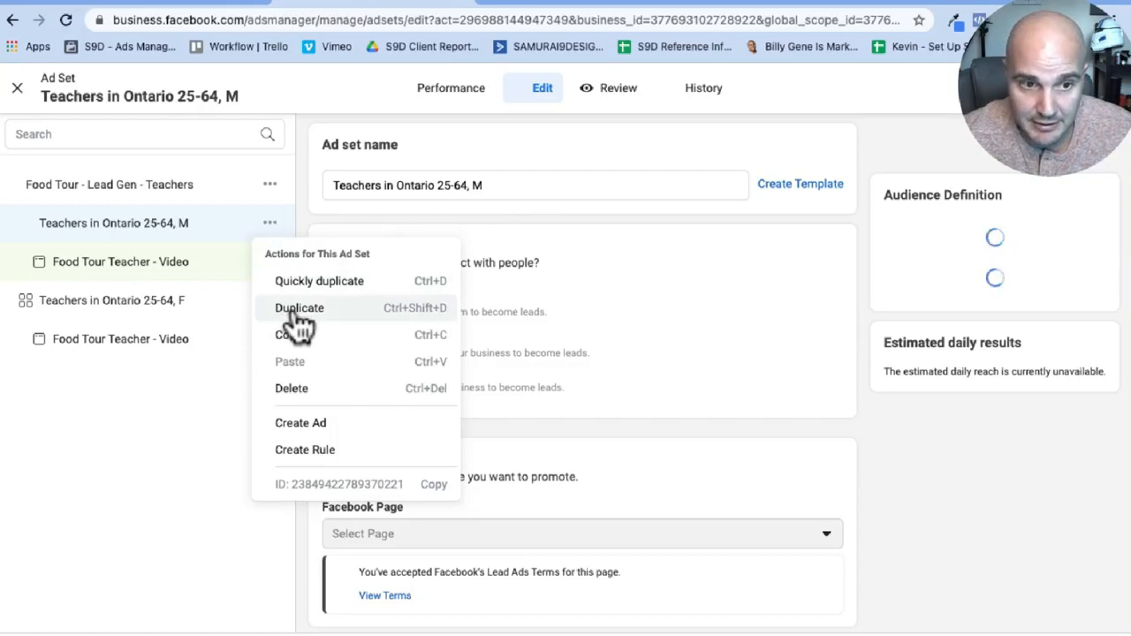
{"action": "mouse_move", "coordinate": [35, 301]}
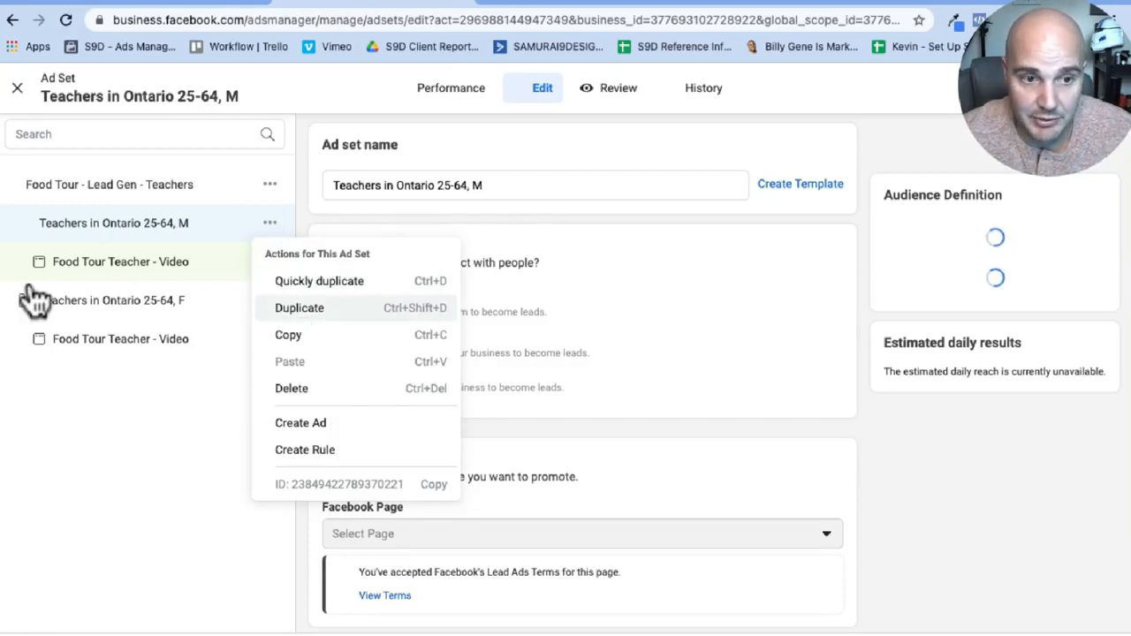
{"action": "mouse_move", "coordinate": [102, 357]}
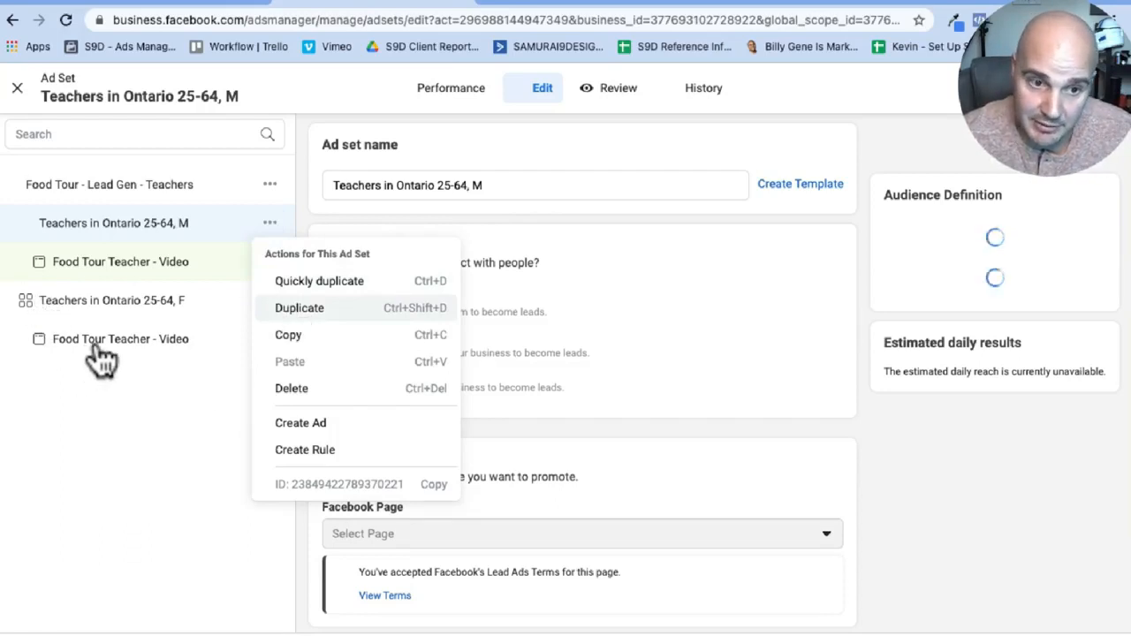
{"action": "mouse_move", "coordinate": [114, 354]}
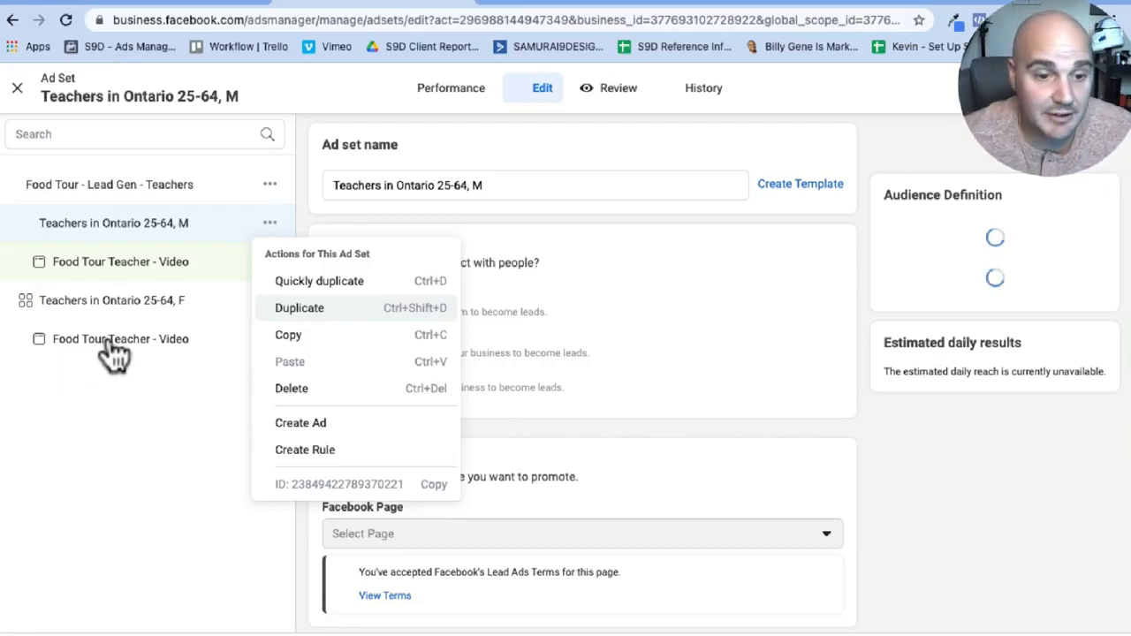
{"action": "mouse_move", "coordinate": [180, 318]}
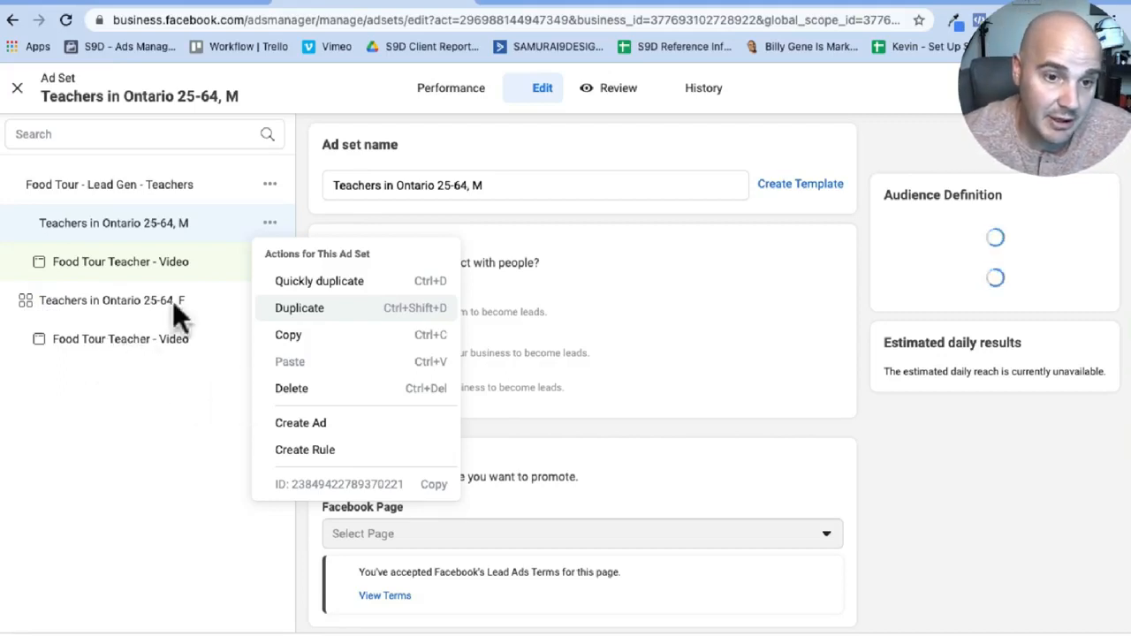
{"action": "mouse_move", "coordinate": [191, 318]}
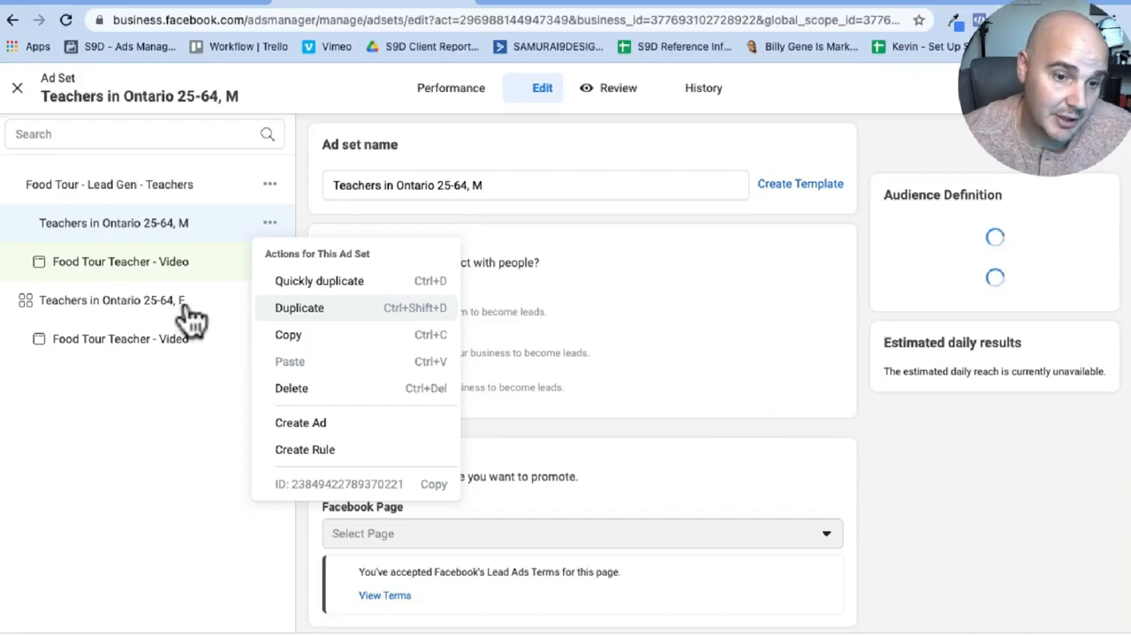
{"action": "mouse_move", "coordinate": [191, 357]}
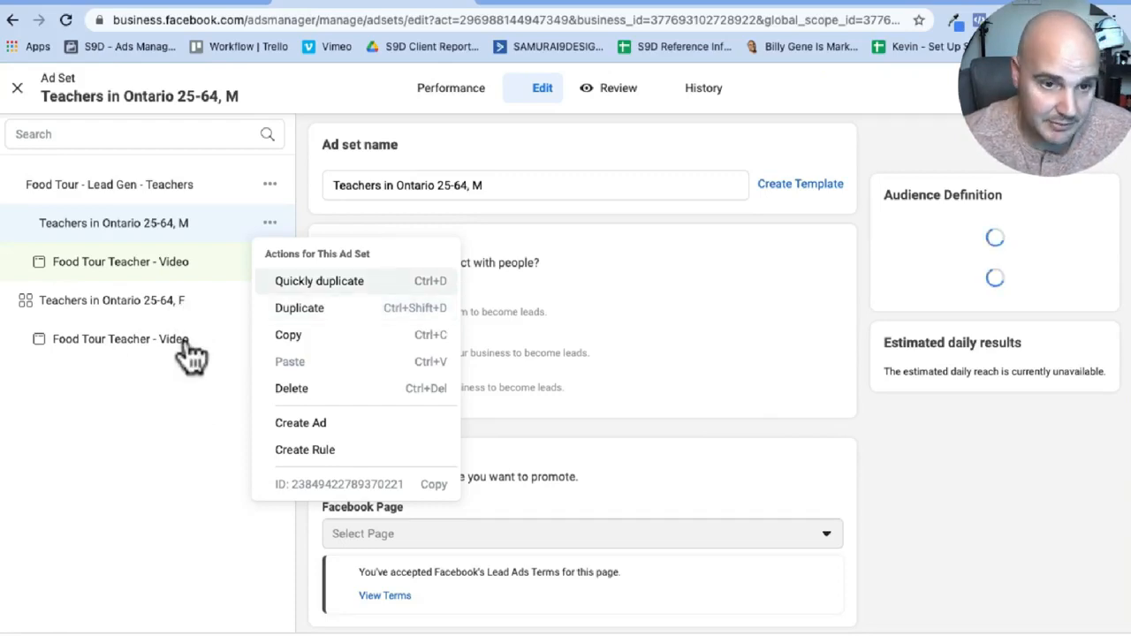